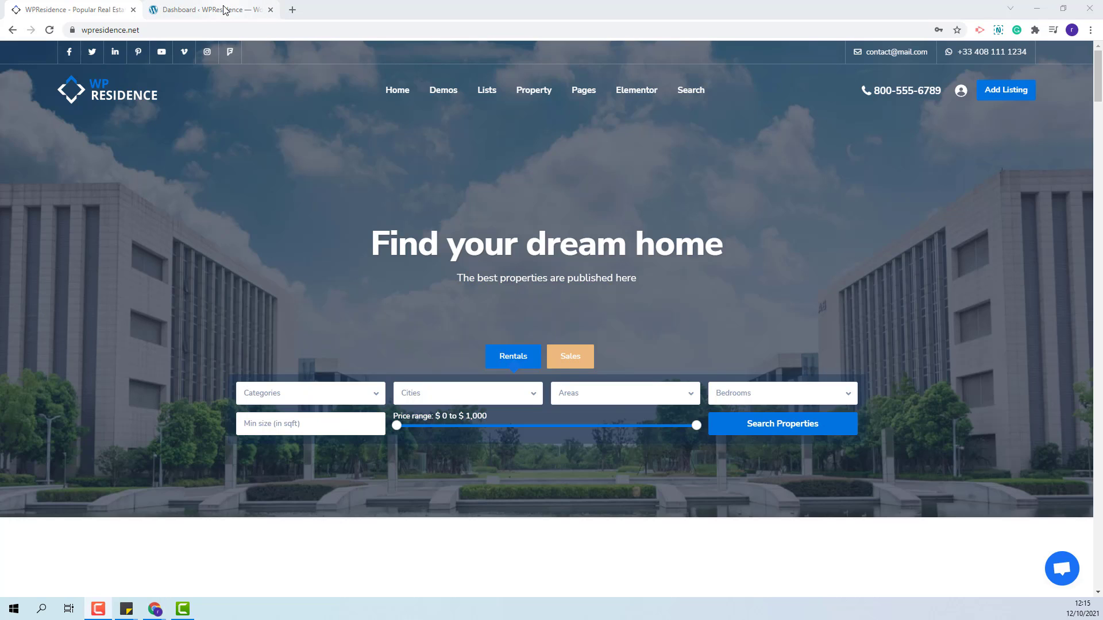
Switch from the public real-estate site to the WordPress admin dashboard
{"action": "left_click", "coordinate": [208, 9]}
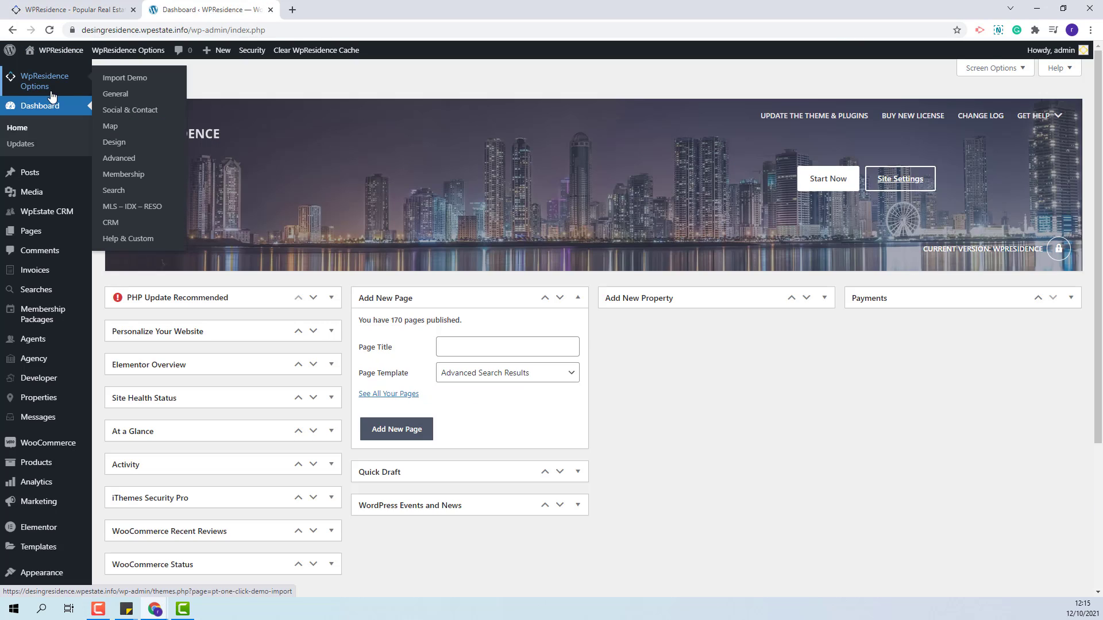
{"action": "mouse_move", "coordinate": [124, 174]}
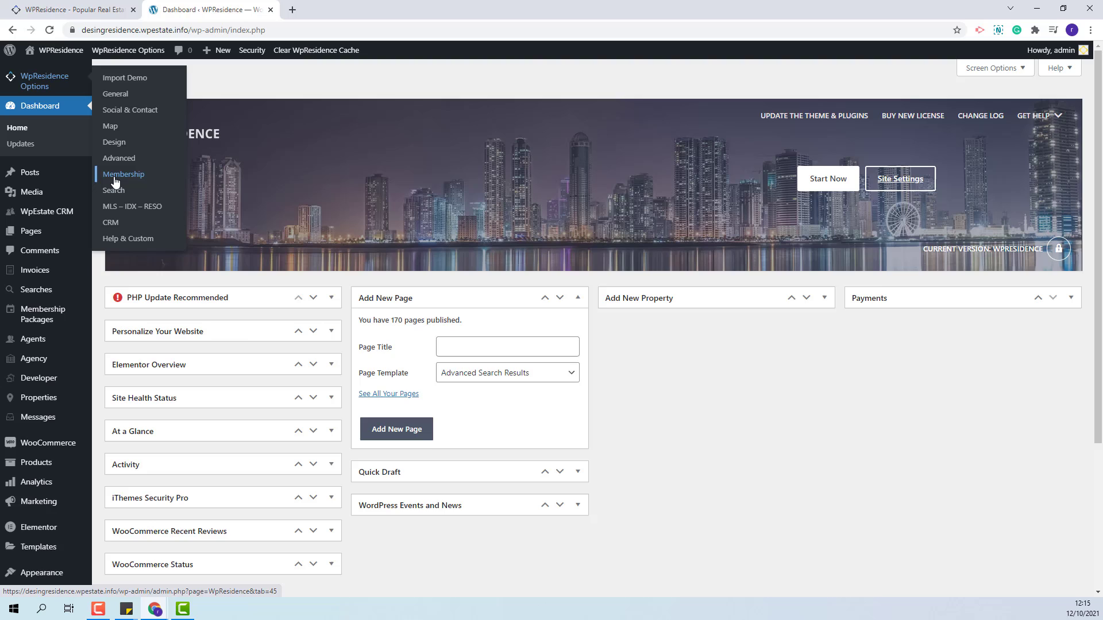
In WpResidence Options > Membership, set Enable Paid Submission to per listing
{"action": "left_click", "coordinate": [124, 174]}
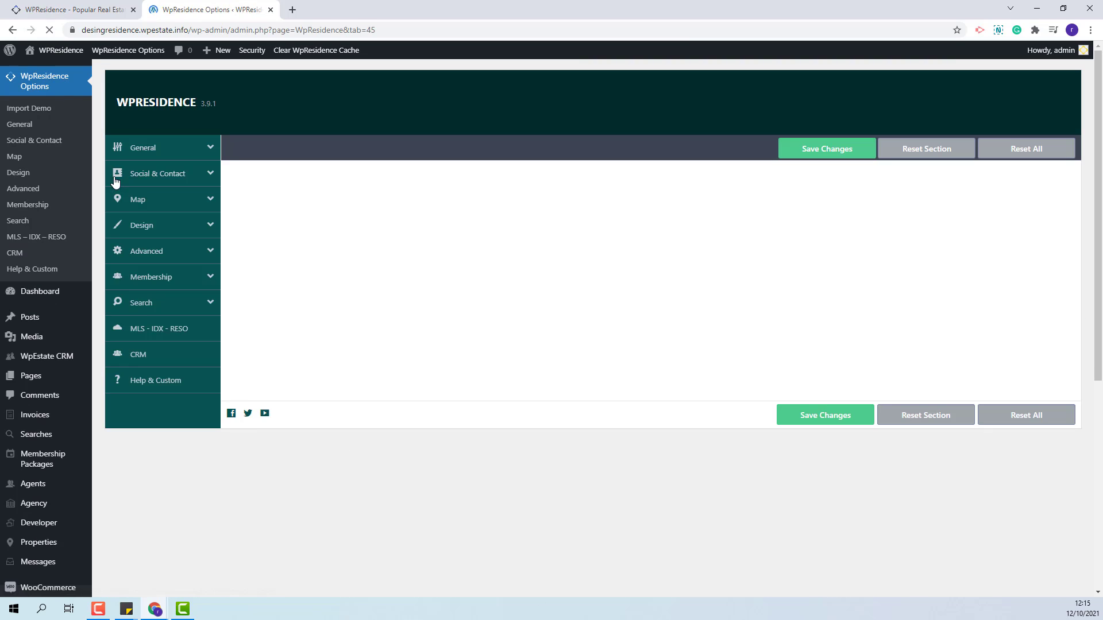
{"action": "left_click", "coordinate": [150, 276]}
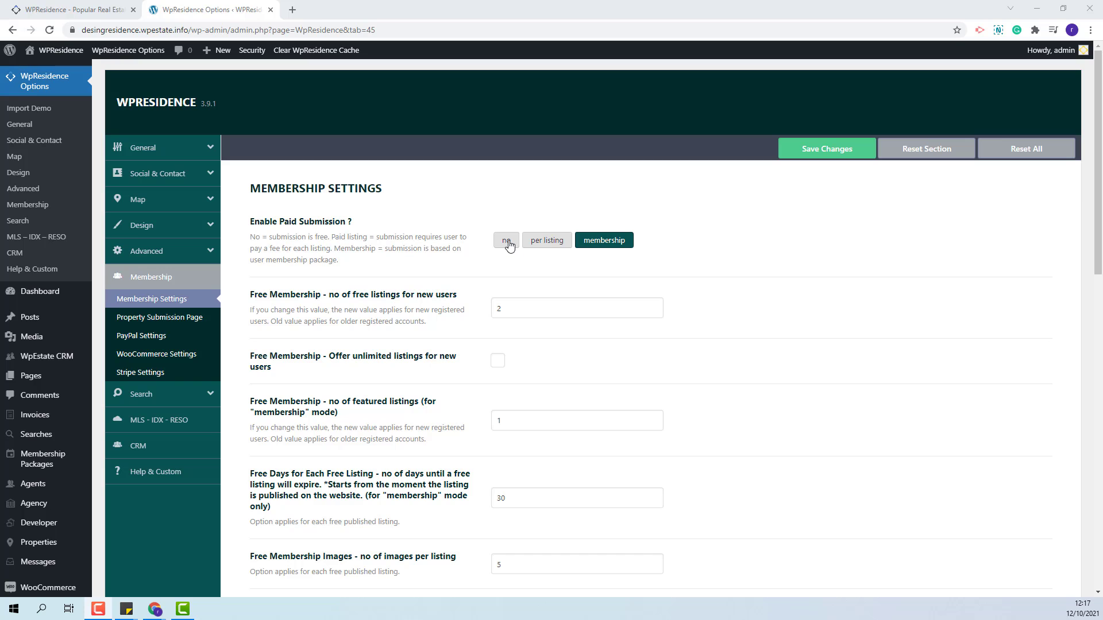
{"action": "left_click", "coordinate": [506, 240]}
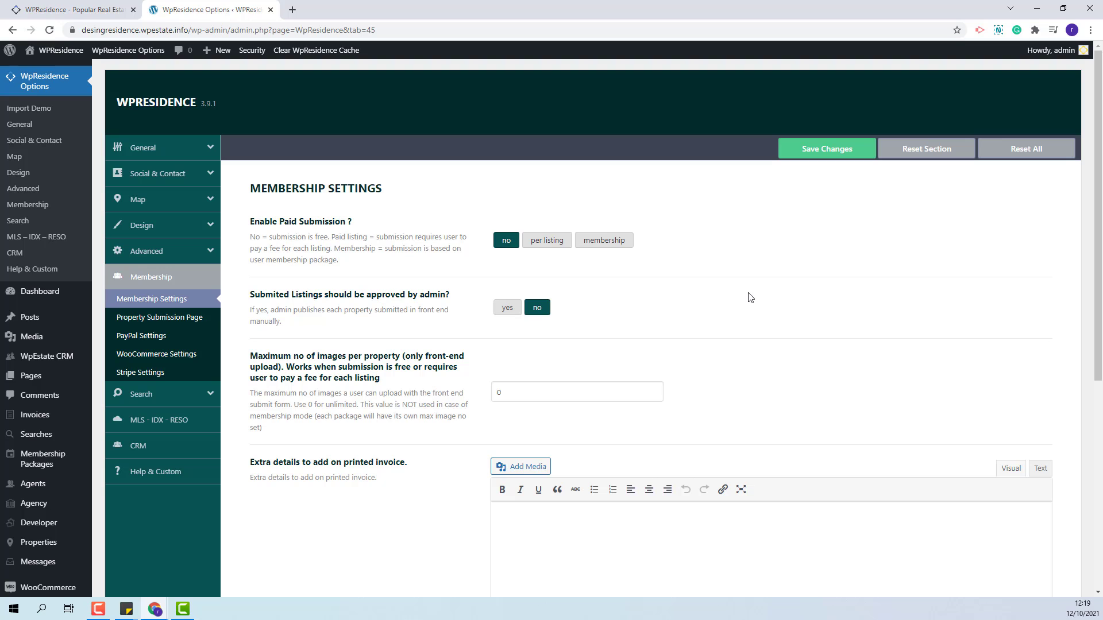
{"action": "left_click", "coordinate": [546, 240]}
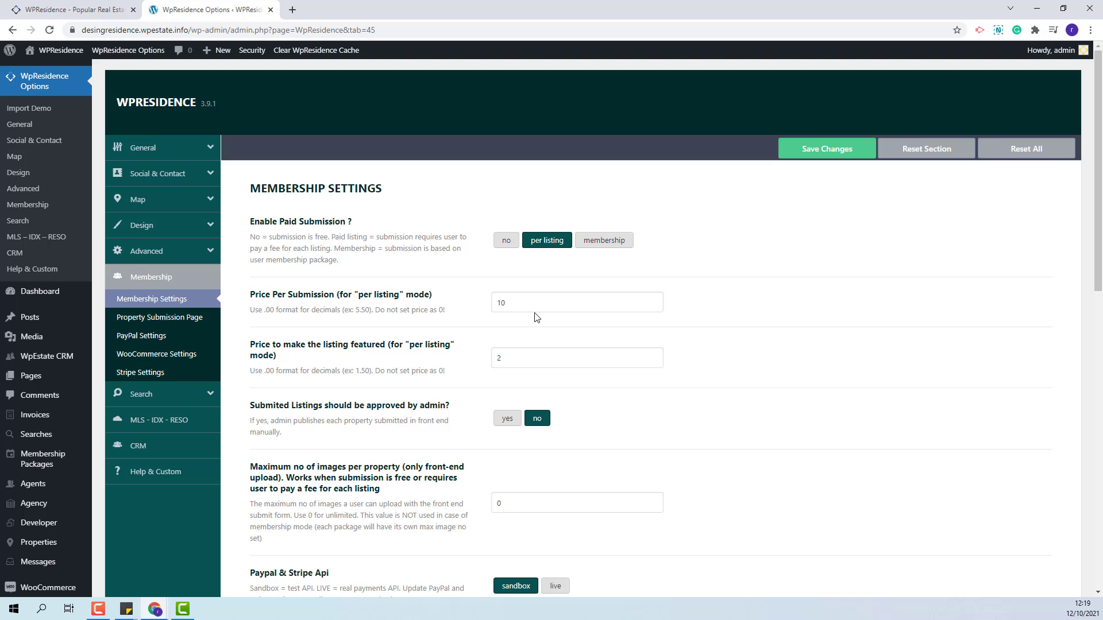
{"action": "mouse_move", "coordinate": [550, 321]}
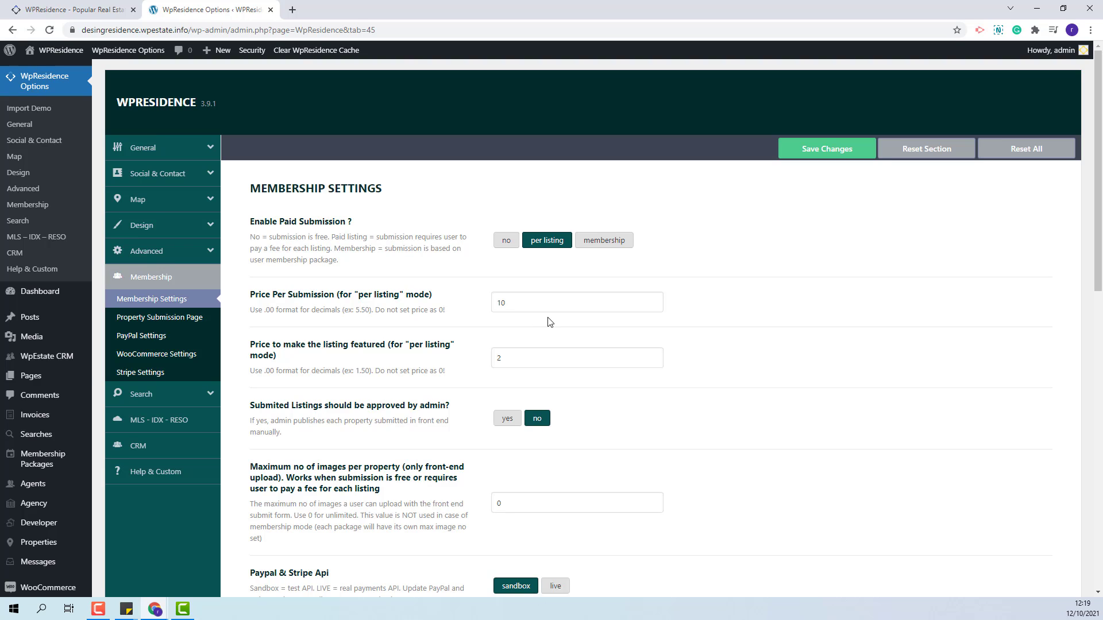
Review the per-submission price of 10, then switch paid submission to membership mode
{"action": "left_click", "coordinate": [575, 302]}
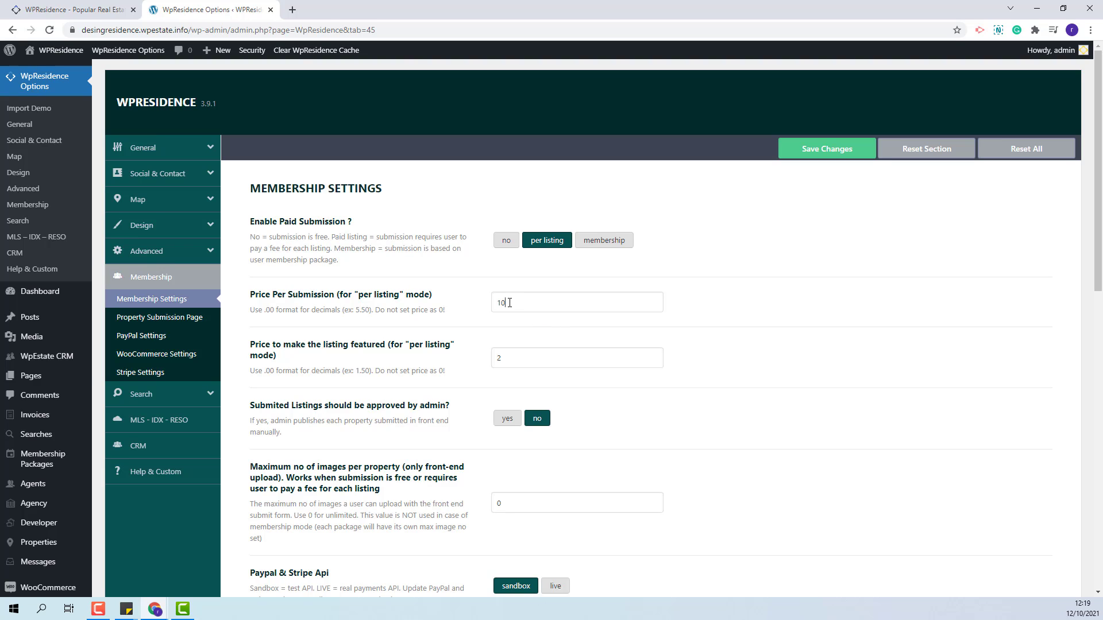
{"action": "double_click", "coordinate": [499, 302]}
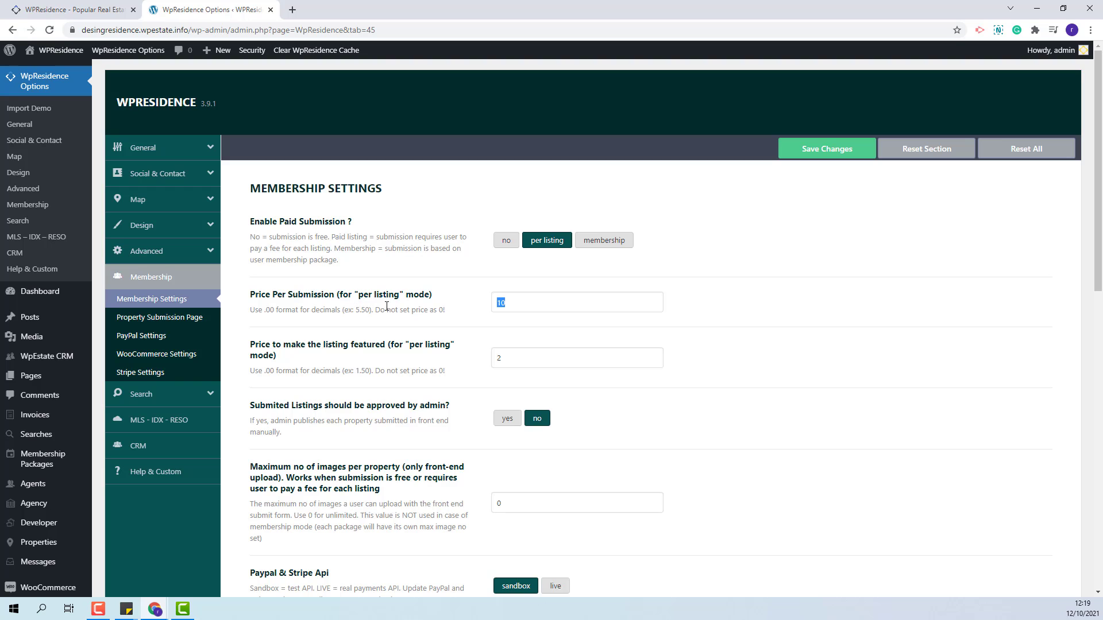
{"action": "mouse_move", "coordinate": [569, 341]}
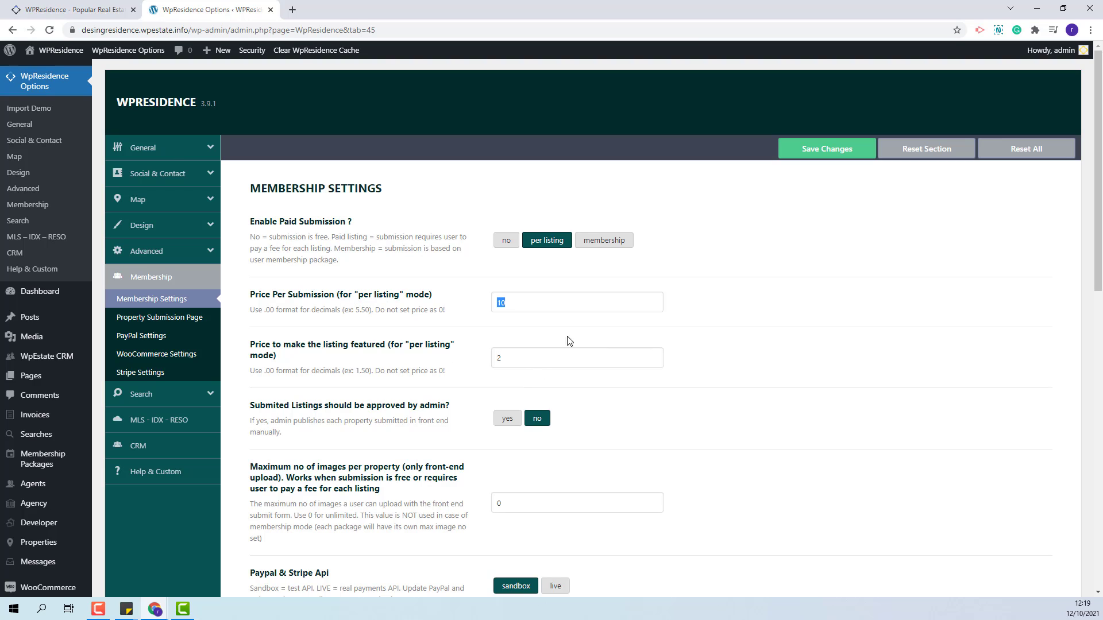
{"action": "left_click", "coordinate": [604, 240]}
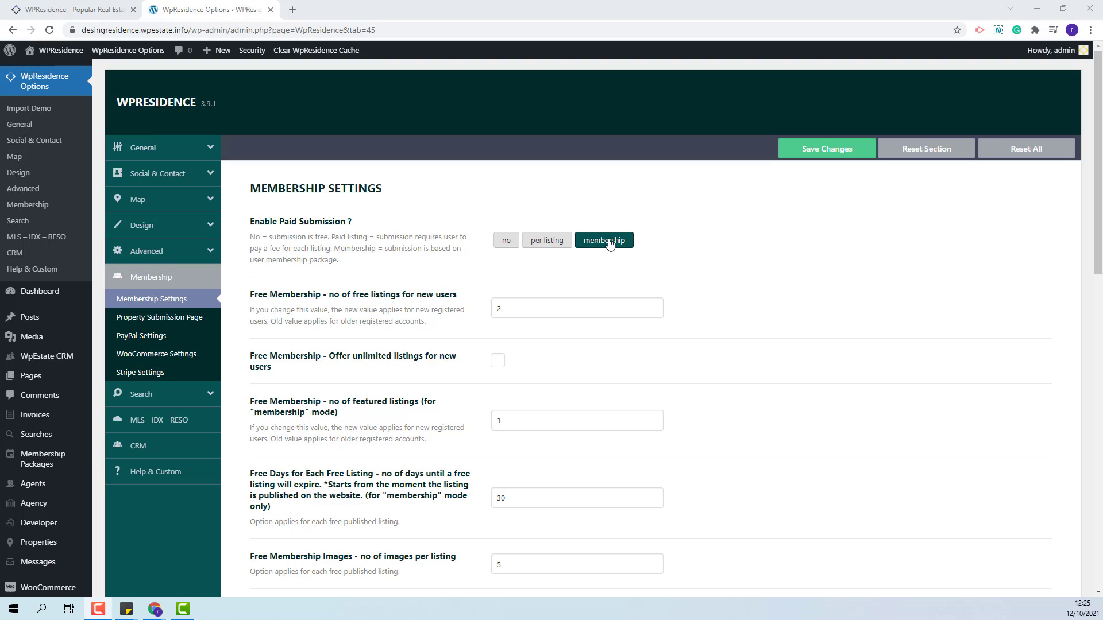
{"action": "mouse_move", "coordinate": [644, 256]}
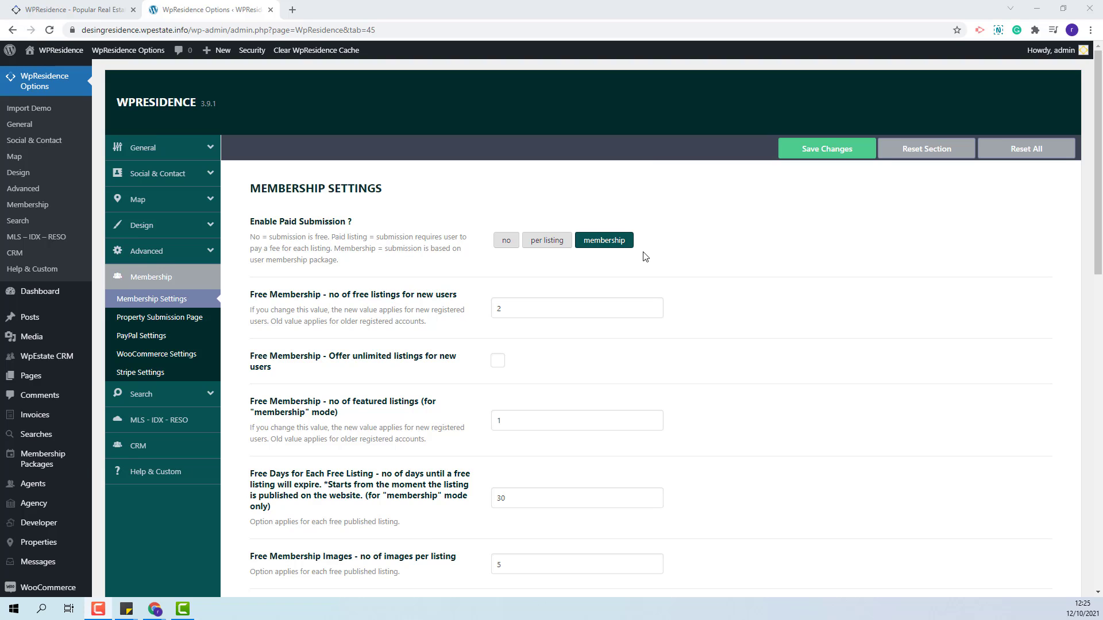
{"action": "mouse_move", "coordinate": [333, 294]}
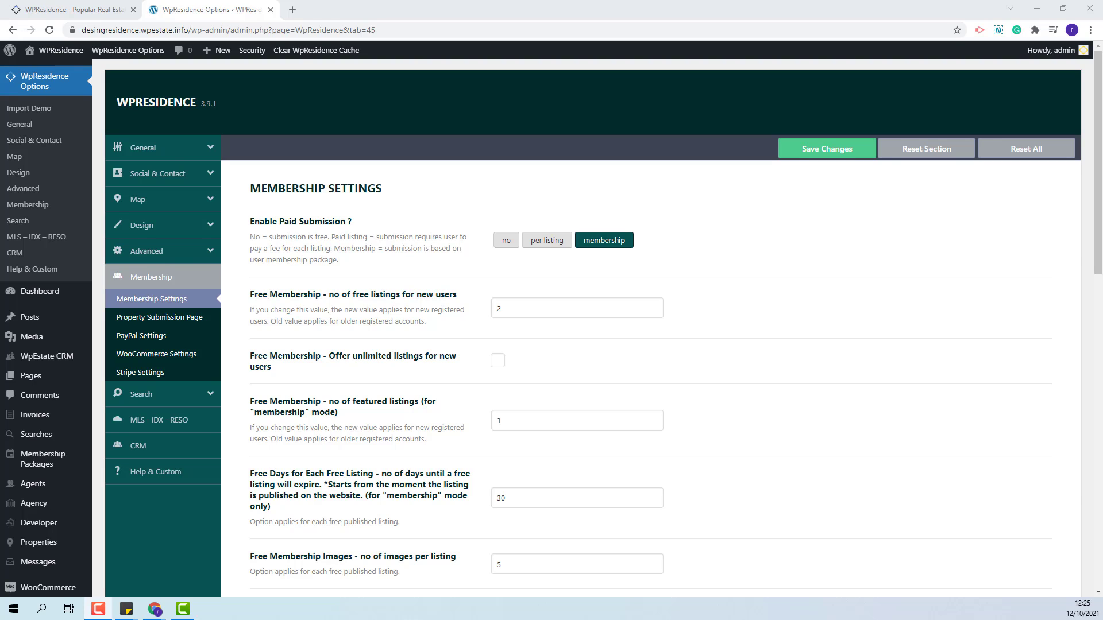
Keep membership mode and enable 'Offer unlimited listings for new users'
{"action": "scroll", "scroll_direction": "down", "scroll_amount": 3}
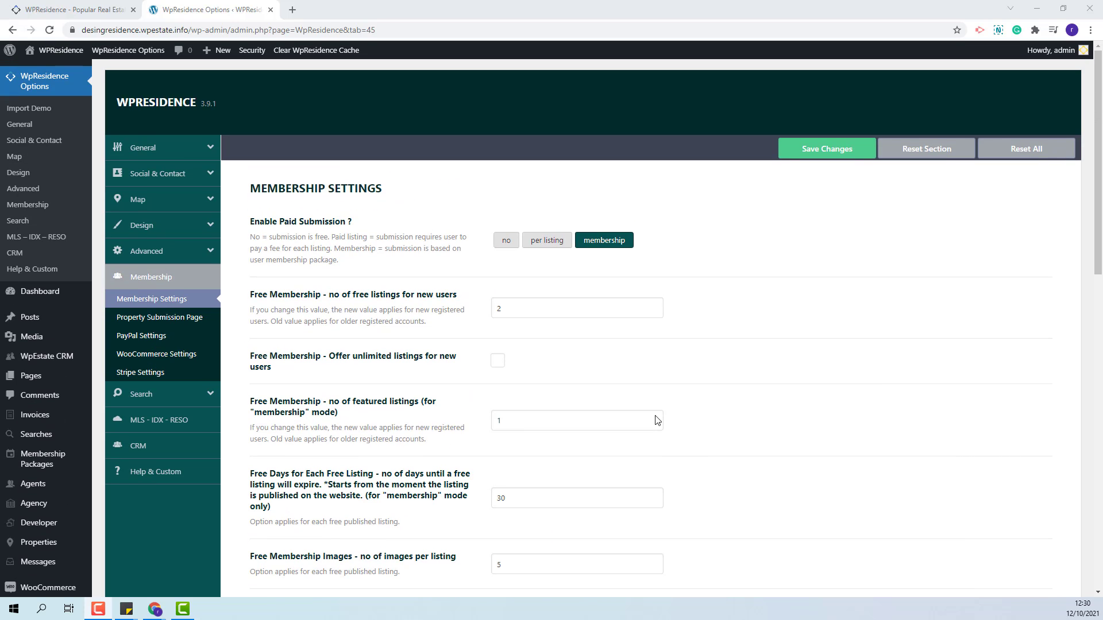
{"action": "left_click", "coordinate": [576, 308]}
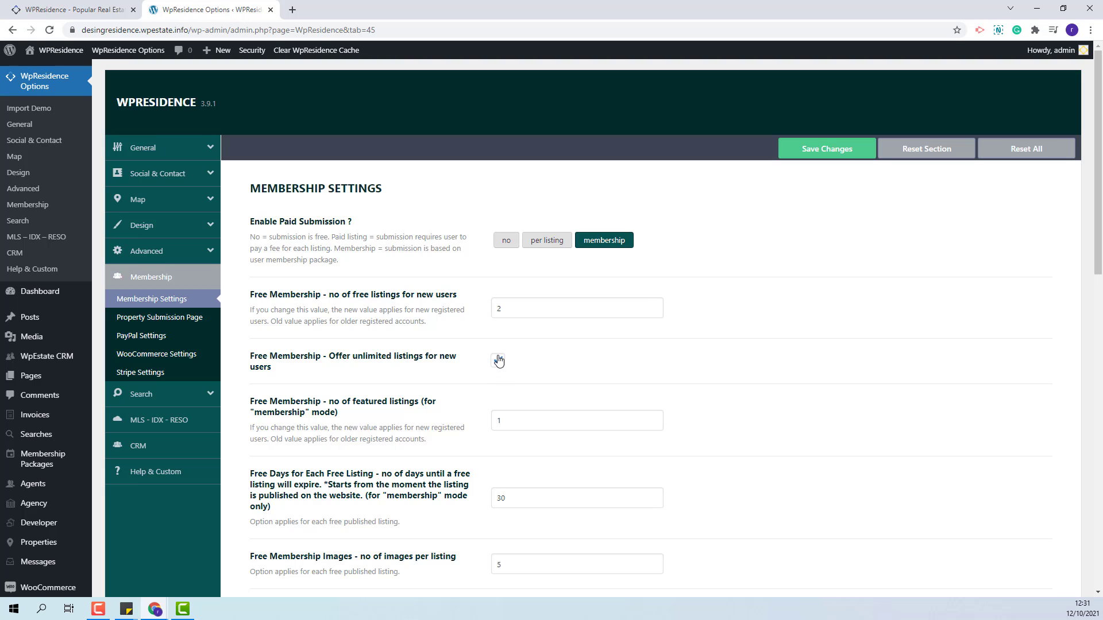
{"action": "left_click", "coordinate": [498, 361]}
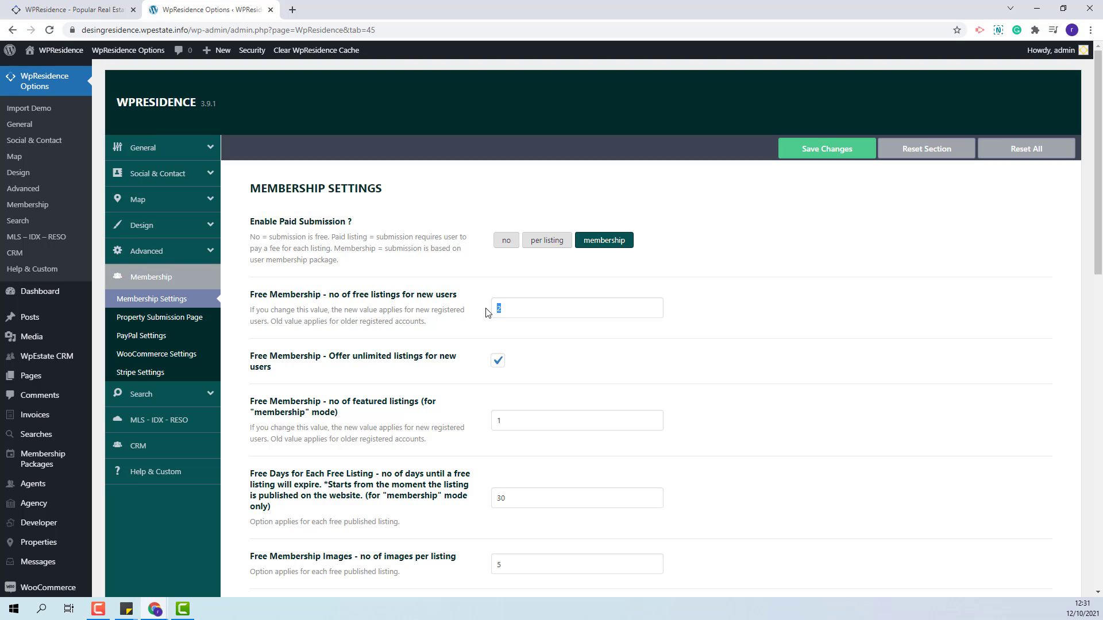
{"action": "mouse_move", "coordinate": [360, 323]}
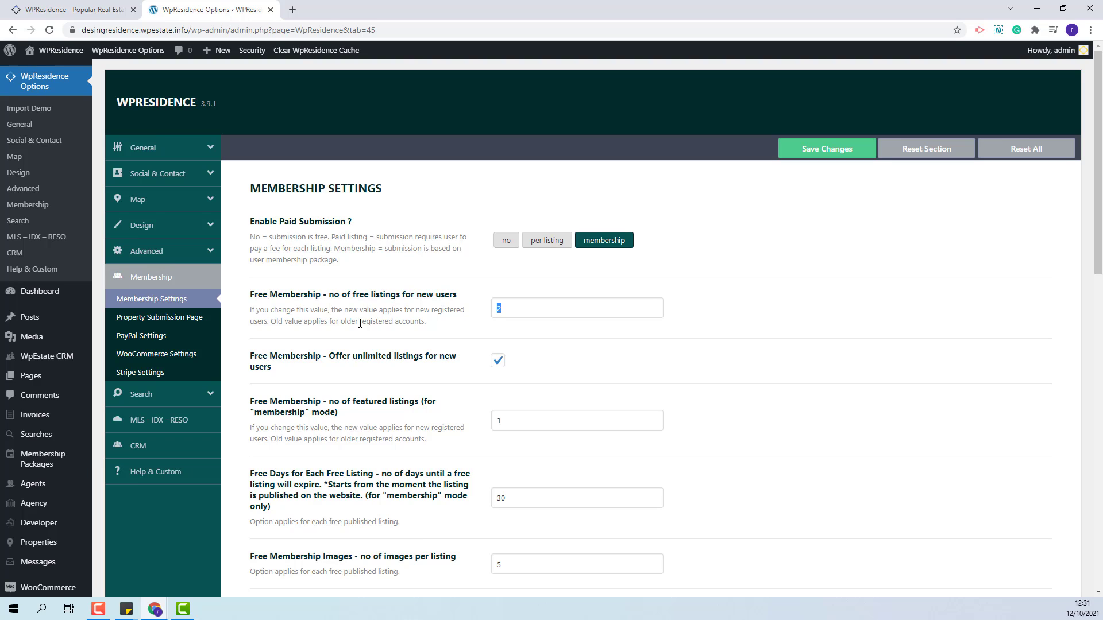
{"action": "mouse_move", "coordinate": [311, 407]}
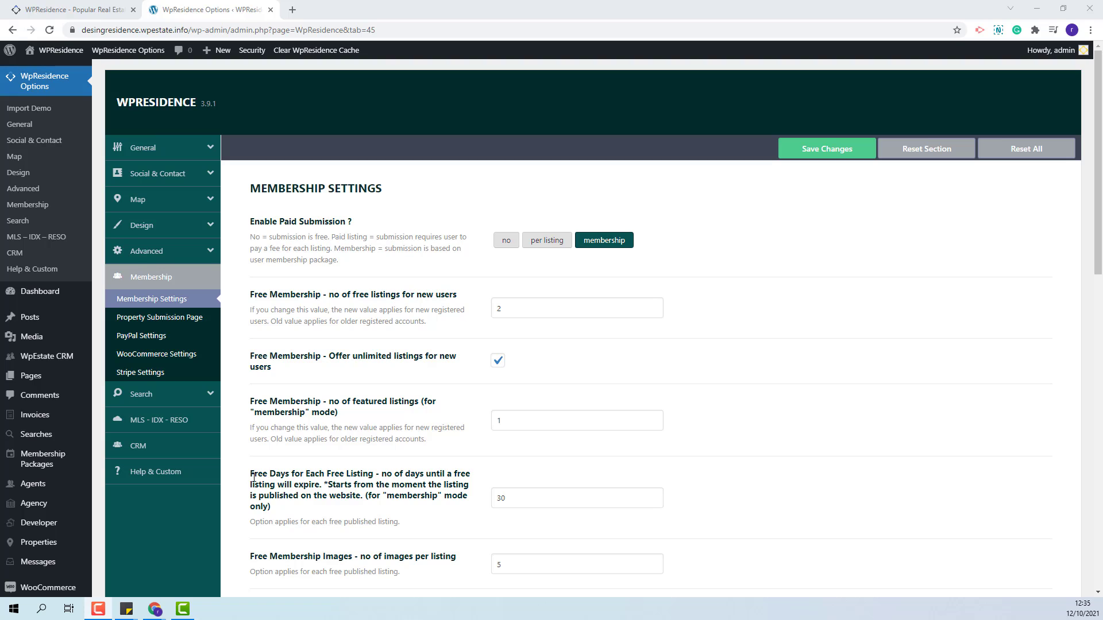
{"action": "mouse_move", "coordinate": [302, 274]}
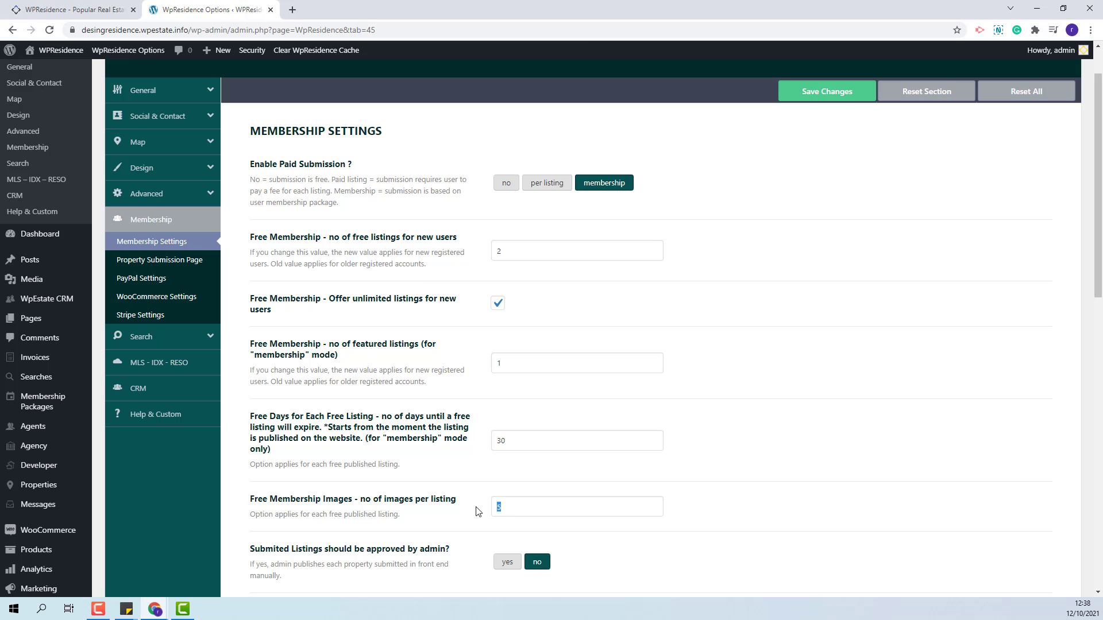
Require admin approval for submissions and review Stripe sandbox API, USD currency and wire-payment settings
{"action": "scroll", "scroll_direction": "down", "scroll_amount": 3}
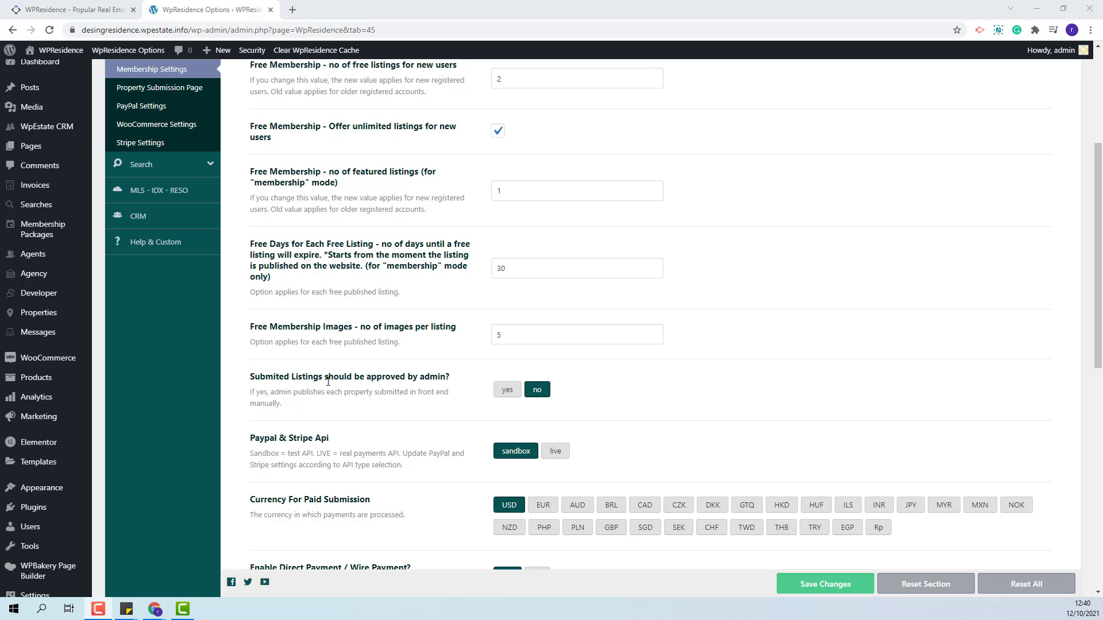
{"action": "left_click", "coordinate": [507, 390]}
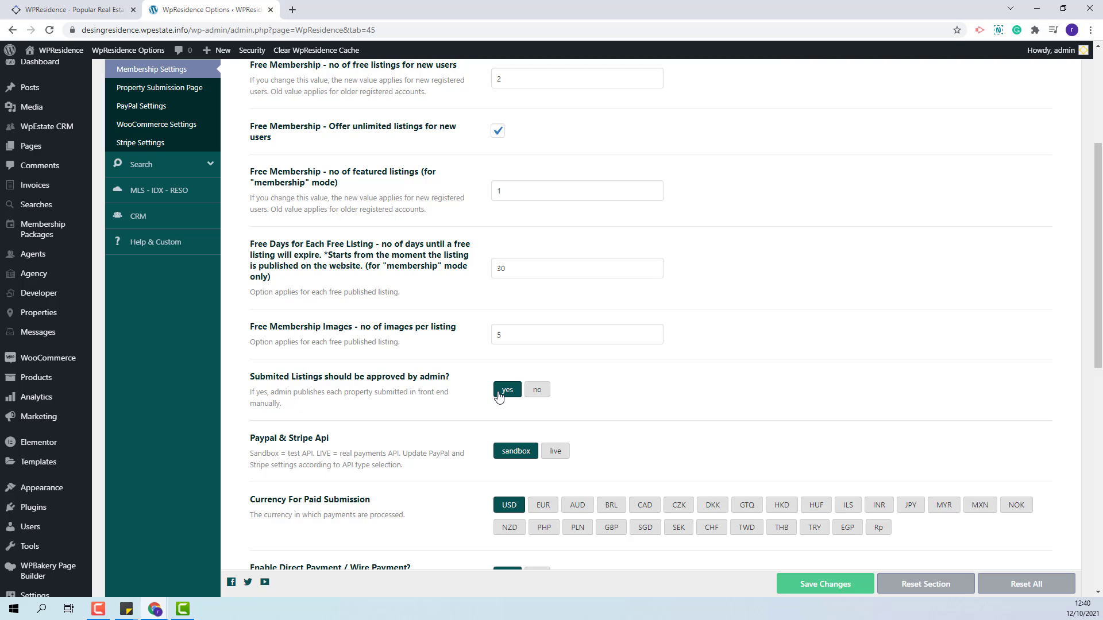
{"action": "scroll", "scroll_direction": "down", "scroll_amount": 3}
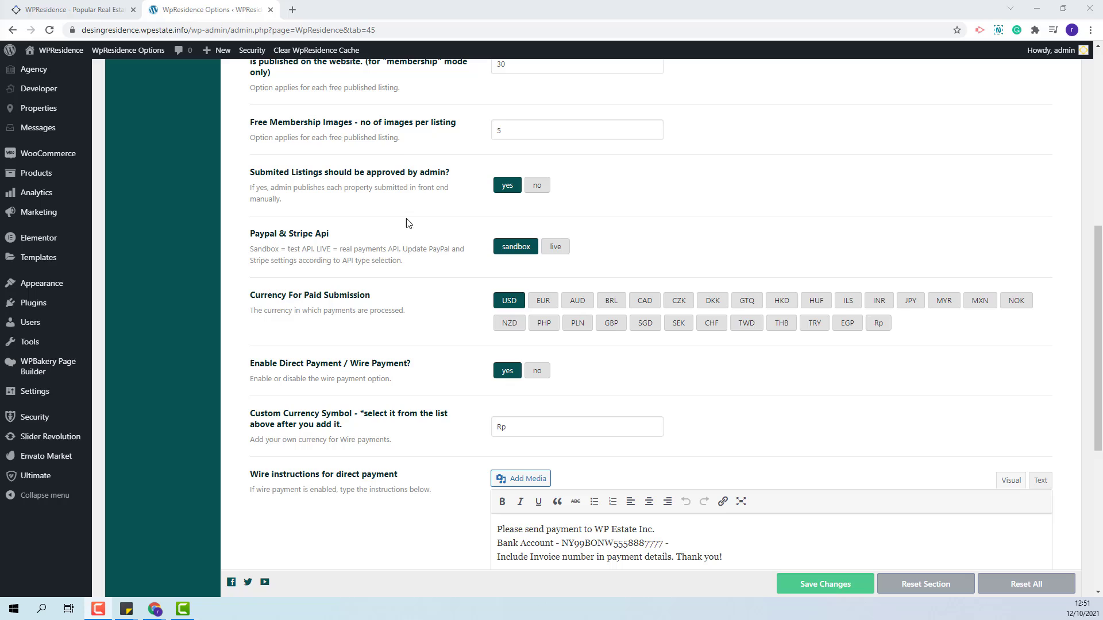
{"action": "mouse_move", "coordinate": [381, 251]}
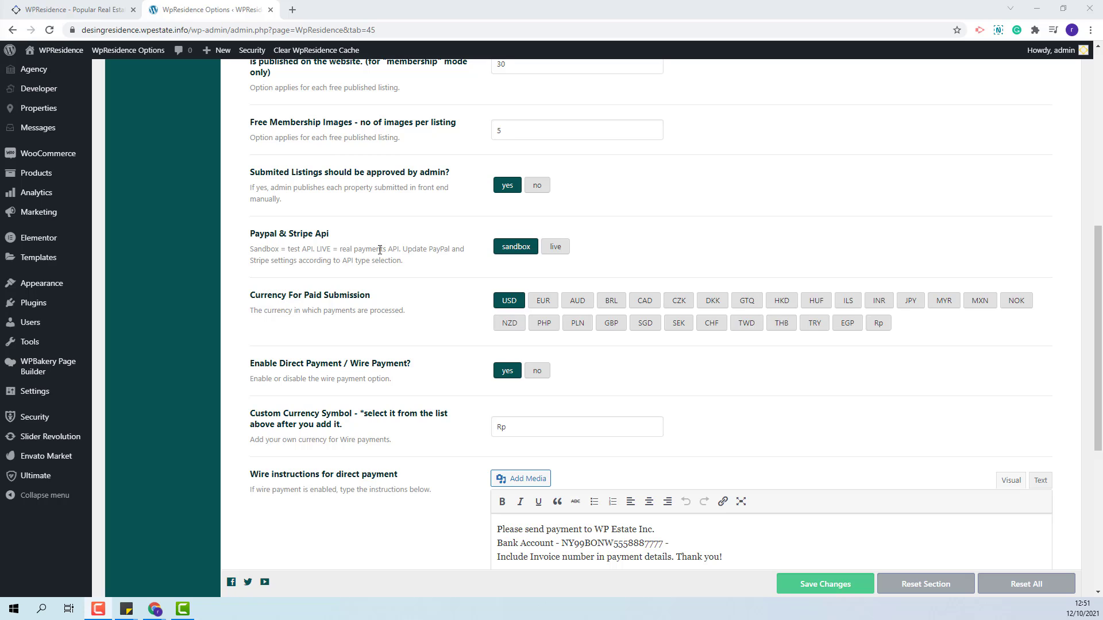
{"action": "mouse_move", "coordinate": [575, 254]}
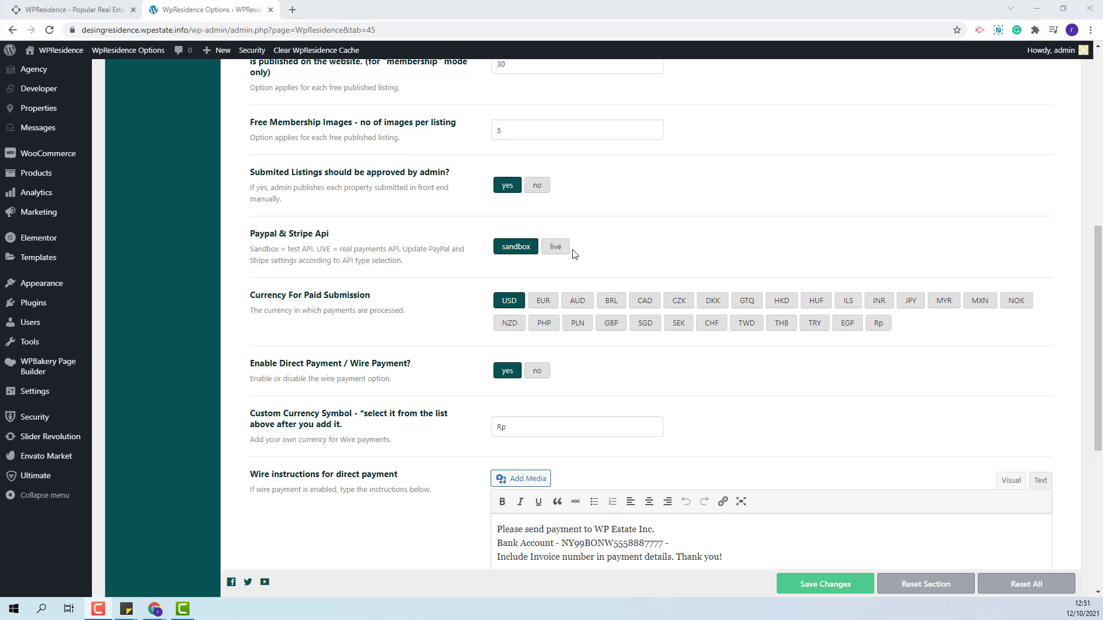
{"action": "mouse_move", "coordinate": [555, 252]}
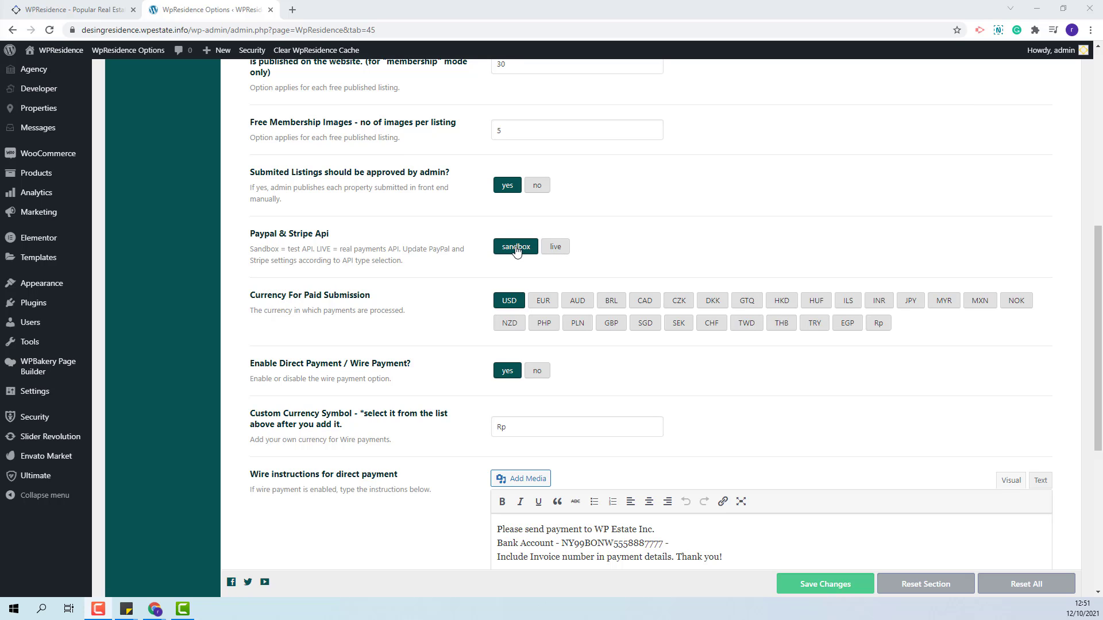
{"action": "mouse_move", "coordinate": [632, 324]}
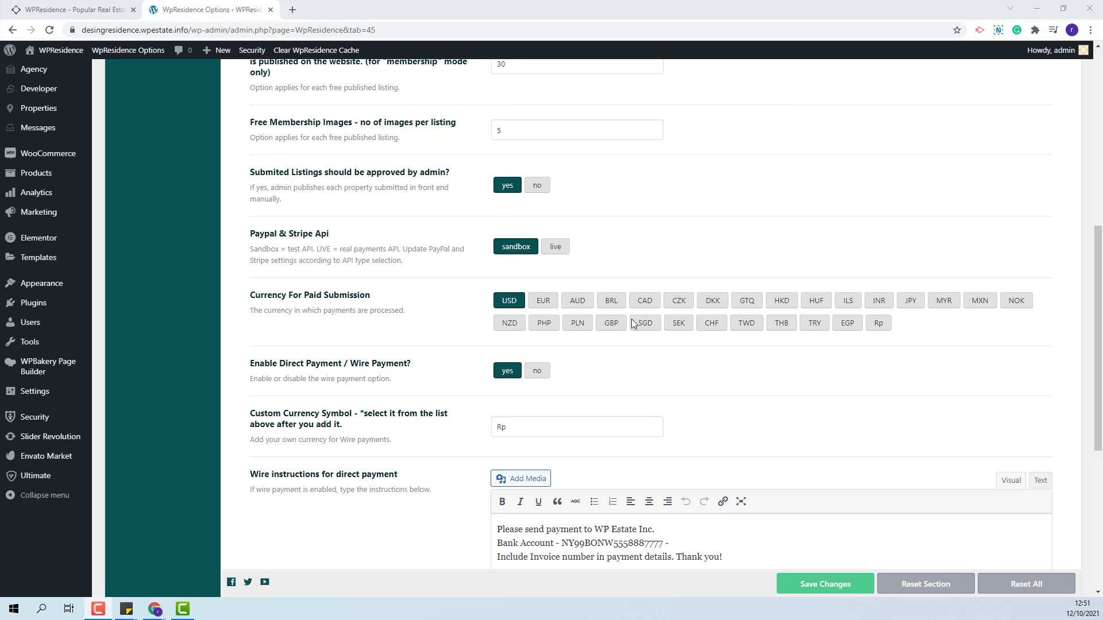
{"action": "mouse_move", "coordinate": [510, 323]}
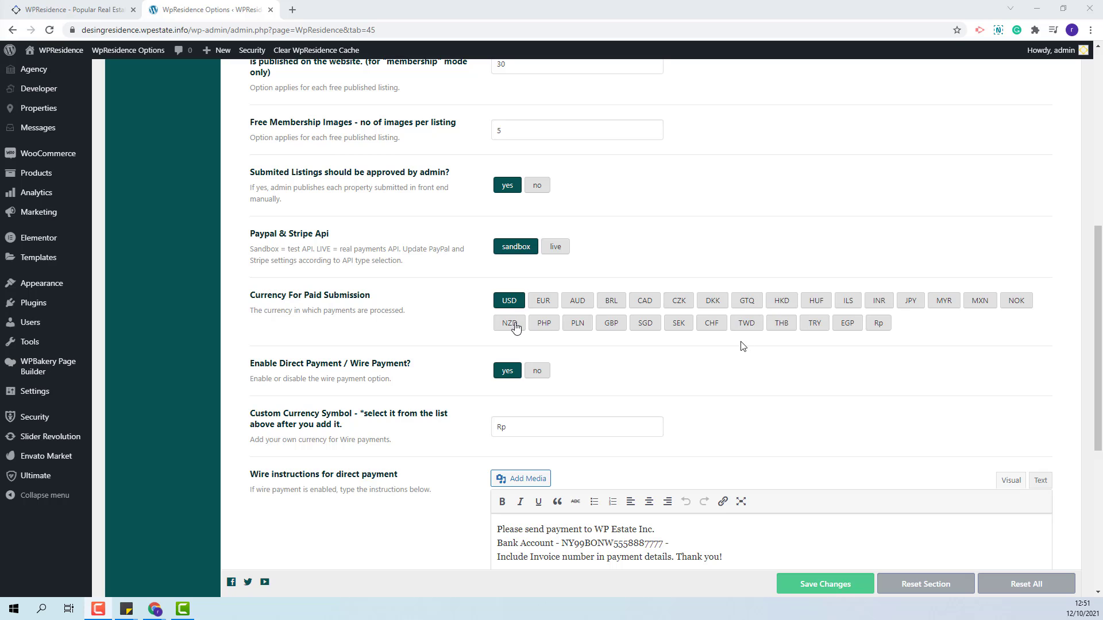
{"action": "scroll", "scroll_direction": "down", "scroll_amount": 3}
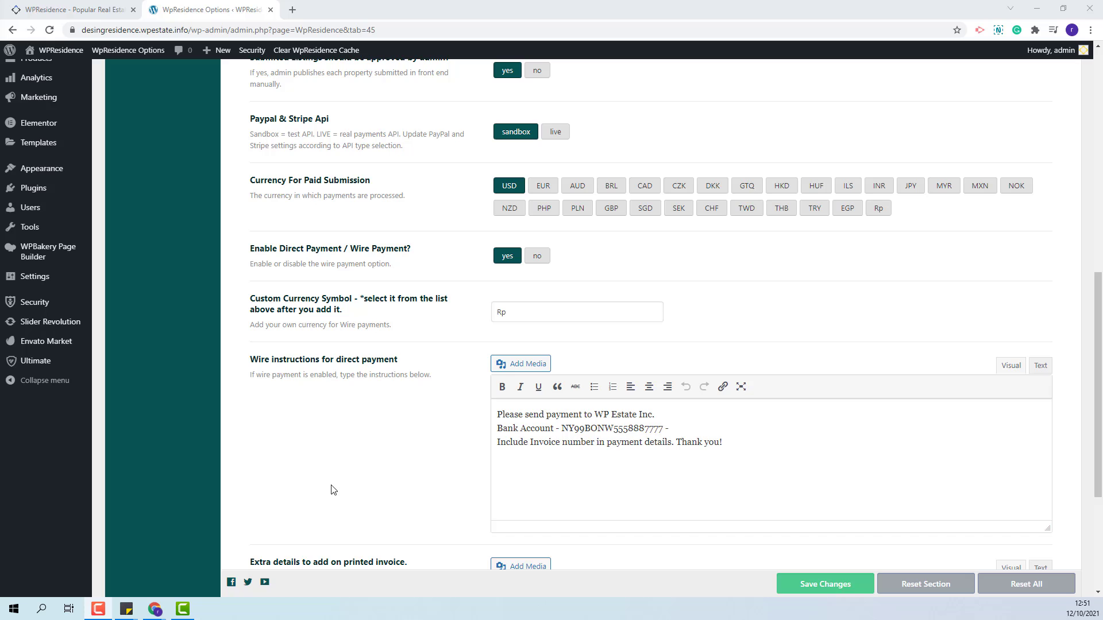
{"action": "scroll", "scroll_direction": "down", "scroll_amount": 3}
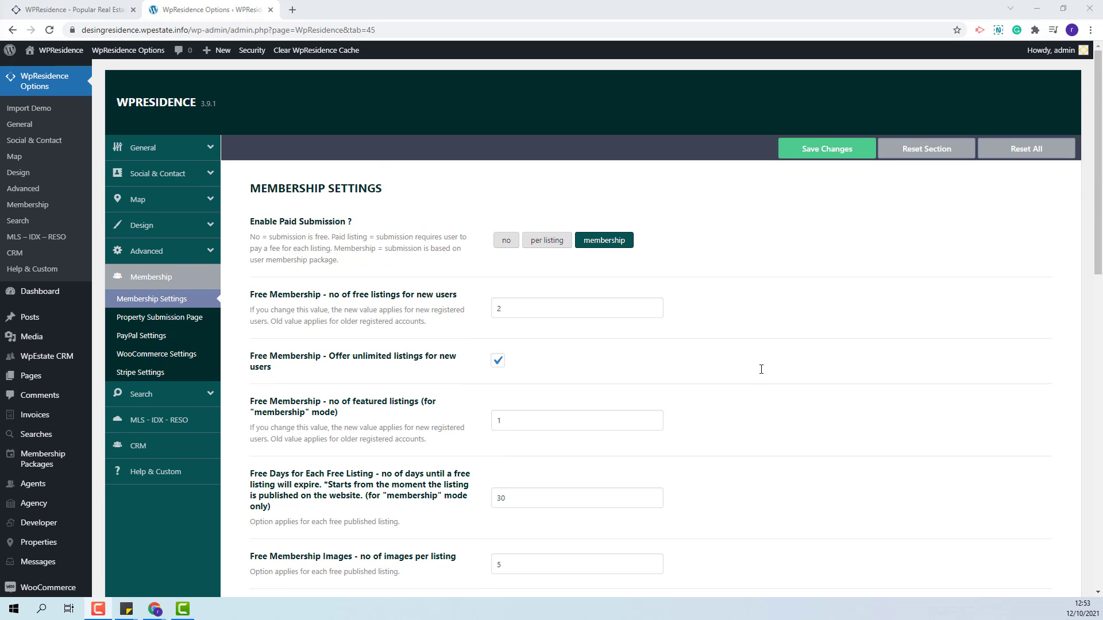
{"action": "mouse_move", "coordinate": [764, 374]}
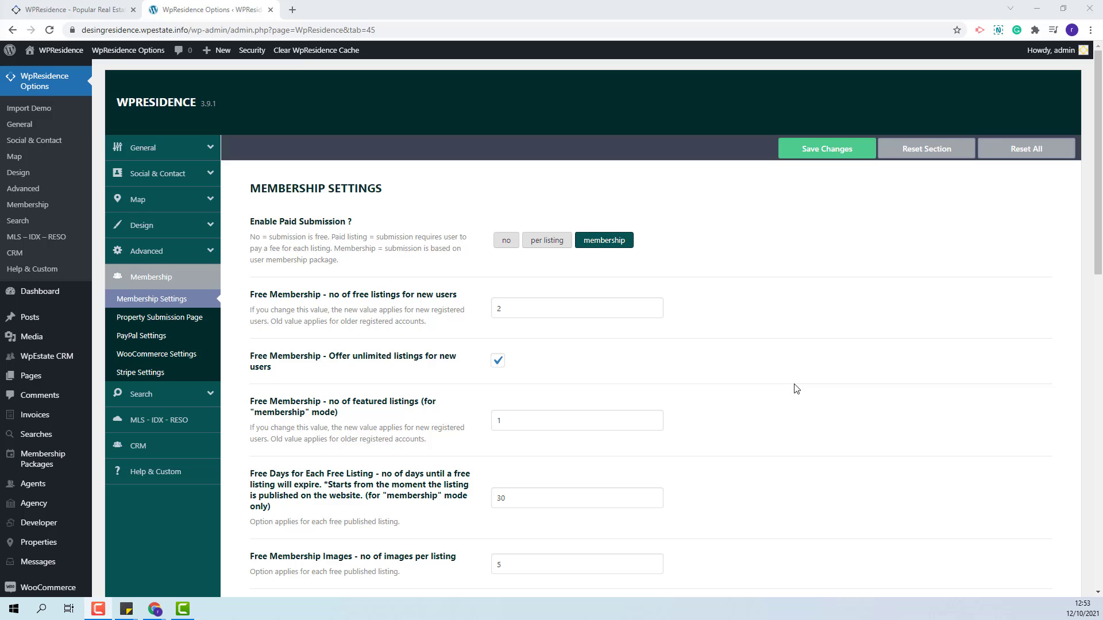
Re-enable unlimited free listings for new users and go to Membership Packages
{"action": "scroll", "scroll_direction": "down", "scroll_amount": 3}
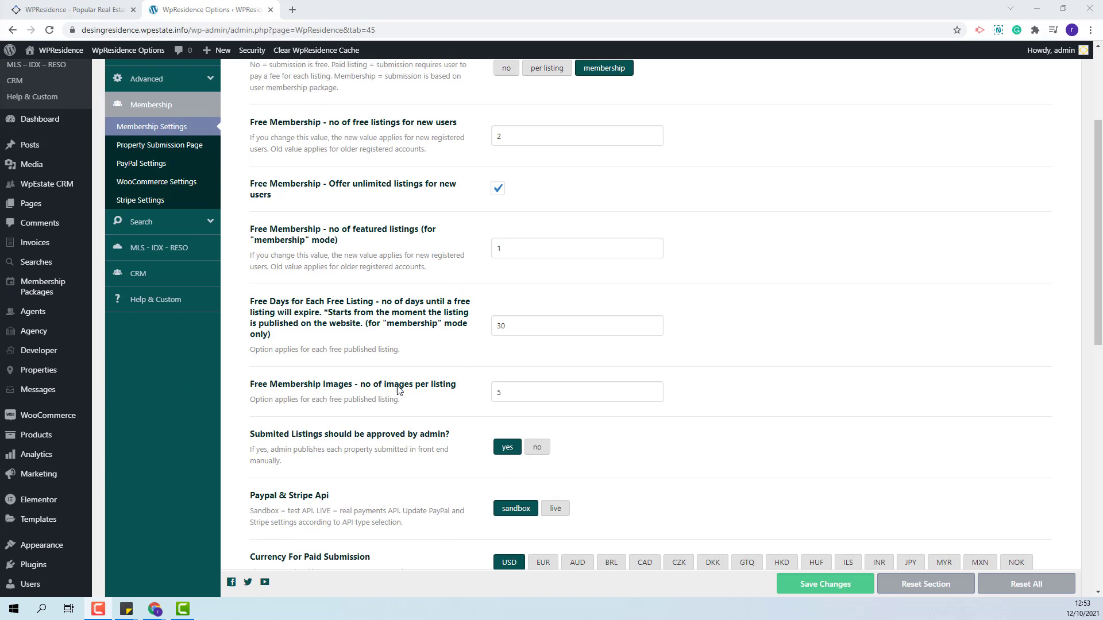
{"action": "scroll", "scroll_direction": "down", "scroll_amount": 3}
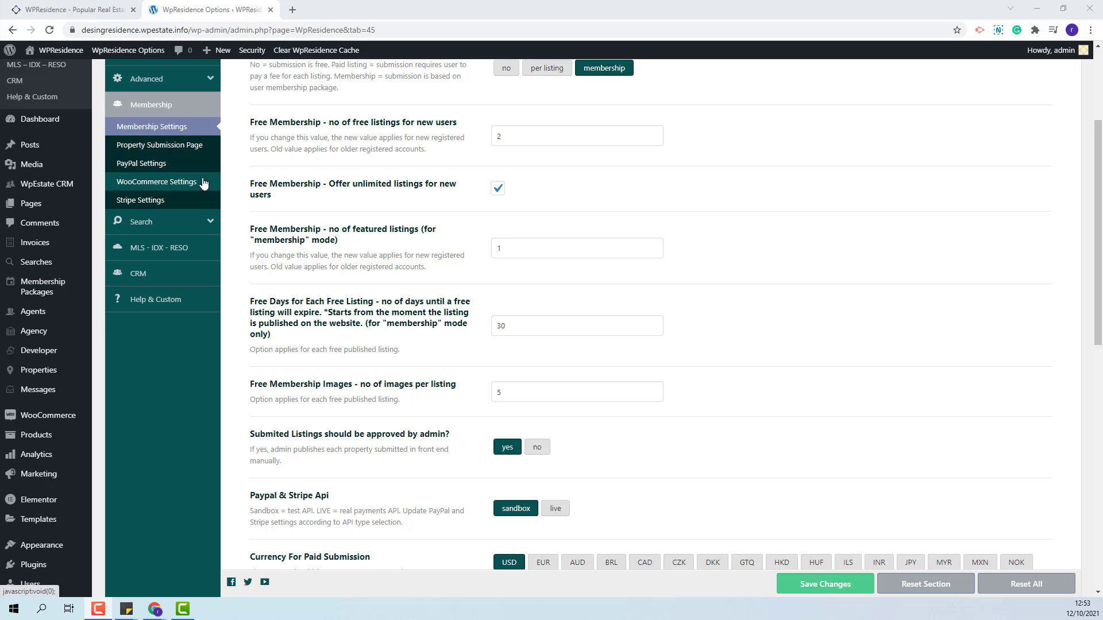
{"action": "left_click", "coordinate": [497, 187]}
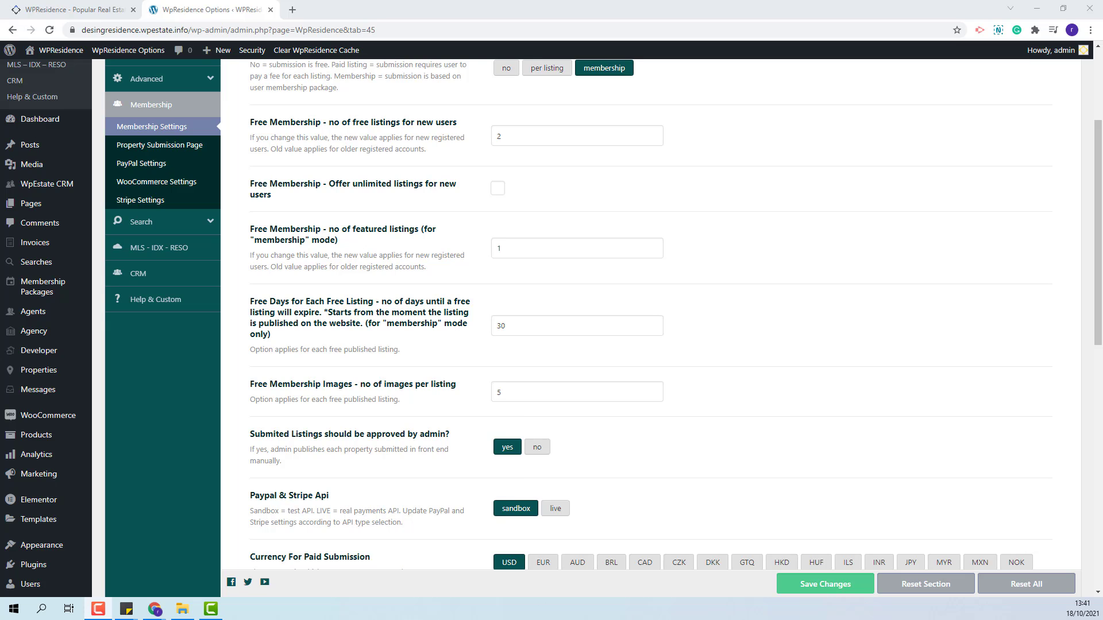
{"action": "left_click", "coordinate": [498, 188]}
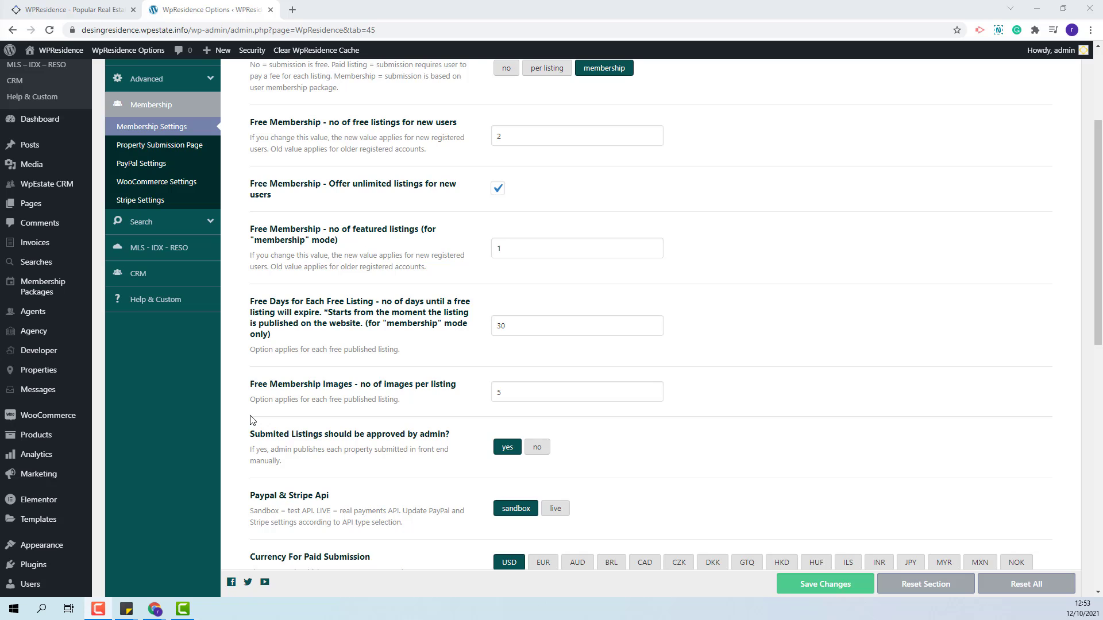
{"action": "mouse_move", "coordinate": [43, 286]}
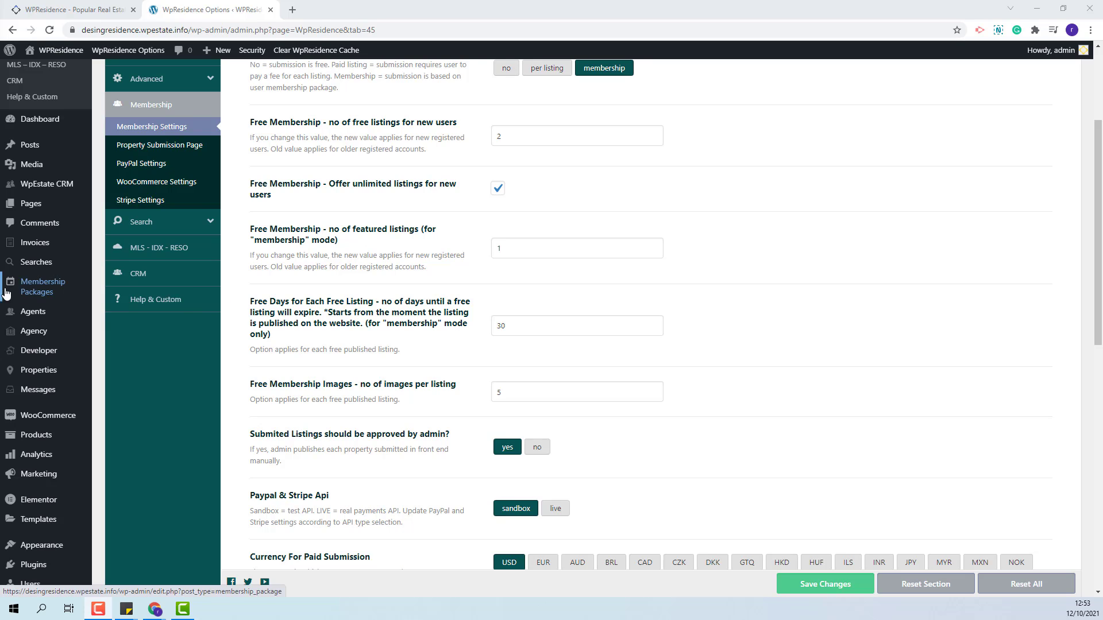
{"action": "left_click", "coordinate": [43, 286]}
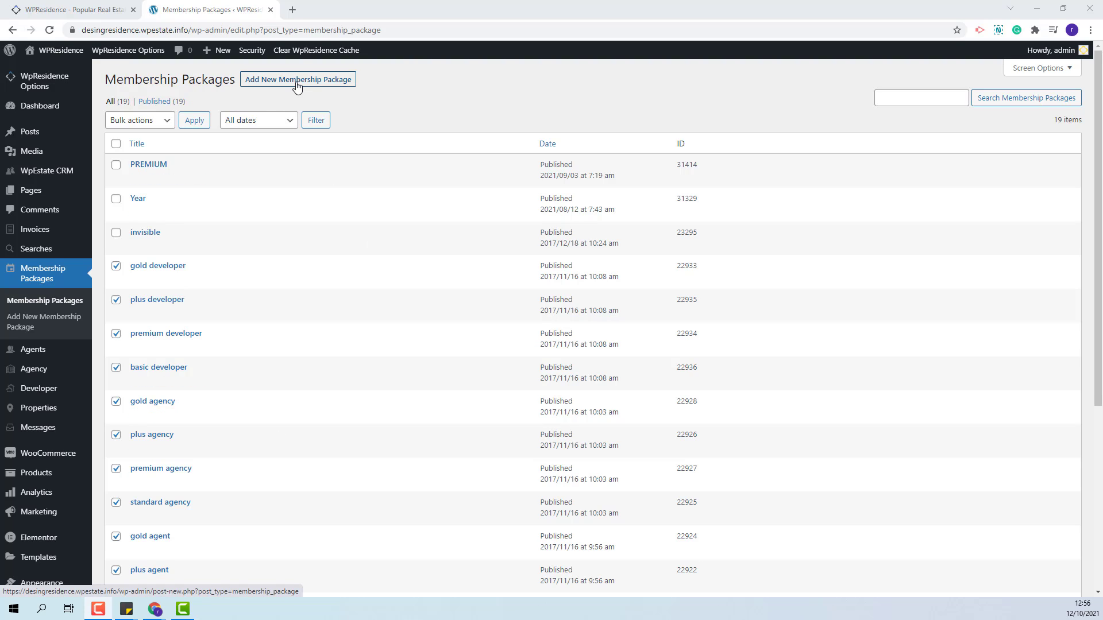
Start a new membership package titled 'Standard'
{"action": "left_click", "coordinate": [297, 79]}
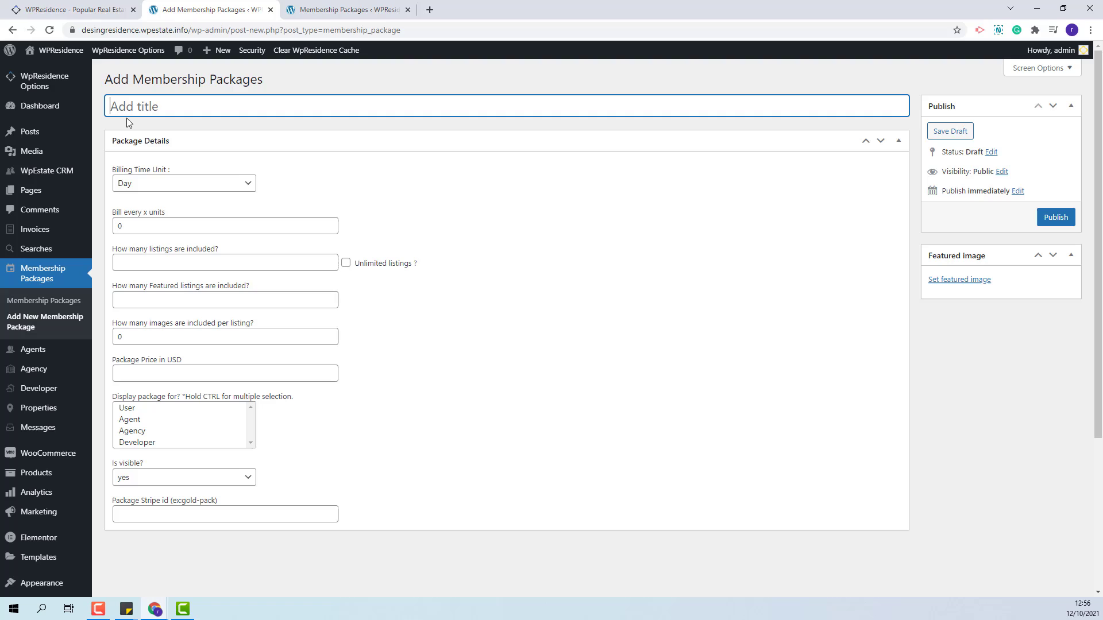
{"action": "type", "text": "Standard"}
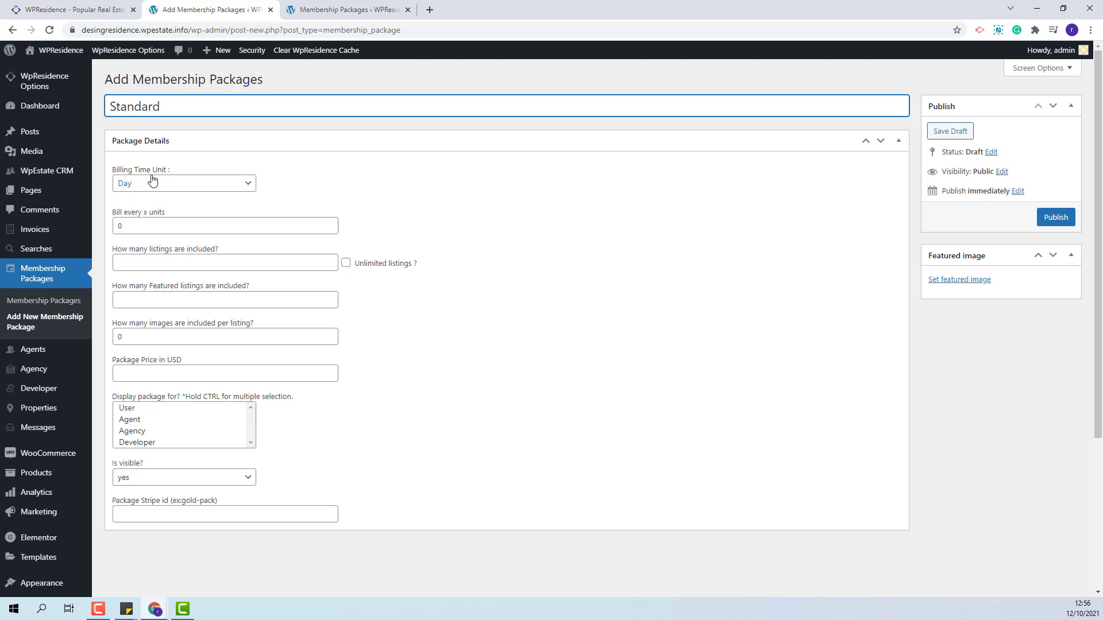
Set Billing Time Unit to Month and bill every 2 units
{"action": "left_click", "coordinate": [183, 183]}
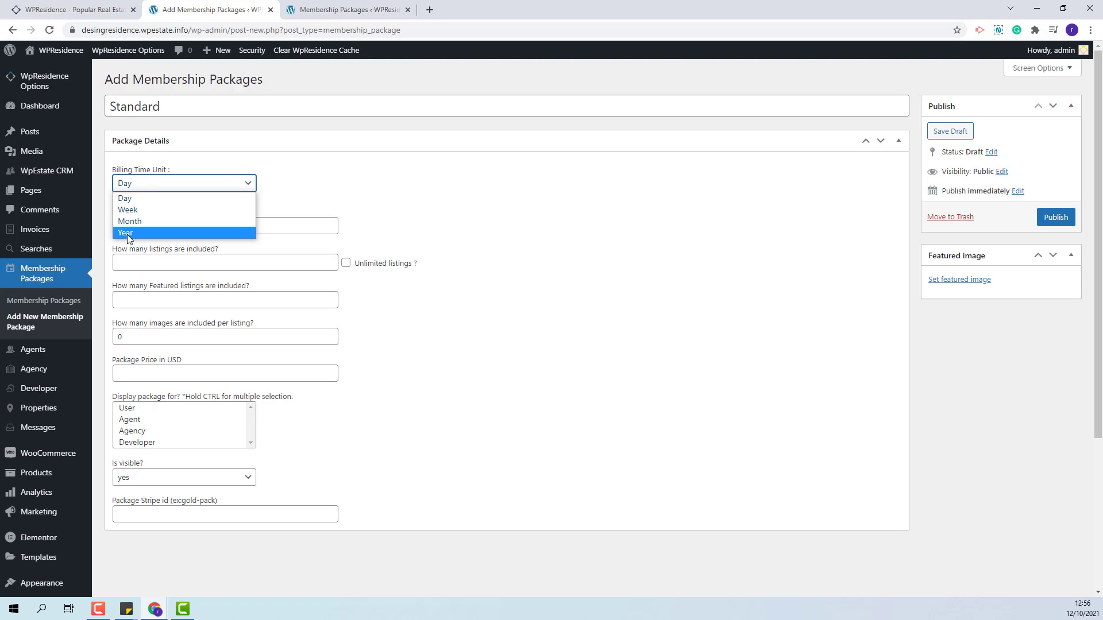
{"action": "mouse_move", "coordinate": [129, 236]}
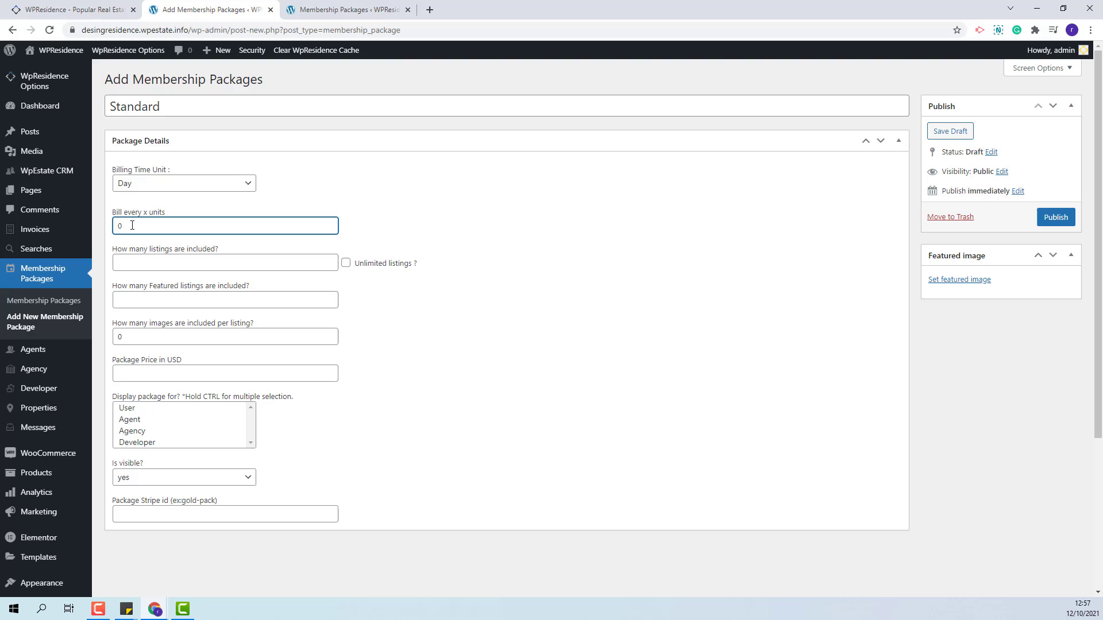
{"action": "mouse_move", "coordinate": [155, 181]}
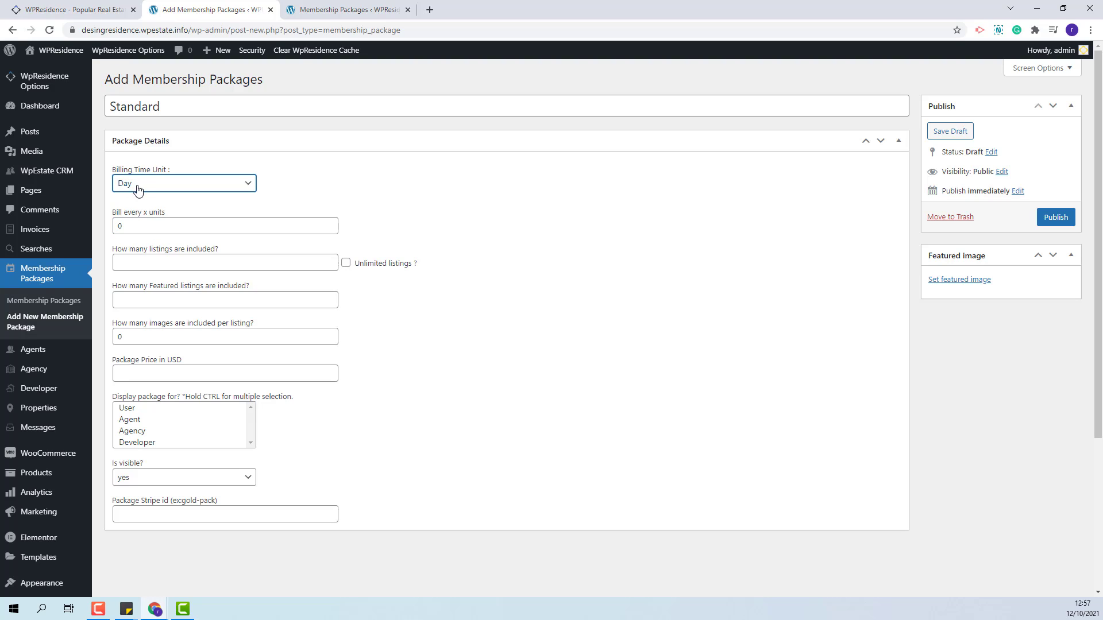
{"action": "left_click", "coordinate": [183, 183]}
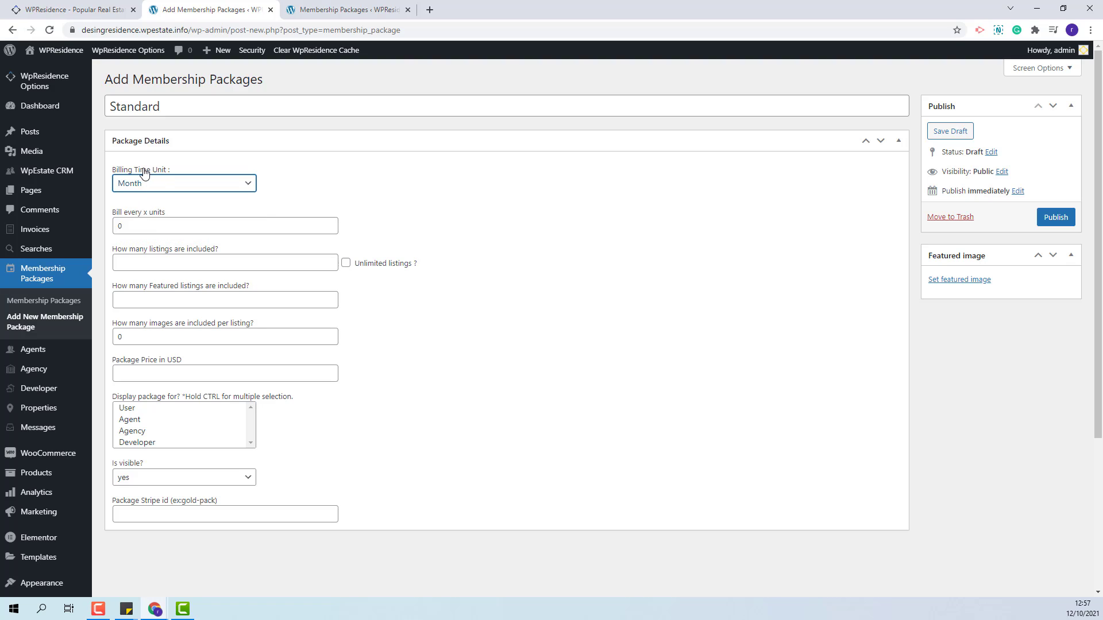
{"action": "left_click", "coordinate": [224, 225]}
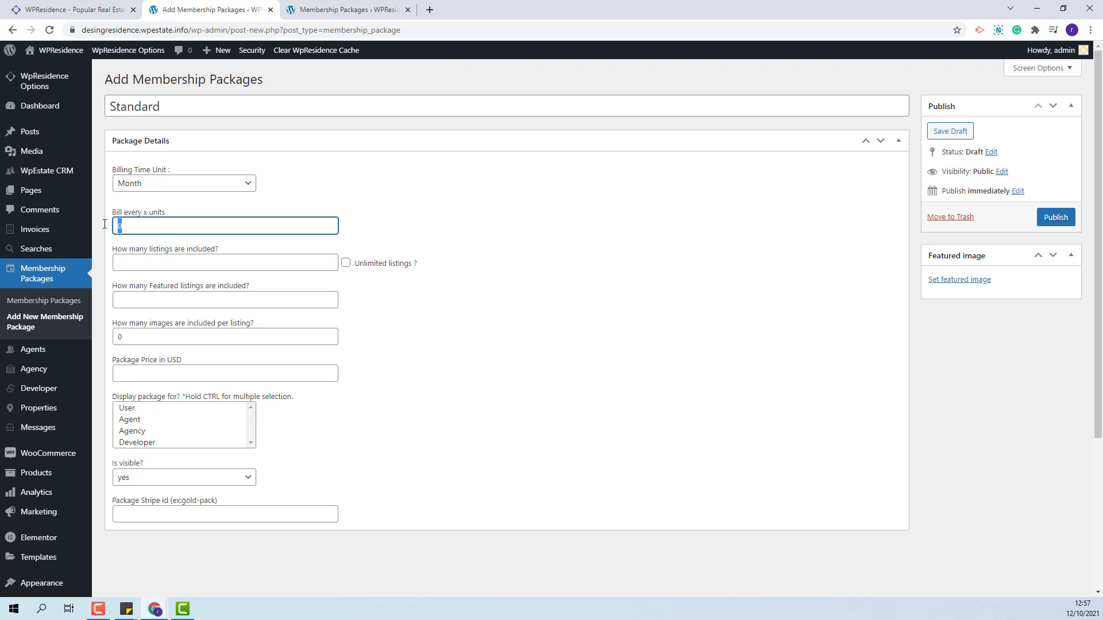
{"action": "type", "text": "2"}
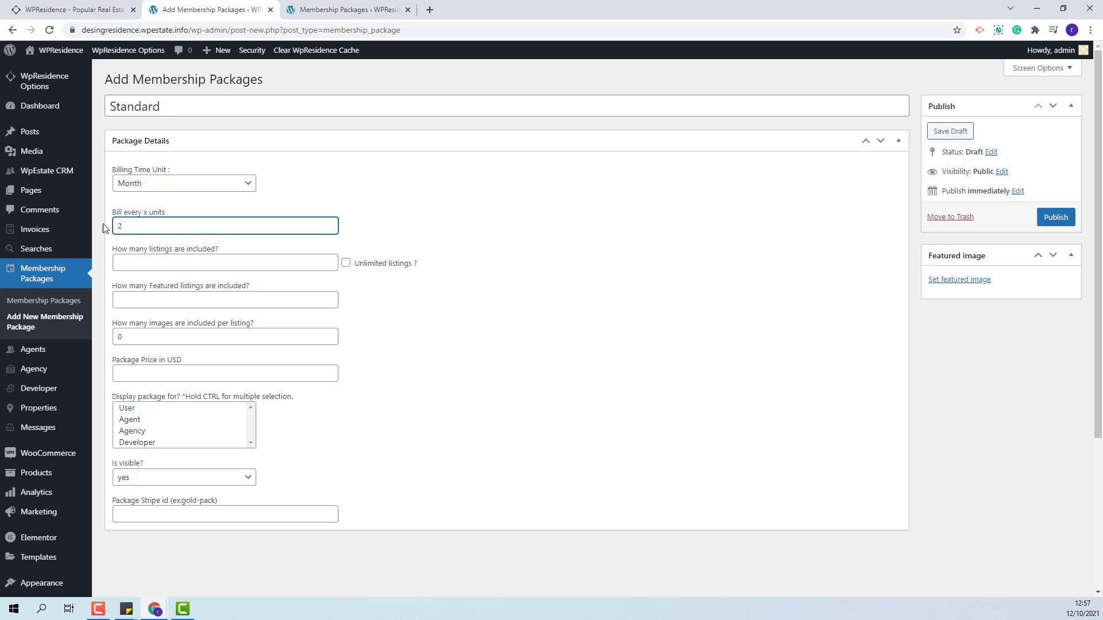
{"action": "mouse_move", "coordinate": [393, 233]}
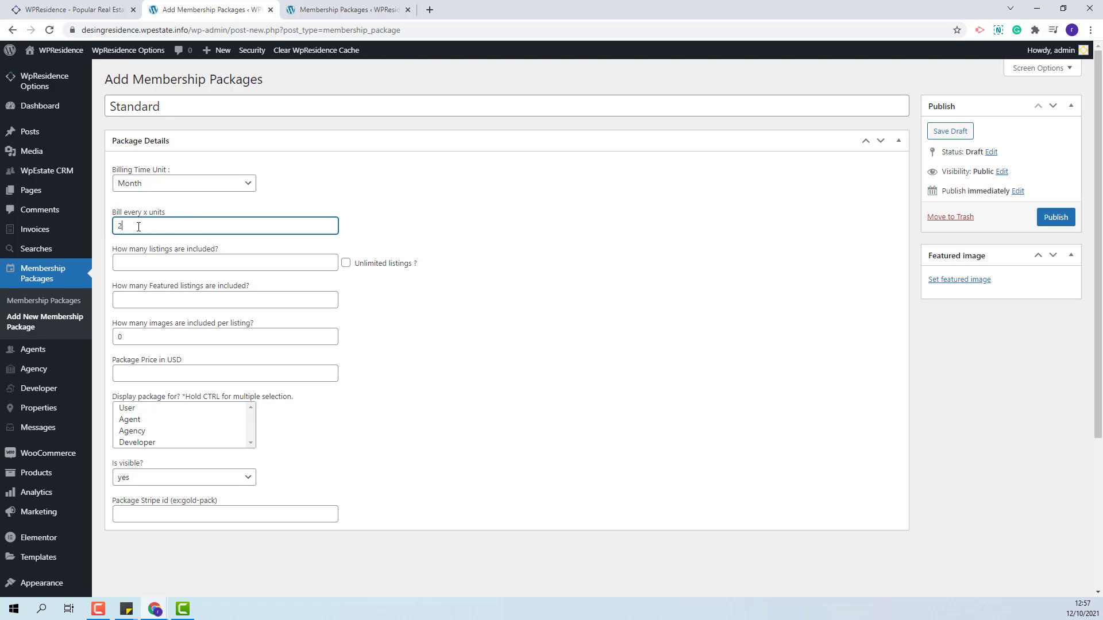
{"action": "mouse_move", "coordinate": [133, 189]}
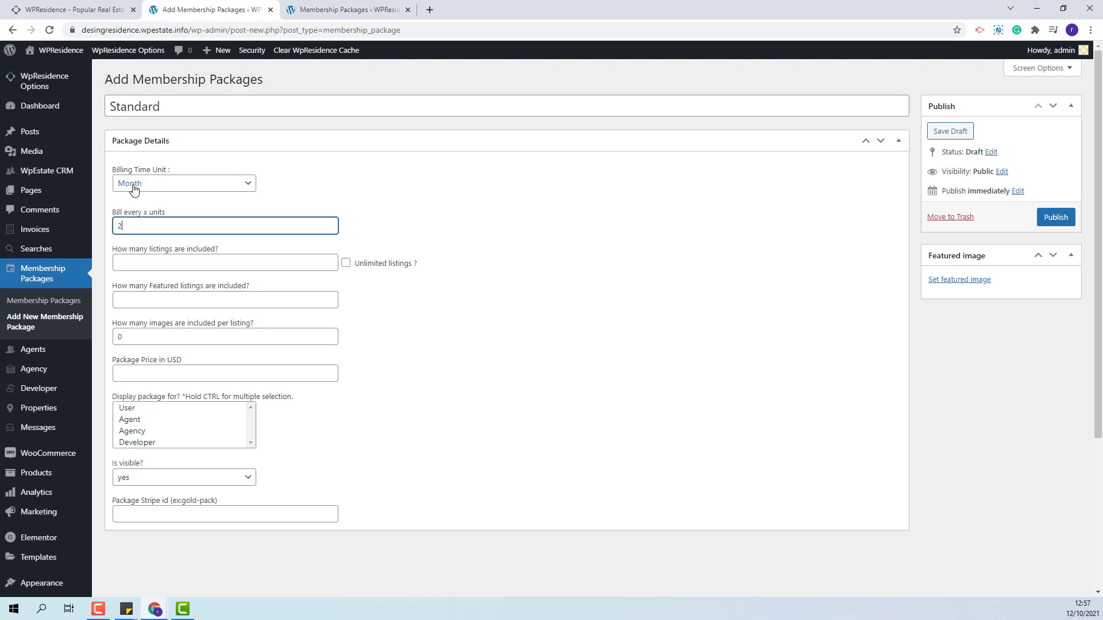
{"action": "left_click", "coordinate": [224, 262]}
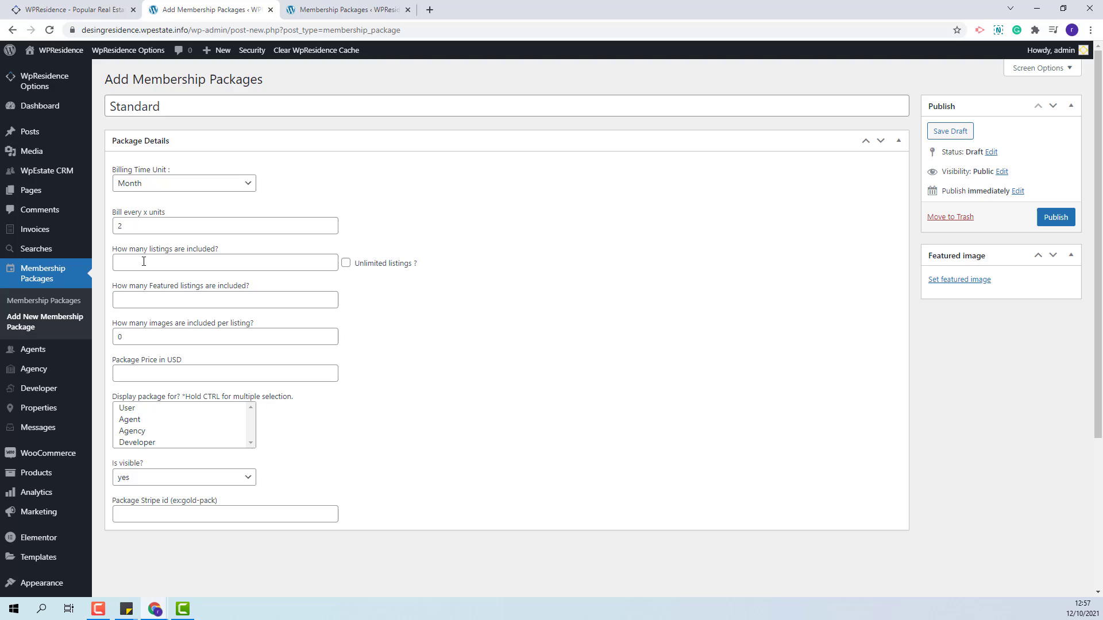
Include 10 listings, 5 featured listings and 10 images per listing
{"action": "left_click", "coordinate": [225, 262]}
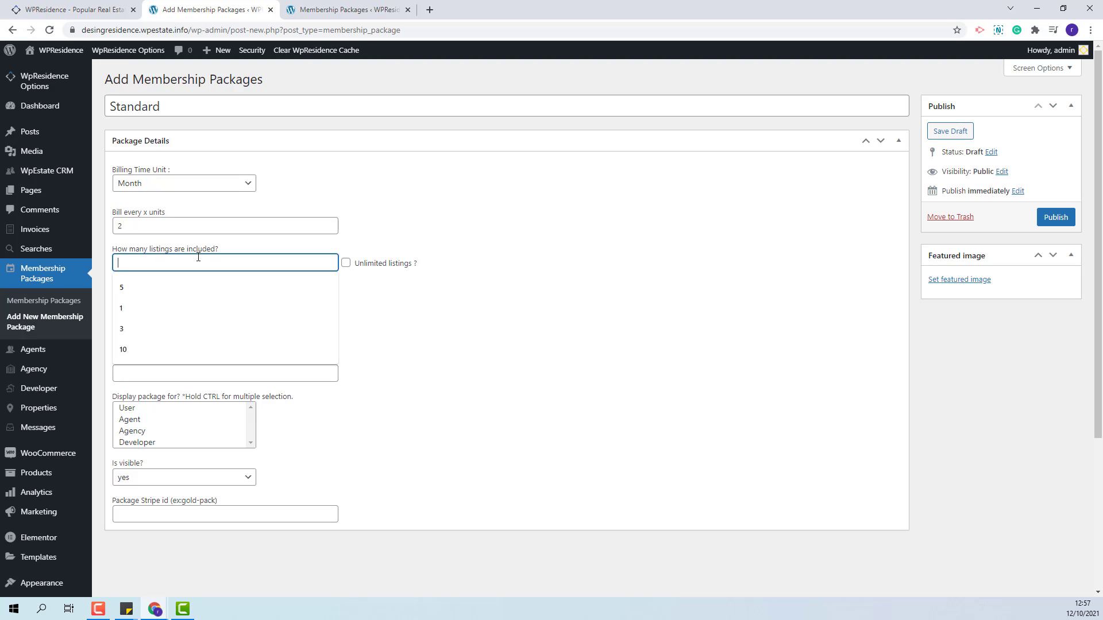
{"action": "left_click", "coordinate": [123, 349]}
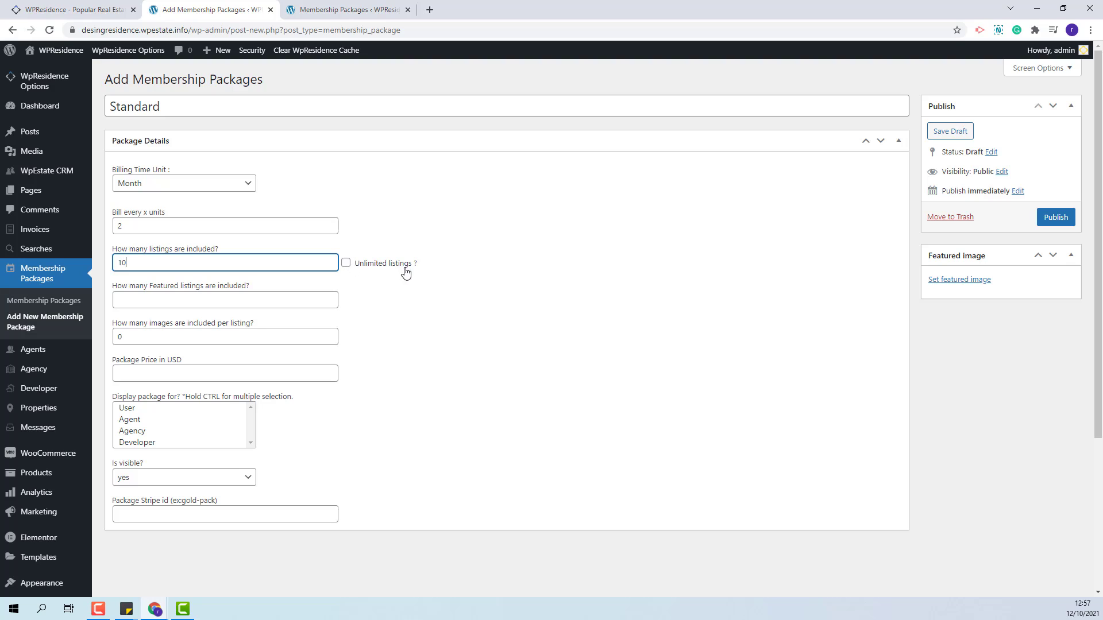
{"action": "left_click", "coordinate": [224, 300]}
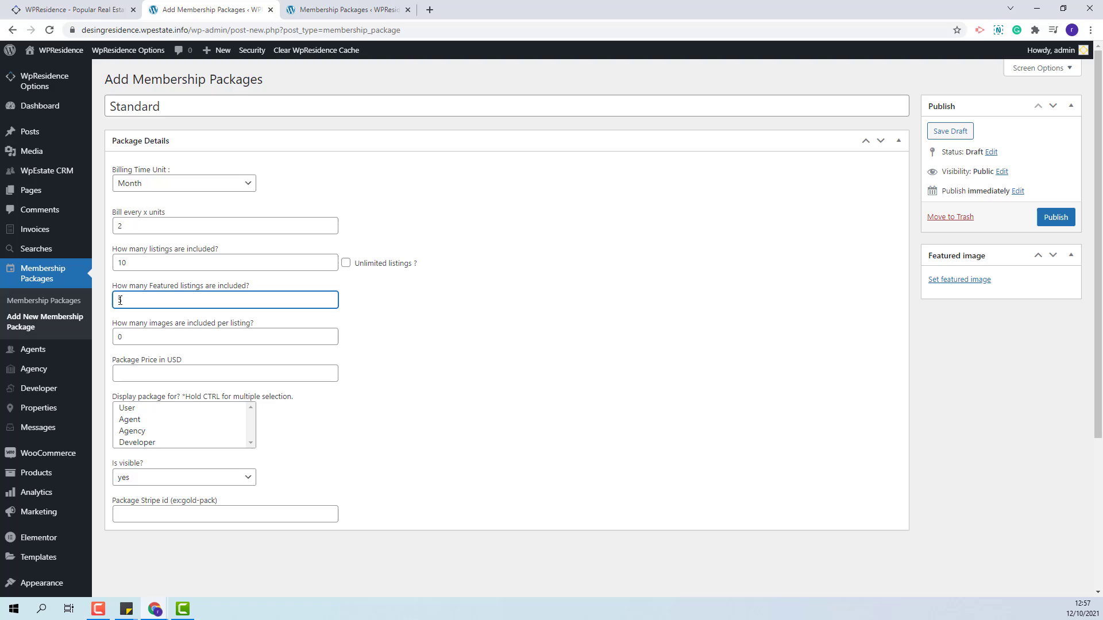
{"action": "type", "text": "5"}
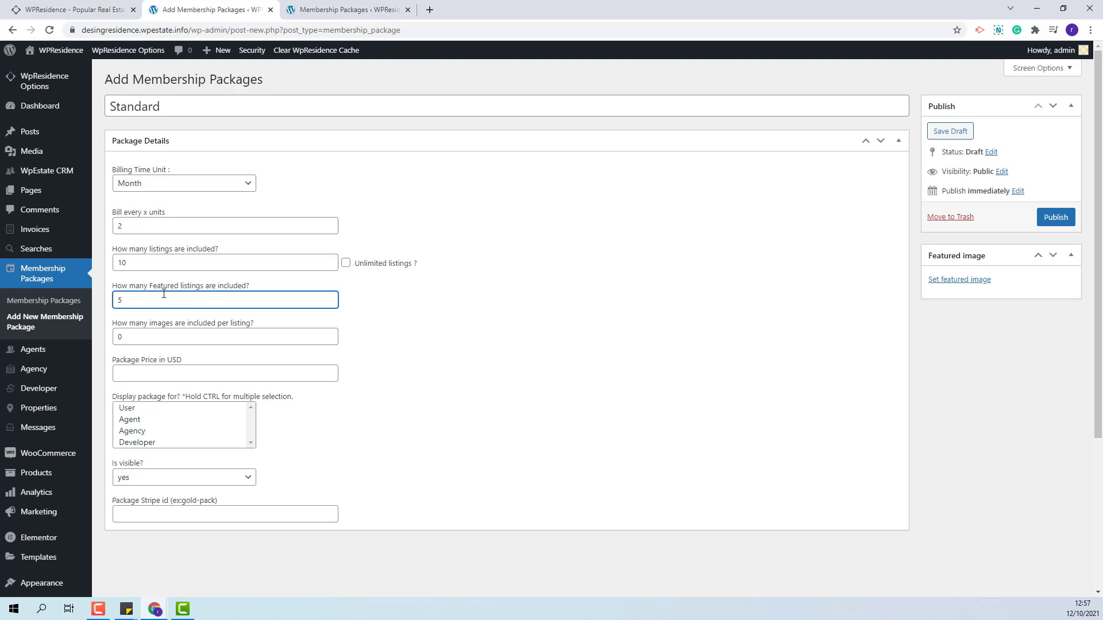
{"action": "left_click", "coordinate": [226, 337]}
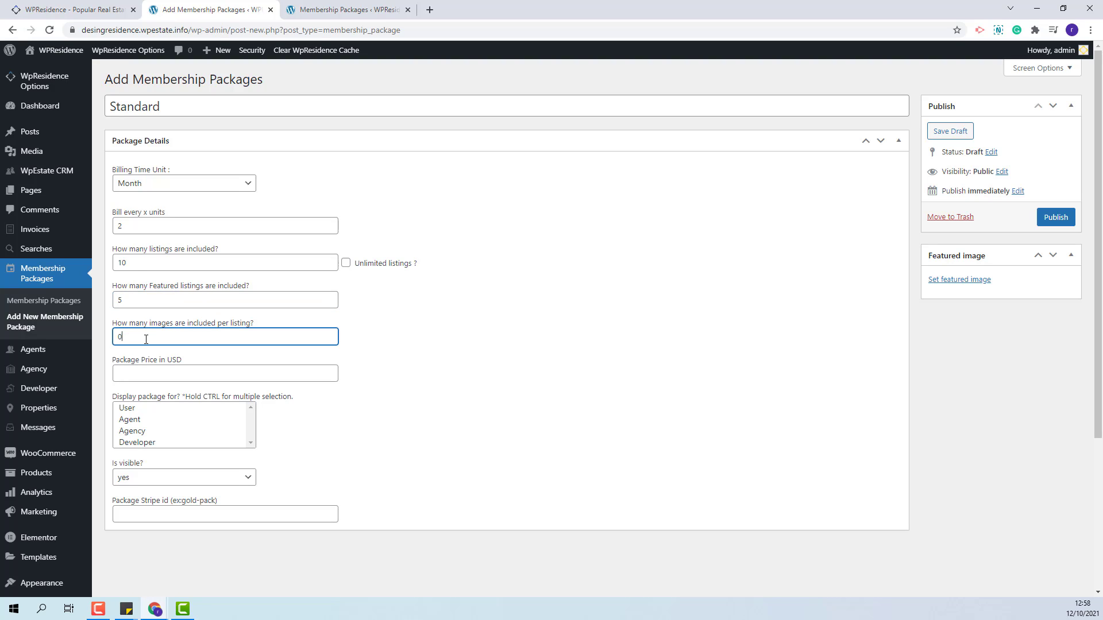
{"action": "key", "text": "Backspace"}
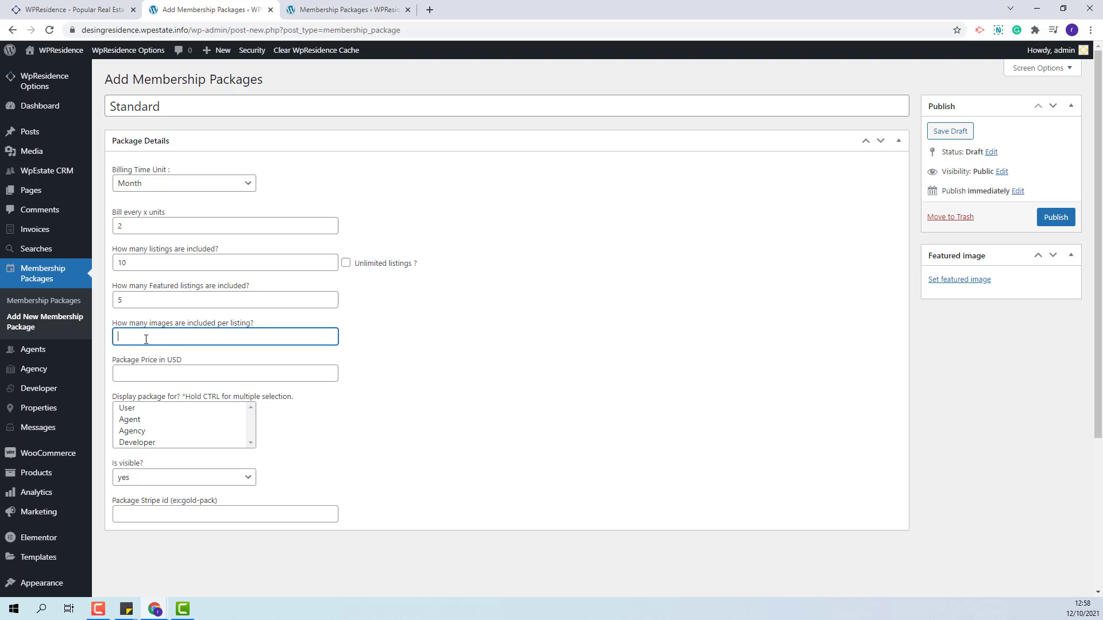
{"action": "type", "text": "10"}
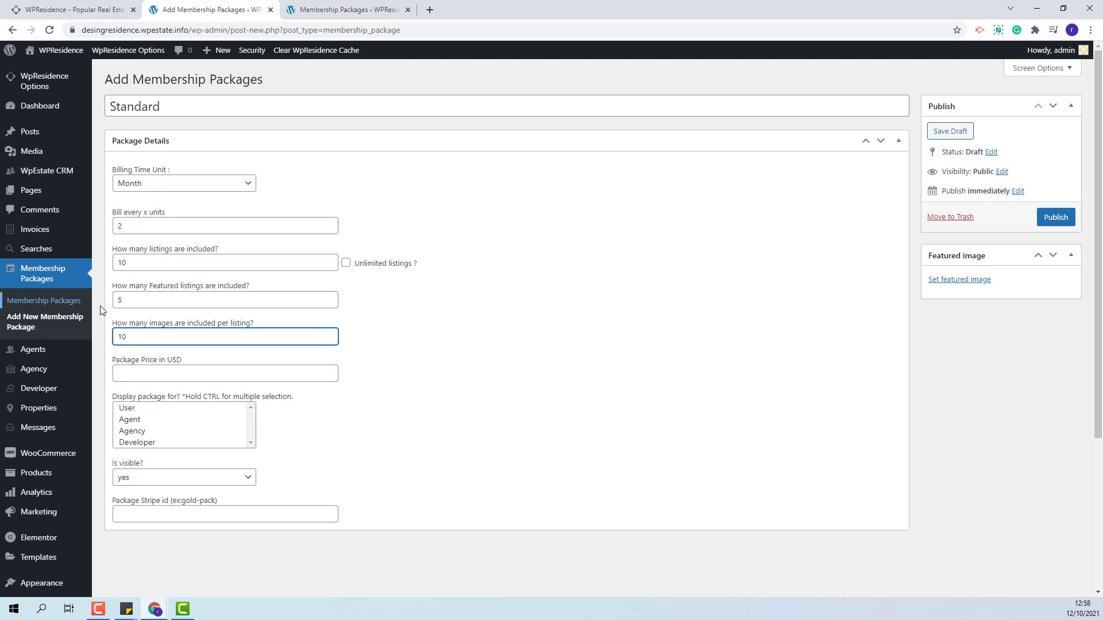
Set the package price to 10 USD
{"action": "left_click", "coordinate": [225, 372]}
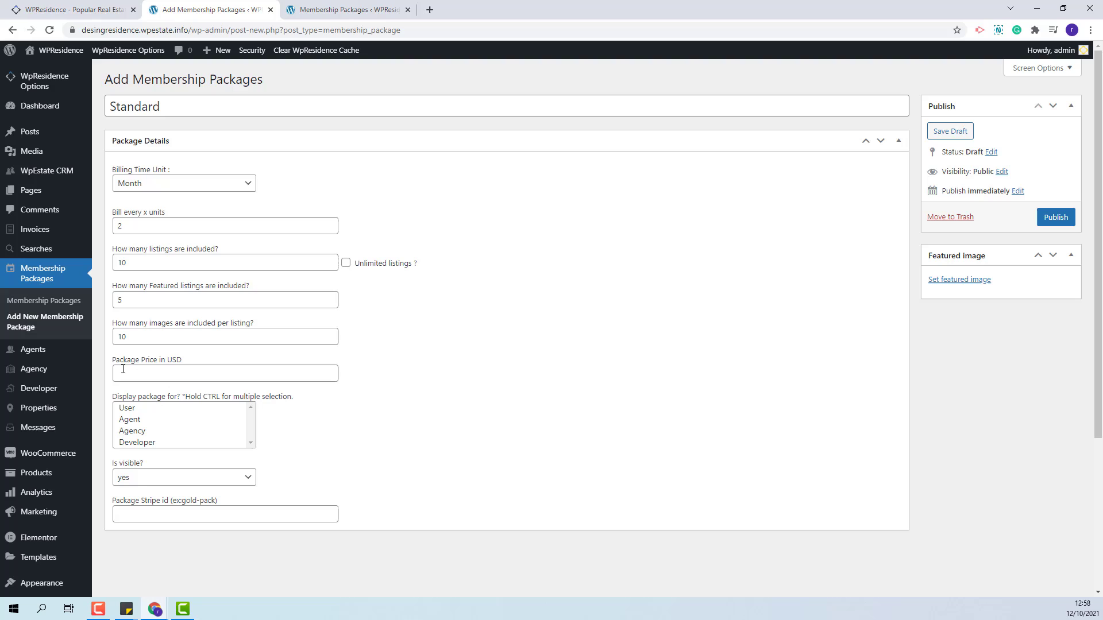
{"action": "type", "text": "1"}
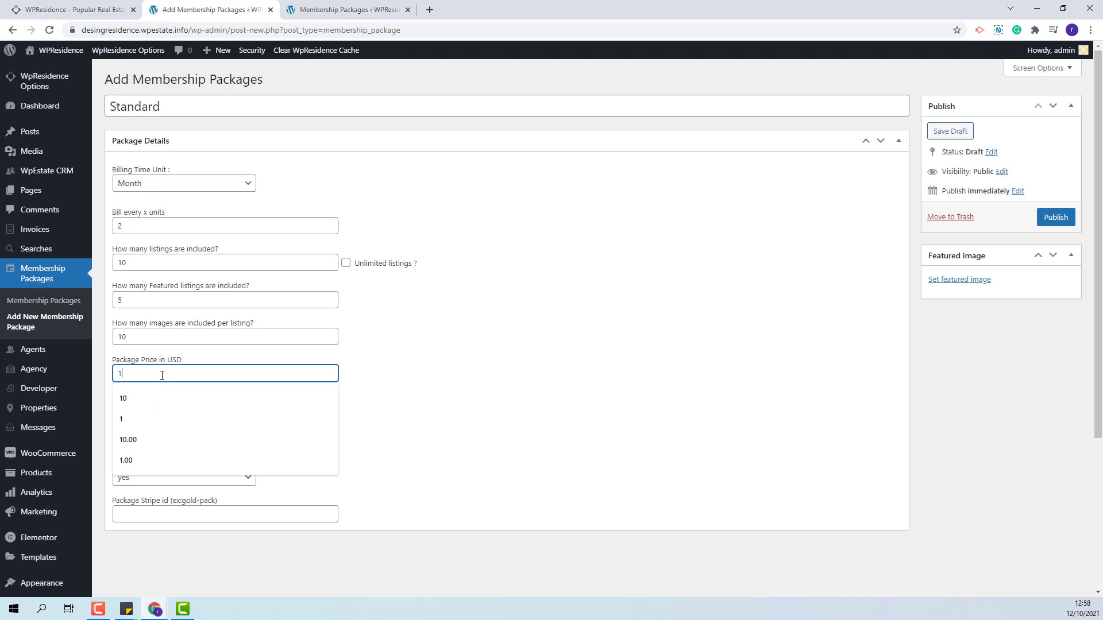
{"action": "left_click", "coordinate": [123, 398]}
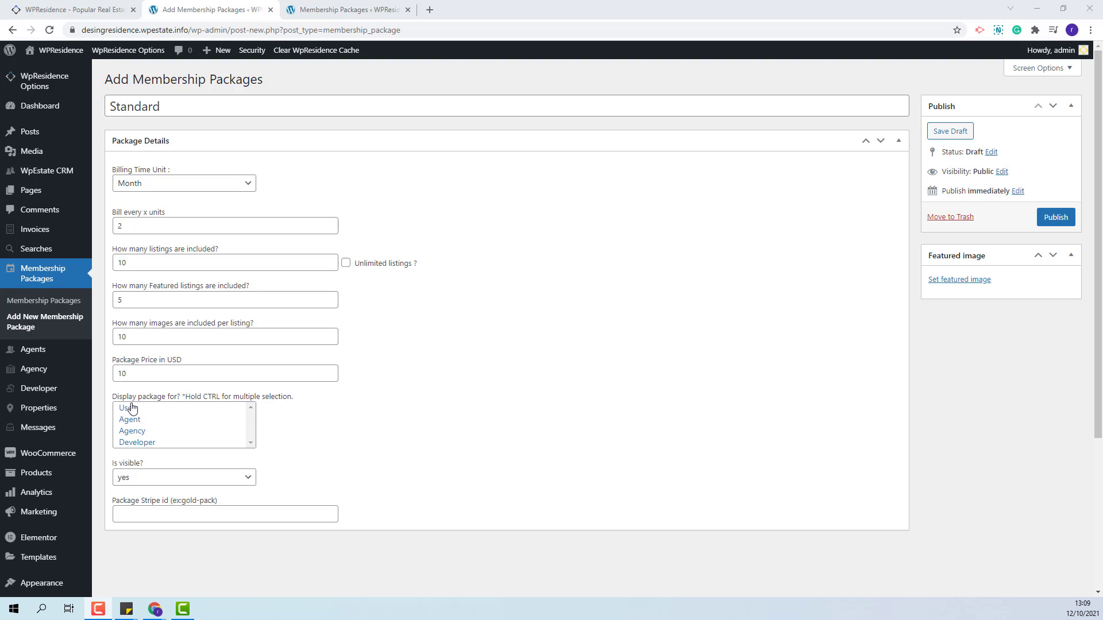
Display the package for User, Agent, Agency and Developer accounts, keeping it visible
{"action": "left_click", "coordinate": [127, 408]}
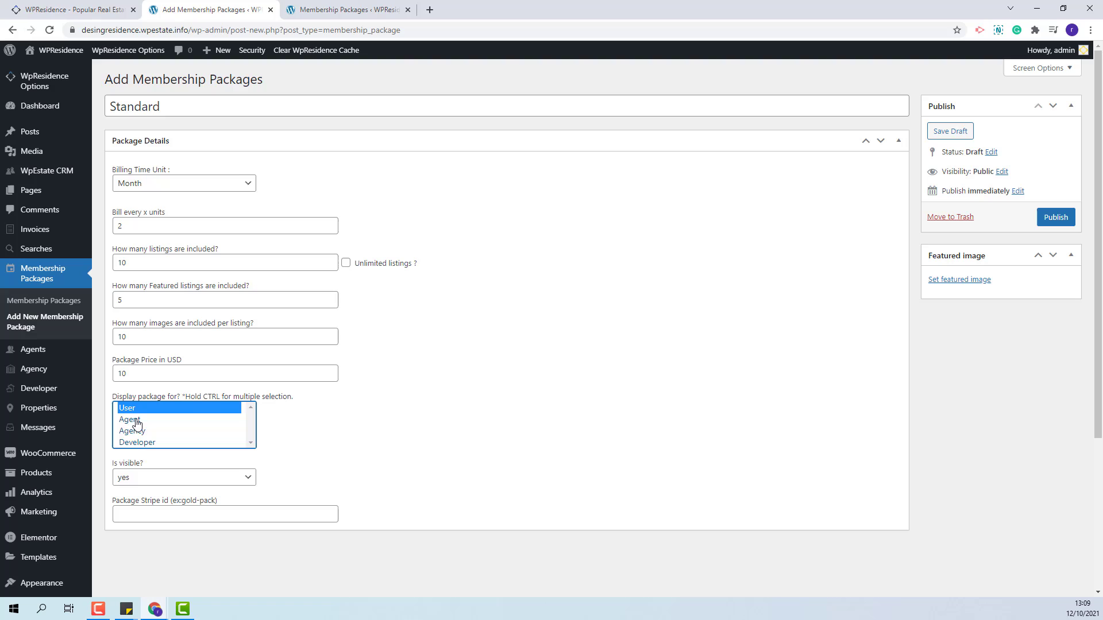
{"action": "left_click", "coordinate": [131, 419]}
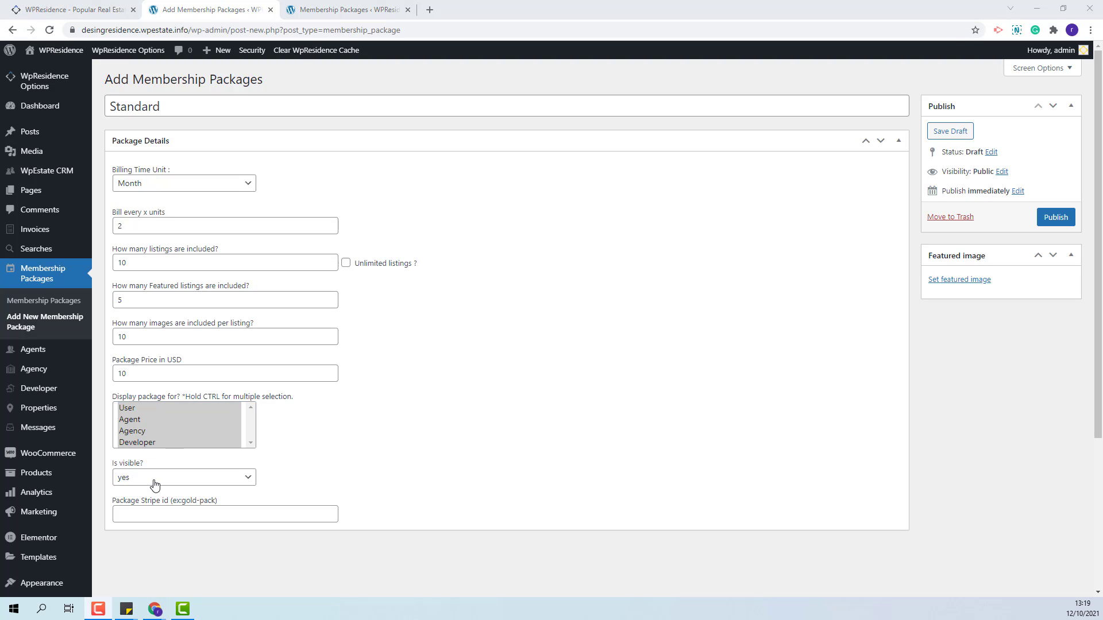
{"action": "left_click", "coordinate": [183, 476]}
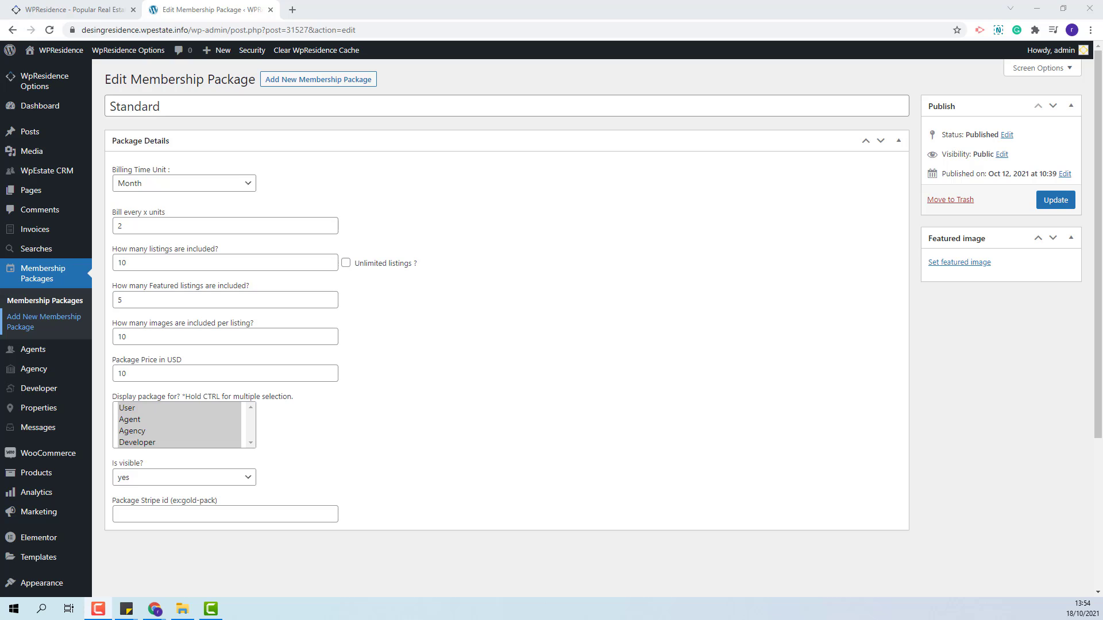
Publish the Standard package and switch to the Stripe dashboard
{"action": "left_click", "coordinate": [318, 79]}
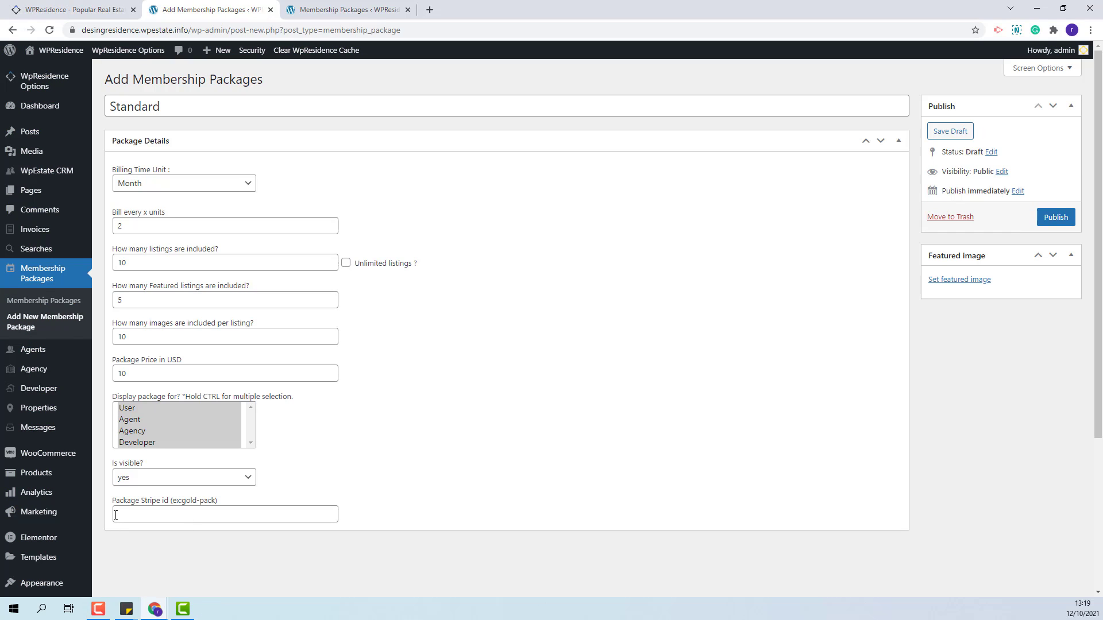
{"action": "mouse_move", "coordinate": [113, 524]}
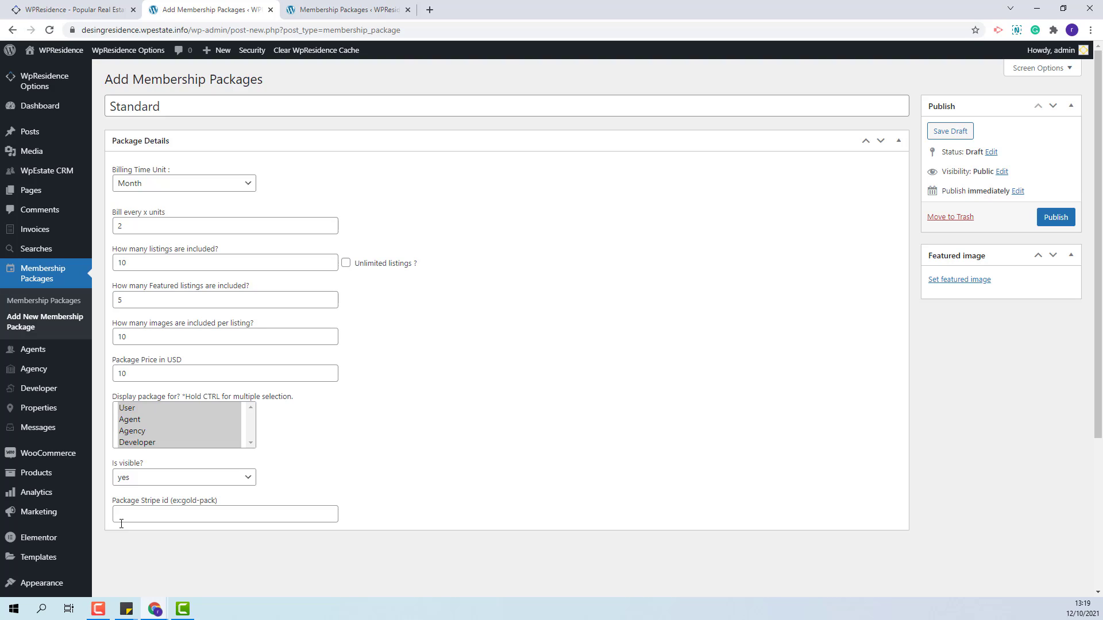
{"action": "left_click", "coordinate": [1055, 217]}
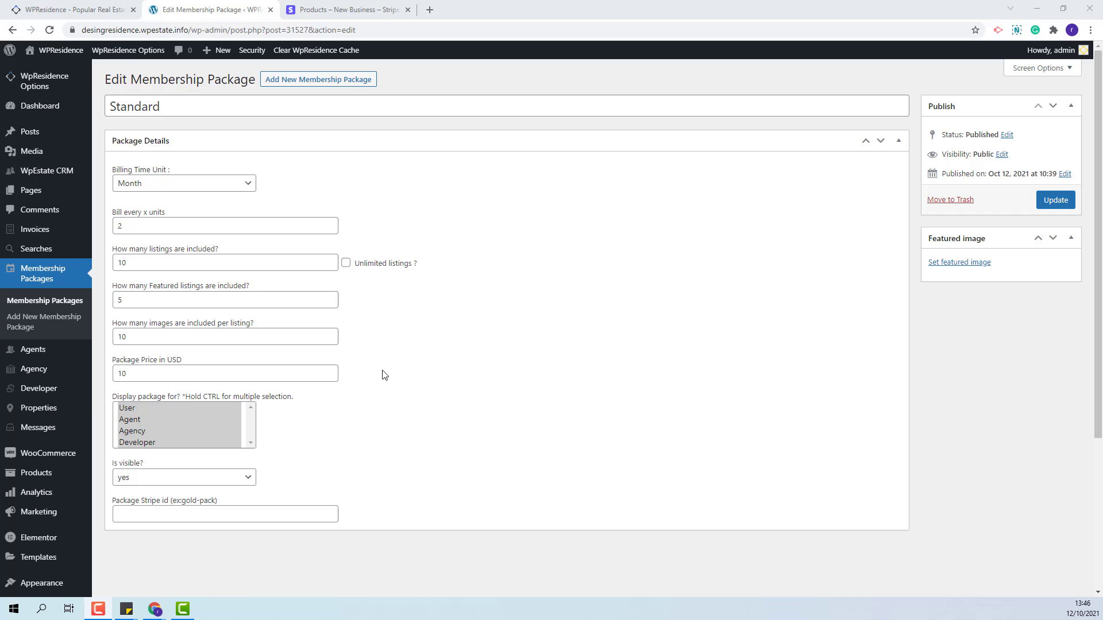
{"action": "left_click", "coordinate": [345, 10]}
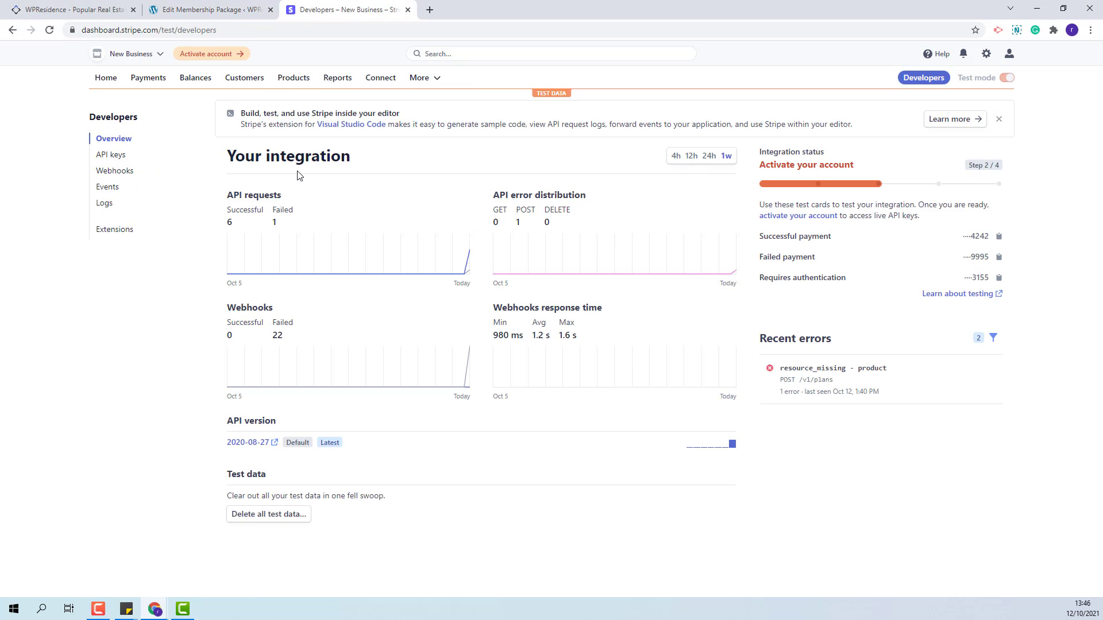
{"action": "mouse_move", "coordinate": [293, 77]}
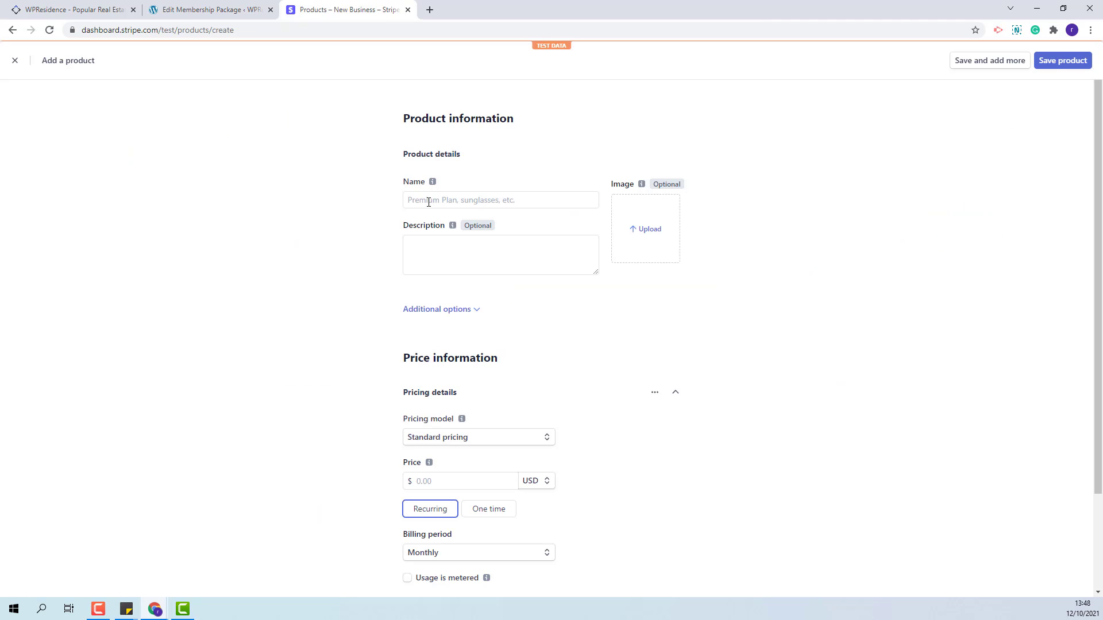
Create a Stripe product 'Standard' priced 10.00 USD monthly, copy its product ID and return to WordPress
{"action": "type", "text": "Standard"}
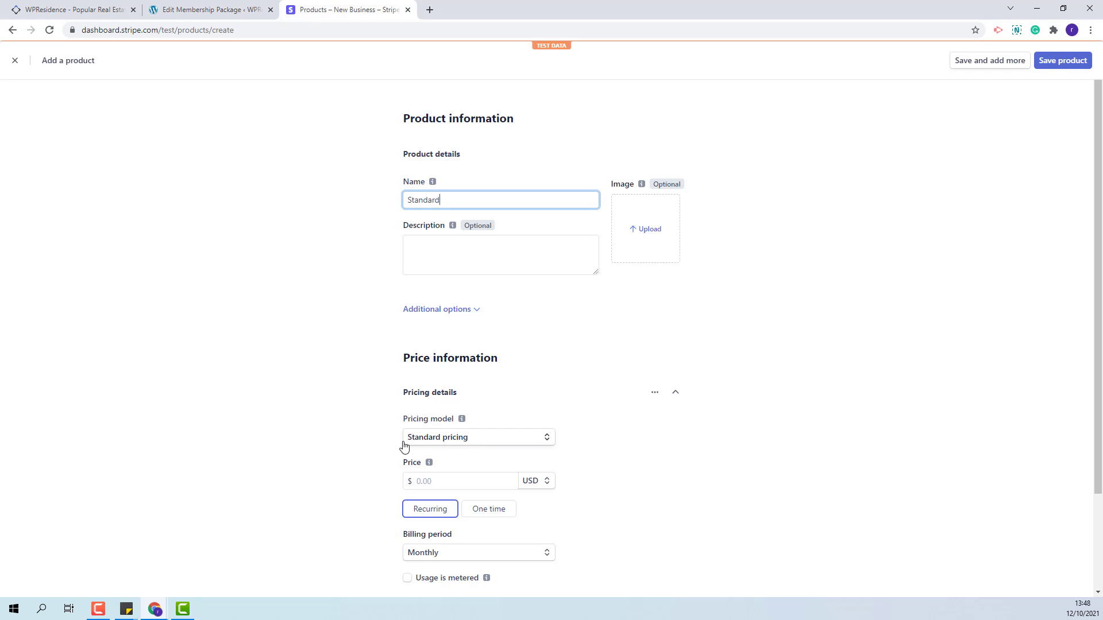
{"action": "left_click", "coordinate": [461, 481]}
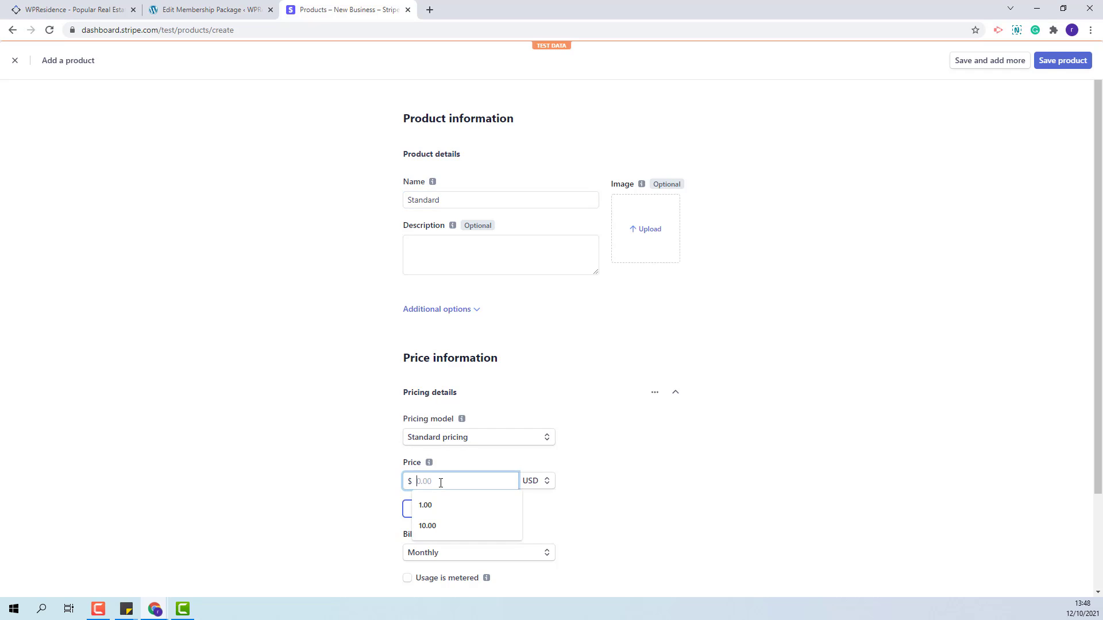
{"action": "type", "text": "10.00"}
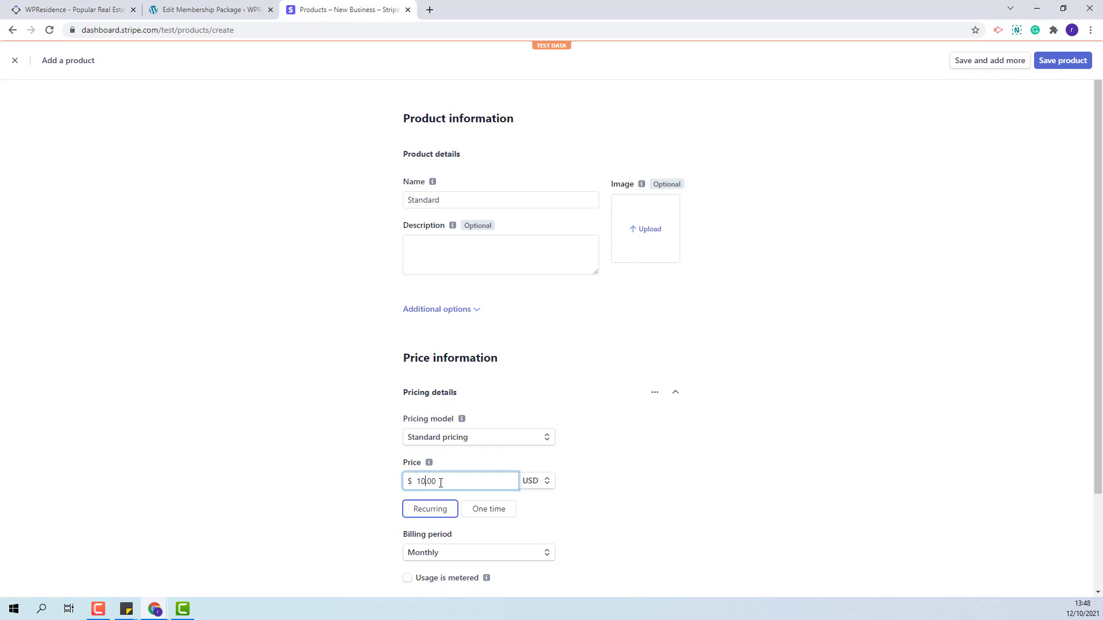
{"action": "left_click", "coordinate": [1061, 61]}
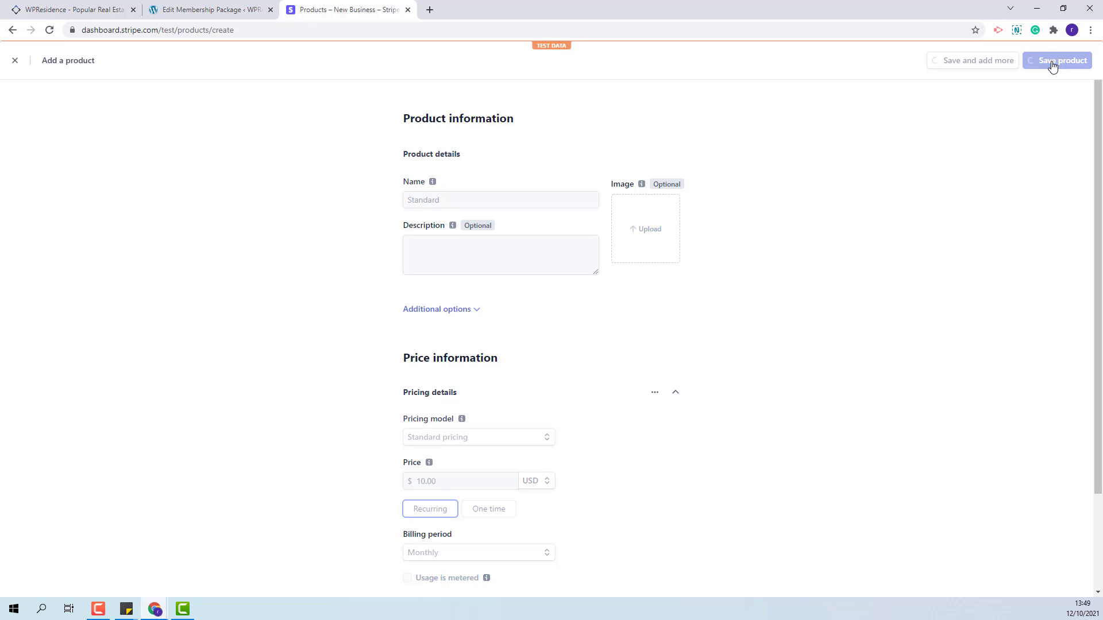
{"action": "left_click", "coordinate": [1058, 60]}
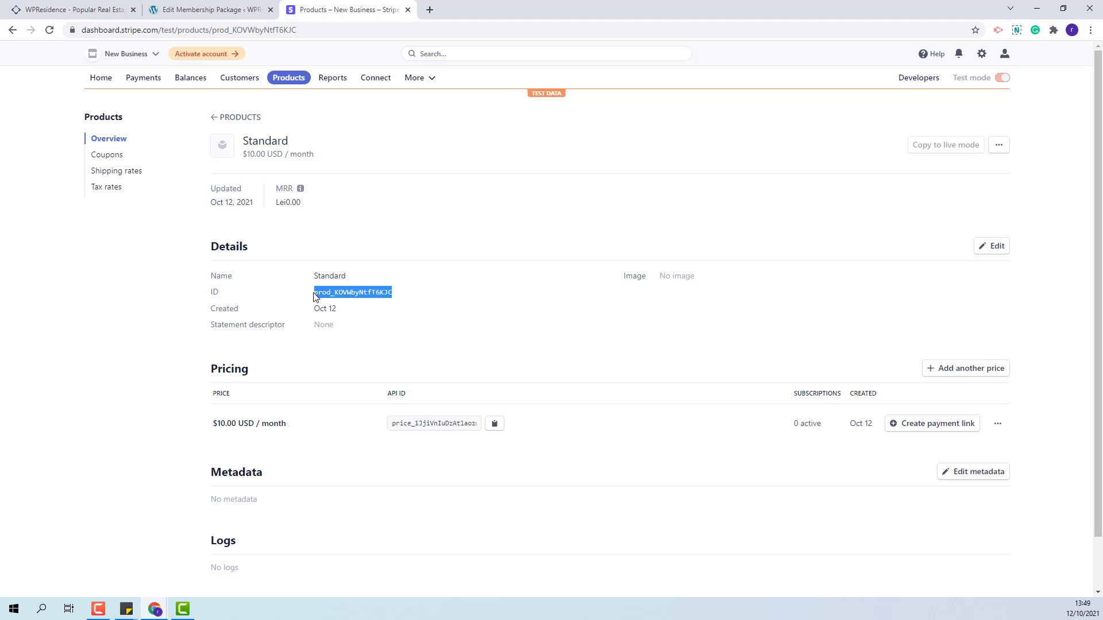
{"action": "left_click", "coordinate": [208, 10]}
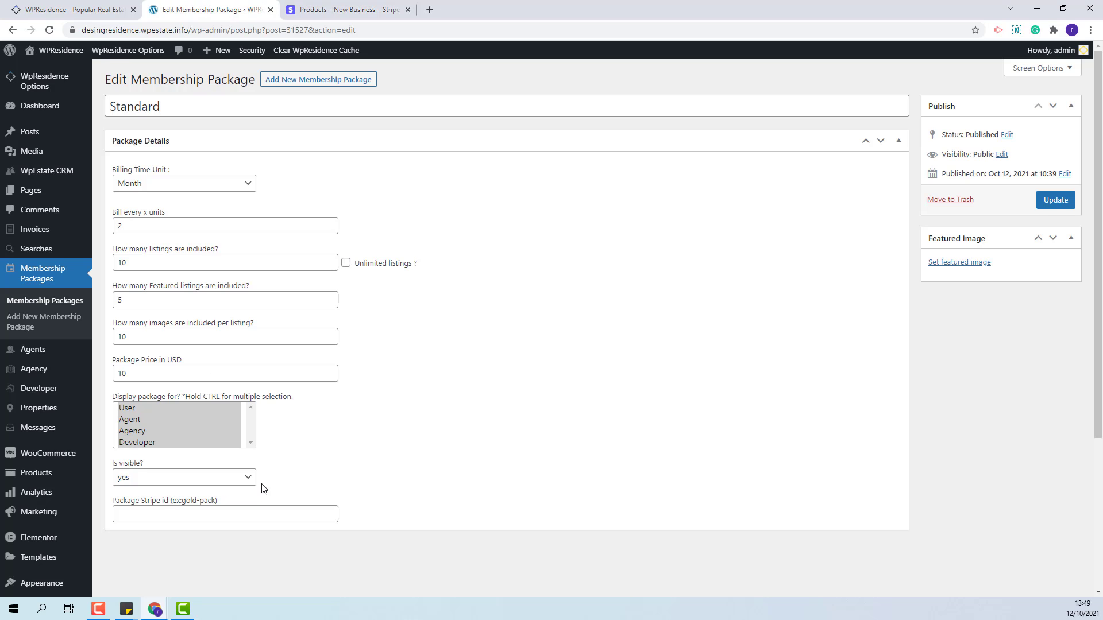
Save prod_KOVWByNtfT6KJc as the Standard package's Stripe id and update the package
{"action": "type", "text": "prod_KOVWByNtfT6KJc"}
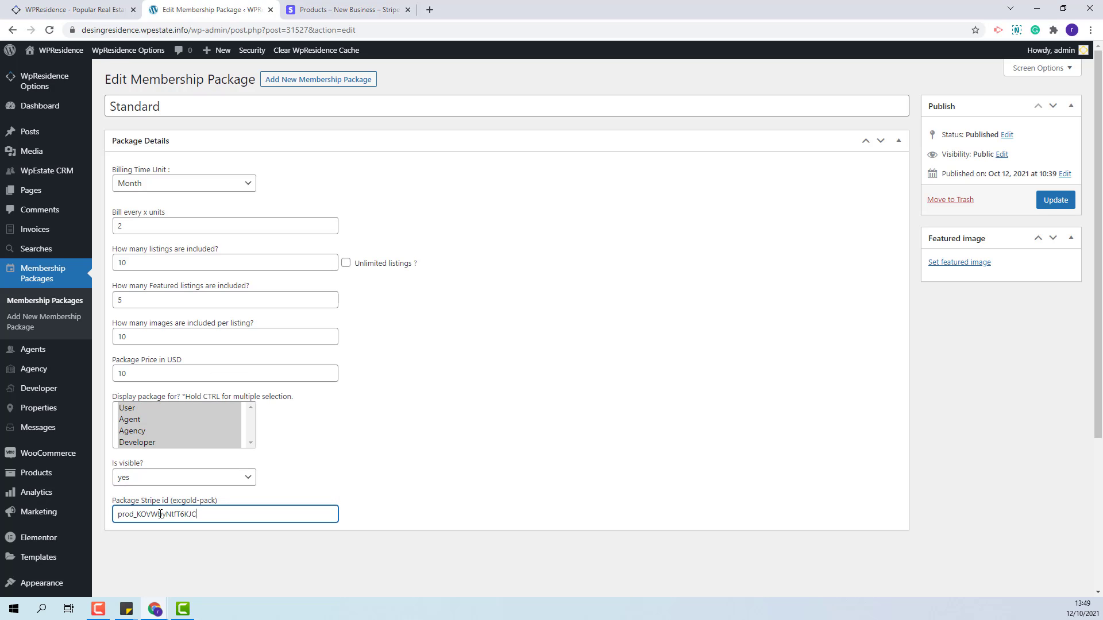
{"action": "left_click", "coordinate": [1054, 200]}
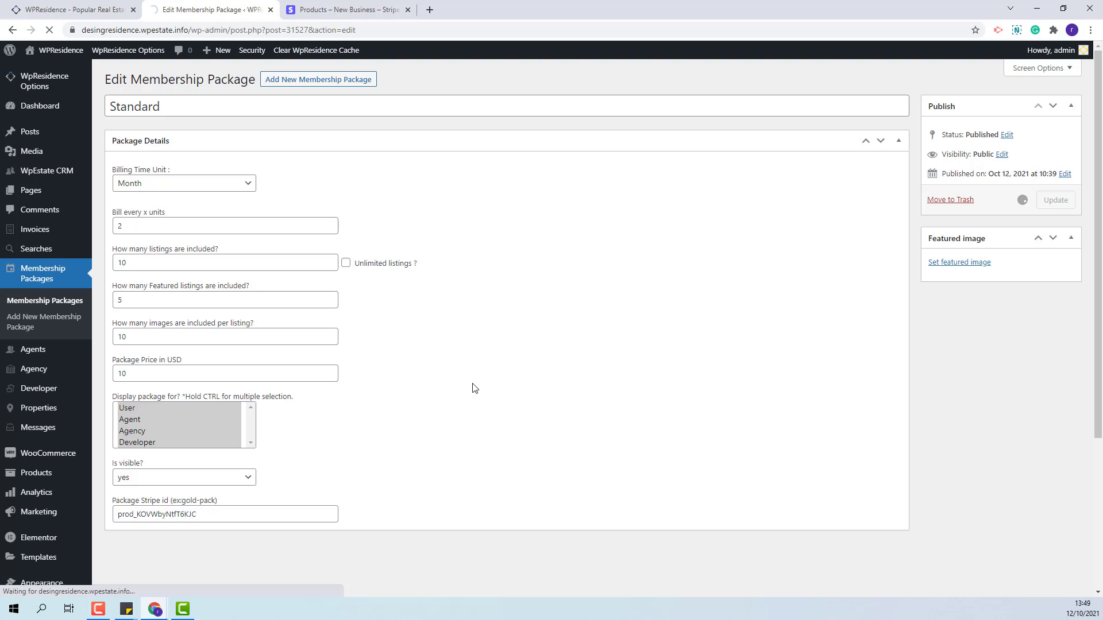
{"action": "left_click", "coordinate": [1054, 199]}
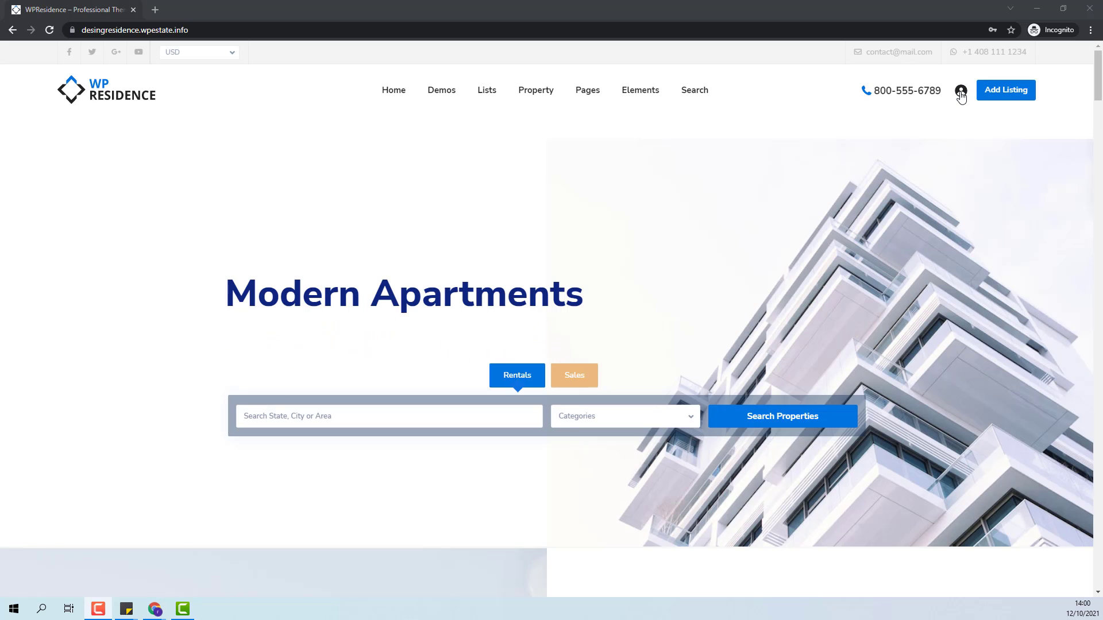
On the public site, open the sign-in popup and go to the registration form
{"action": "left_click", "coordinate": [960, 92]}
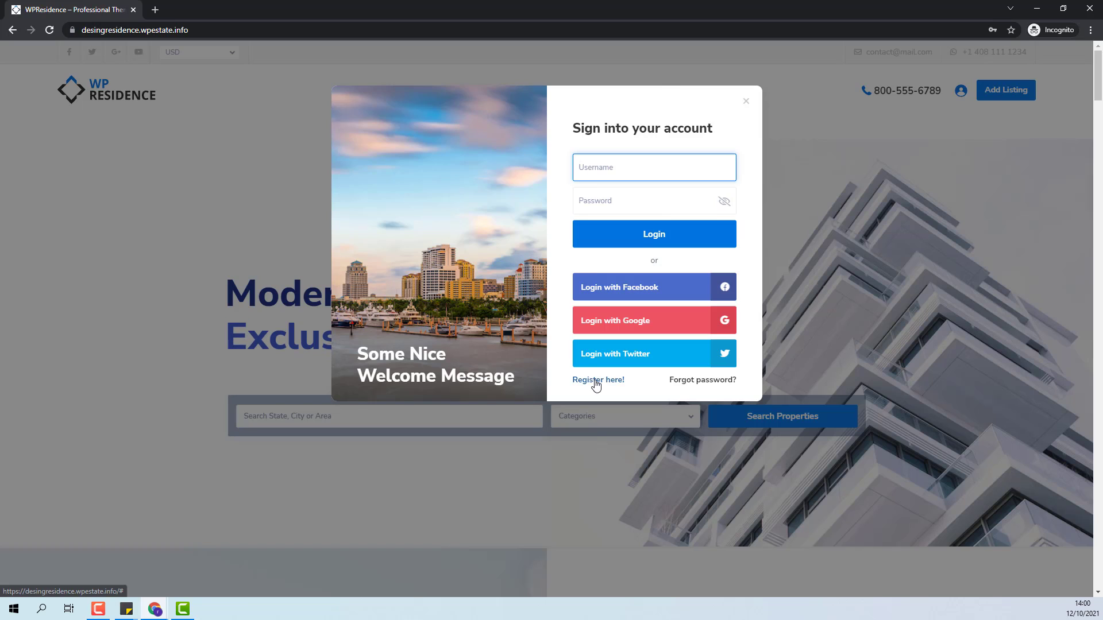
{"action": "left_click", "coordinate": [597, 381]}
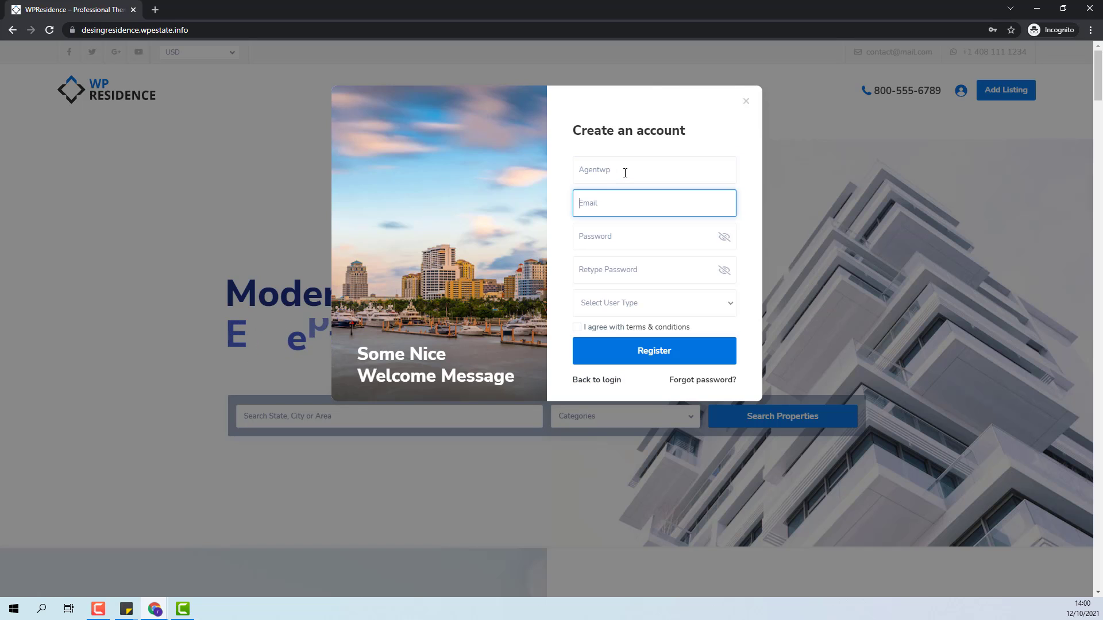
Register the new Agent account with terms accepted and log in with its credentials
{"action": "left_click", "coordinate": [652, 302]}
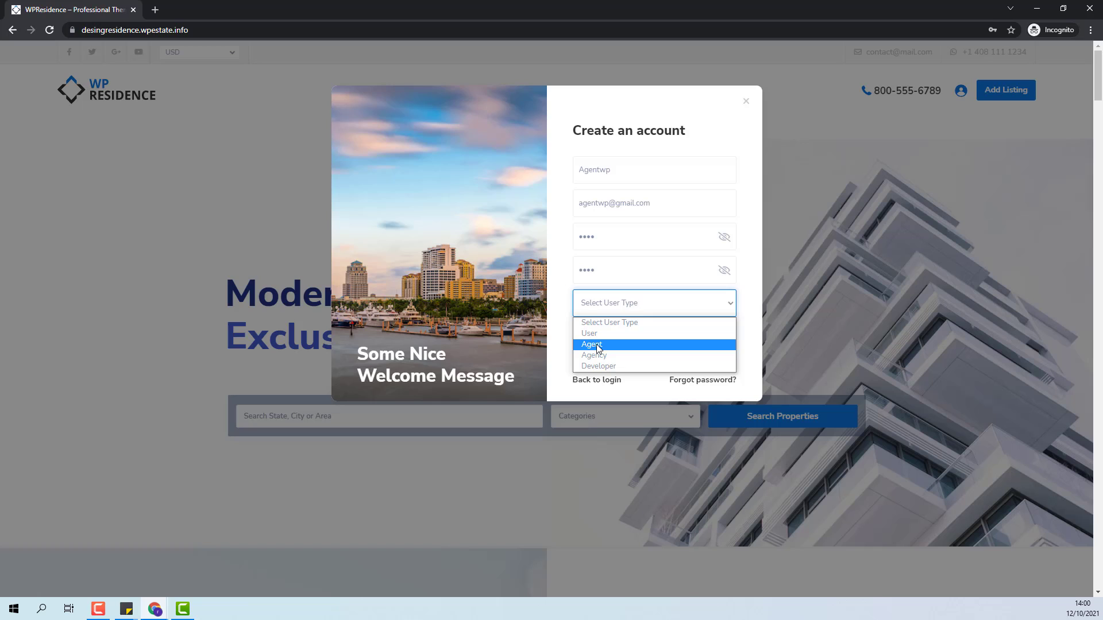
{"action": "left_click", "coordinate": [592, 343]}
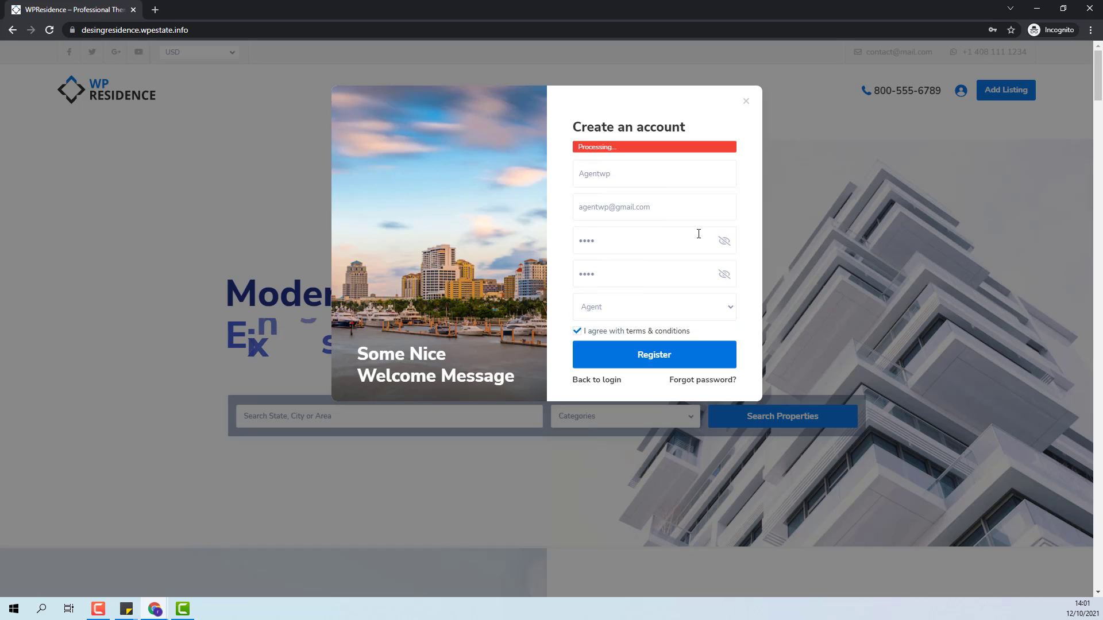
{"action": "left_click", "coordinate": [597, 380]}
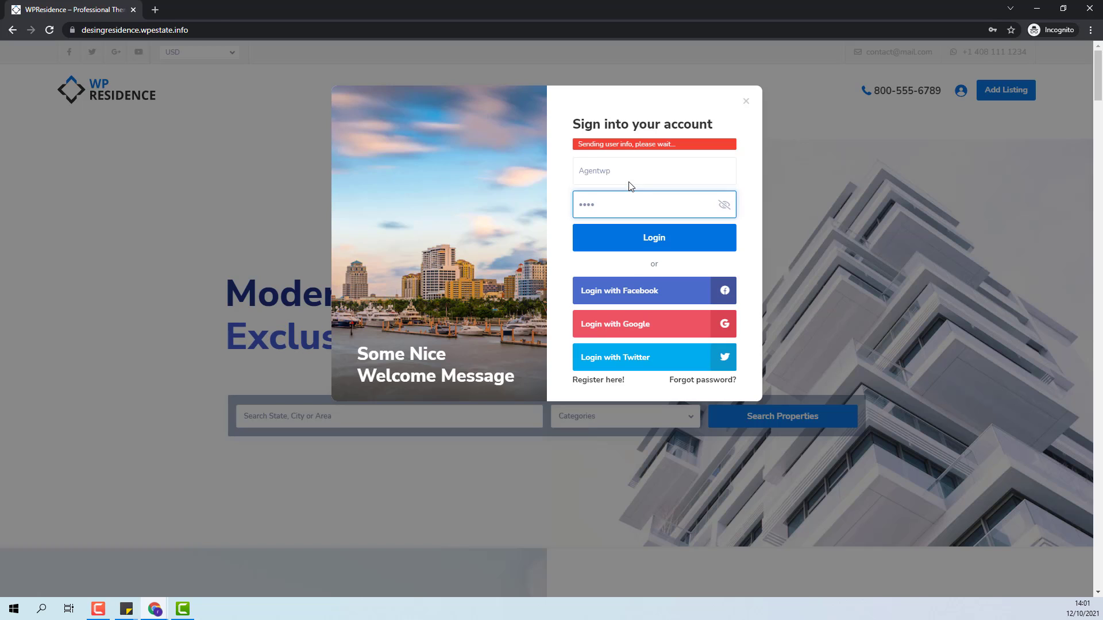
{"action": "left_click", "coordinate": [653, 237]}
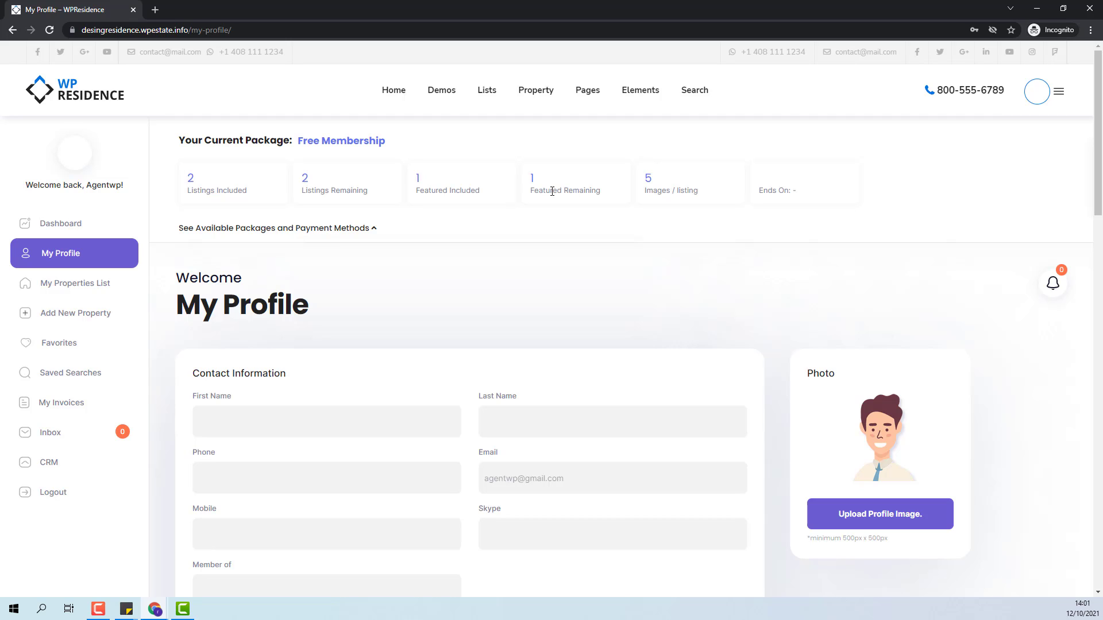
{"action": "mouse_move", "coordinate": [295, 206]}
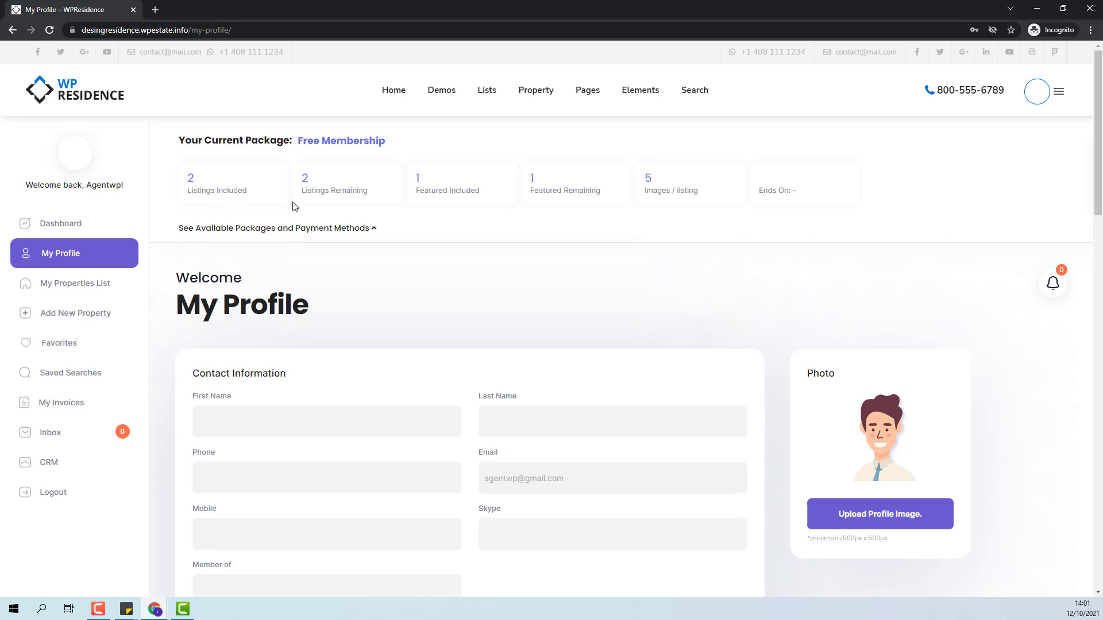
Select the Standard package under available packages and tick recurring payment
{"action": "left_click", "coordinate": [275, 228]}
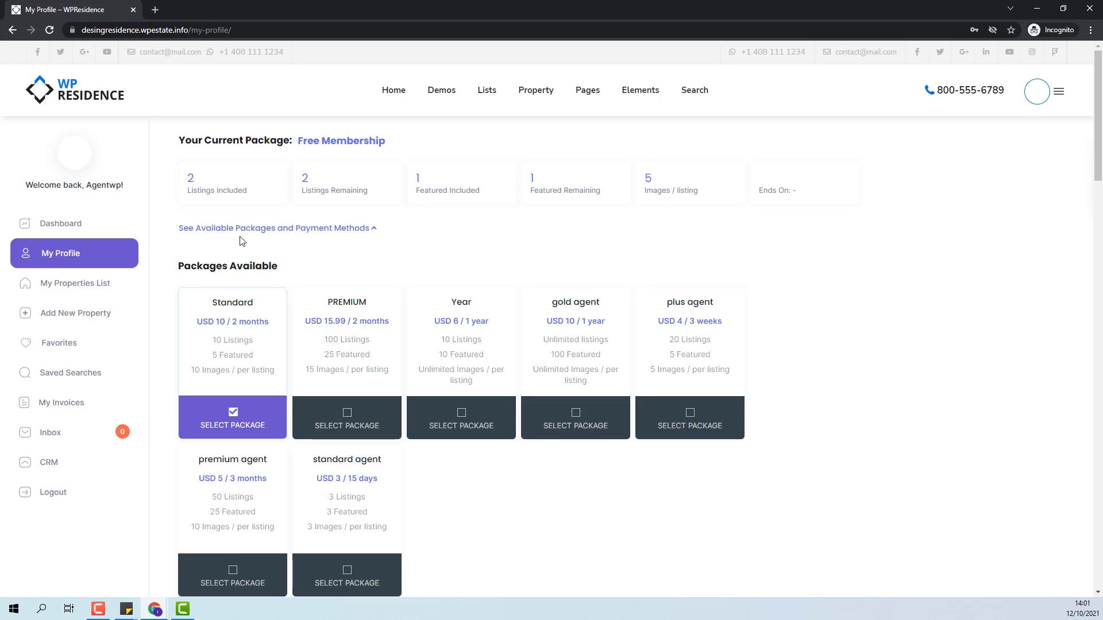
{"action": "scroll", "scroll_direction": "down", "scroll_amount": 3}
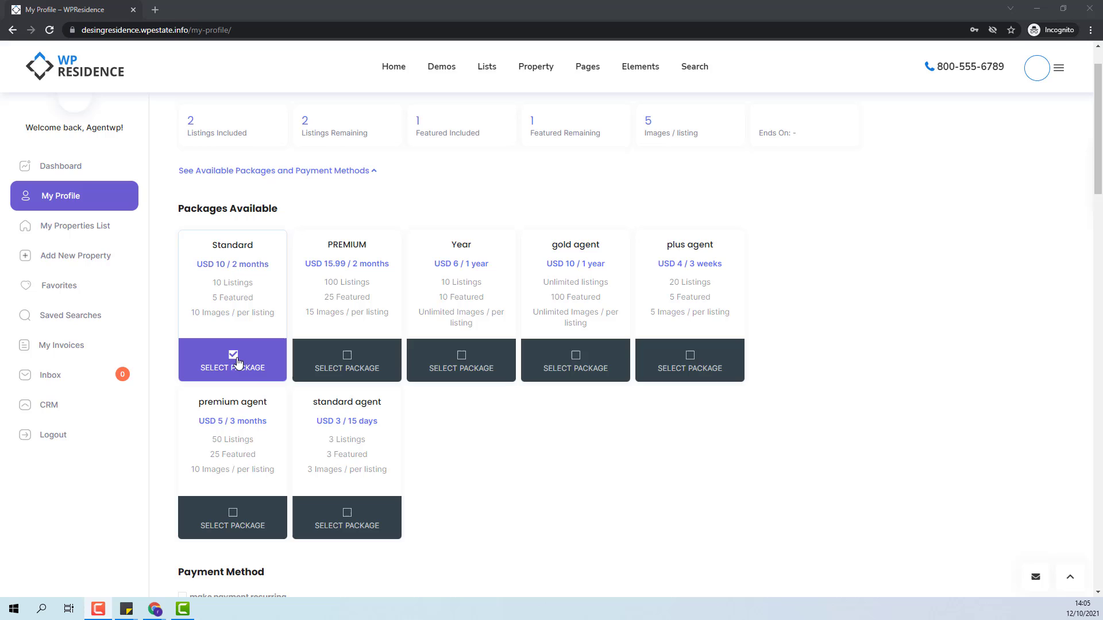
{"action": "mouse_move", "coordinate": [254, 309]}
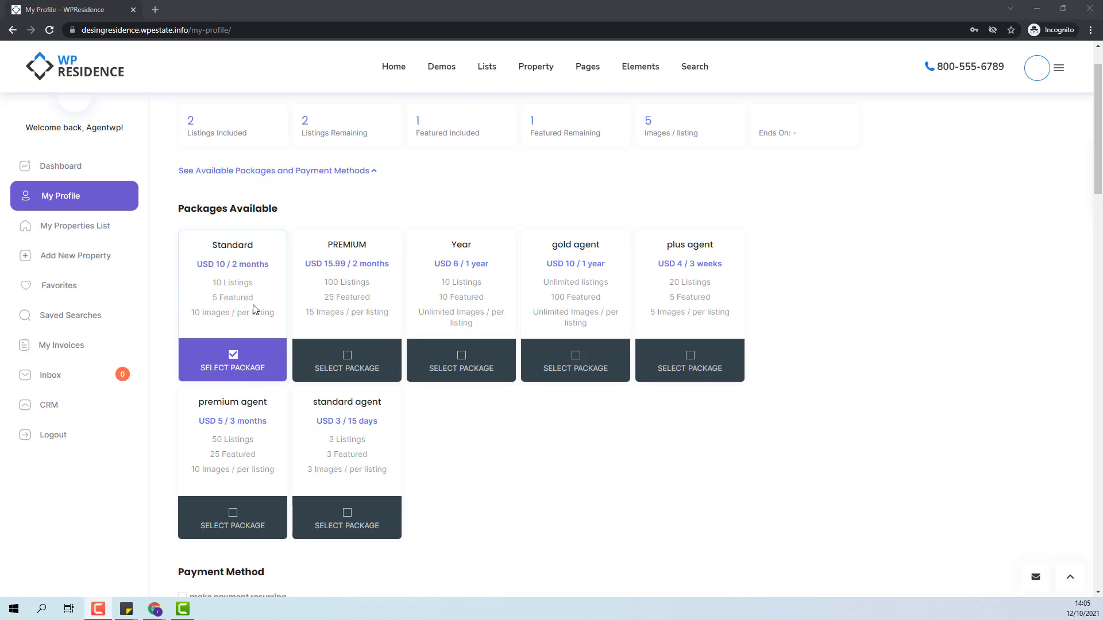
{"action": "scroll", "scroll_direction": "down", "scroll_amount": 3}
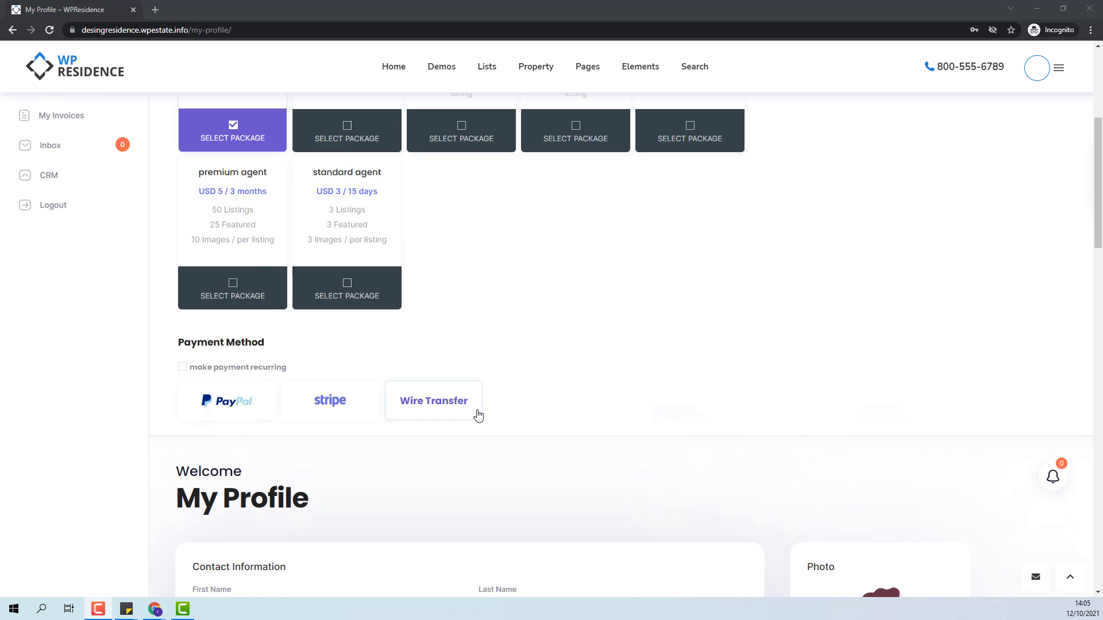
{"action": "left_click", "coordinate": [329, 400]}
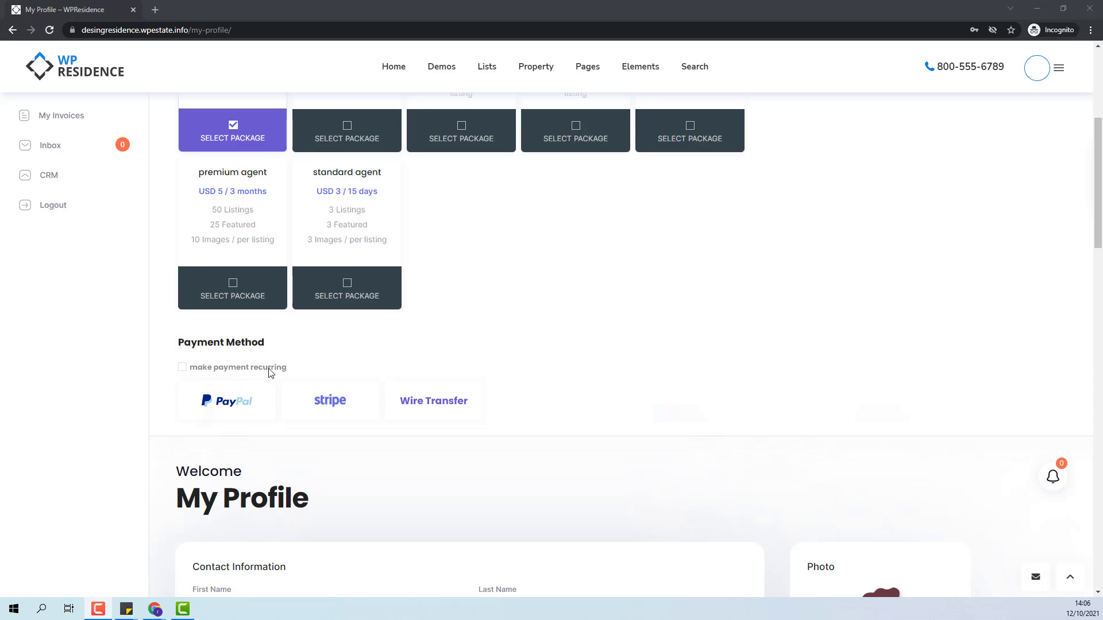
{"action": "mouse_move", "coordinate": [182, 373]}
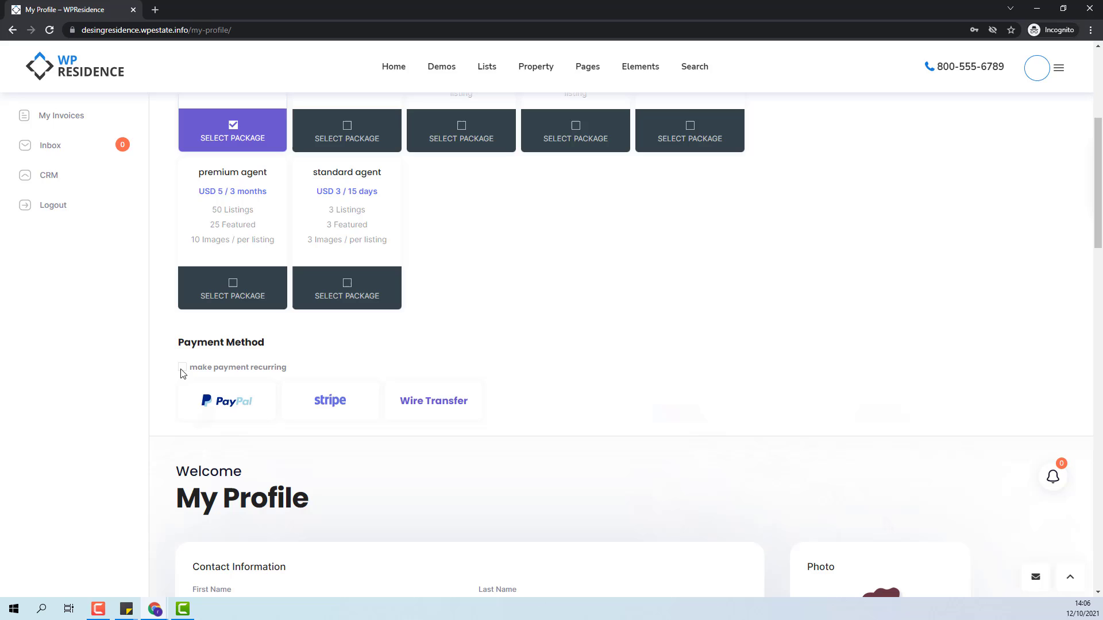
{"action": "left_click", "coordinate": [183, 368]}
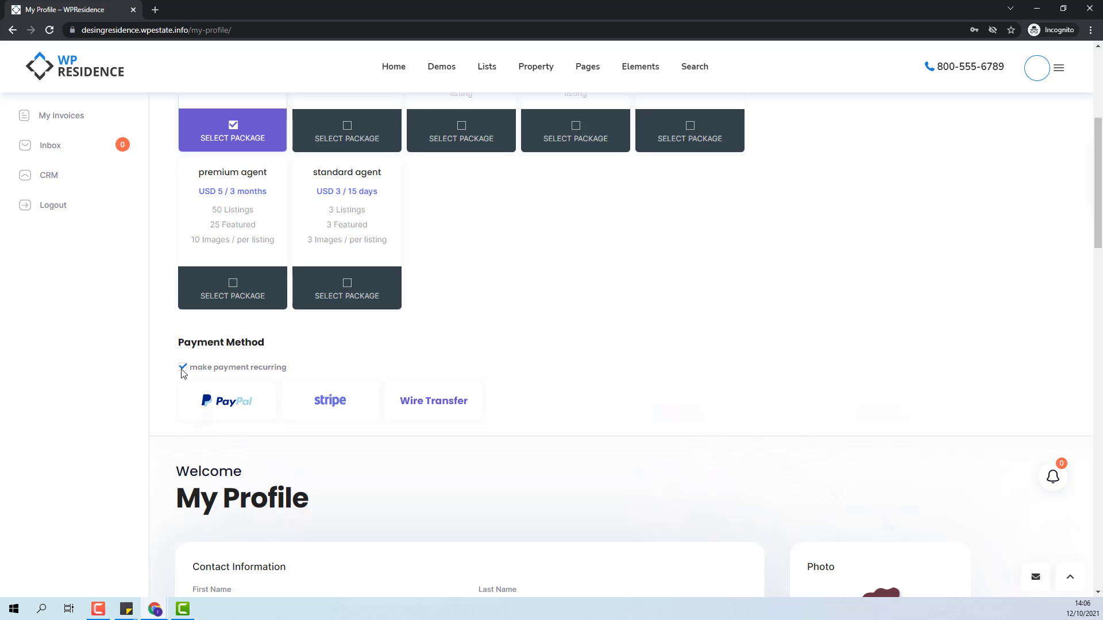
{"action": "mouse_move", "coordinate": [183, 377]}
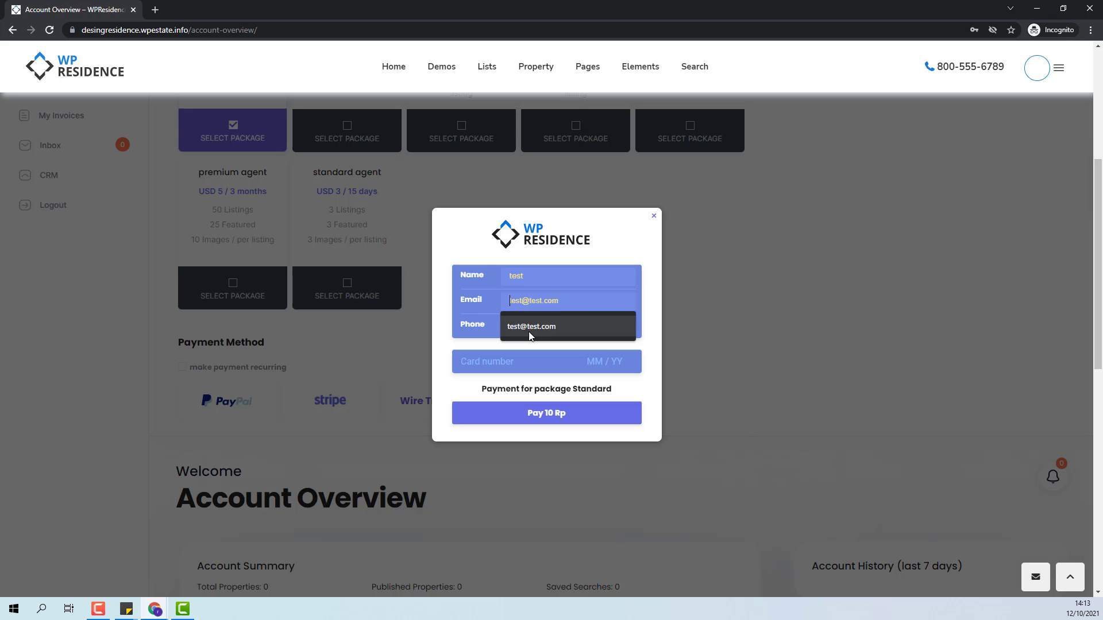
Enter the remaining card details in the Stripe popup and pay 10 for Standard
{"action": "type", "text": "555555"}
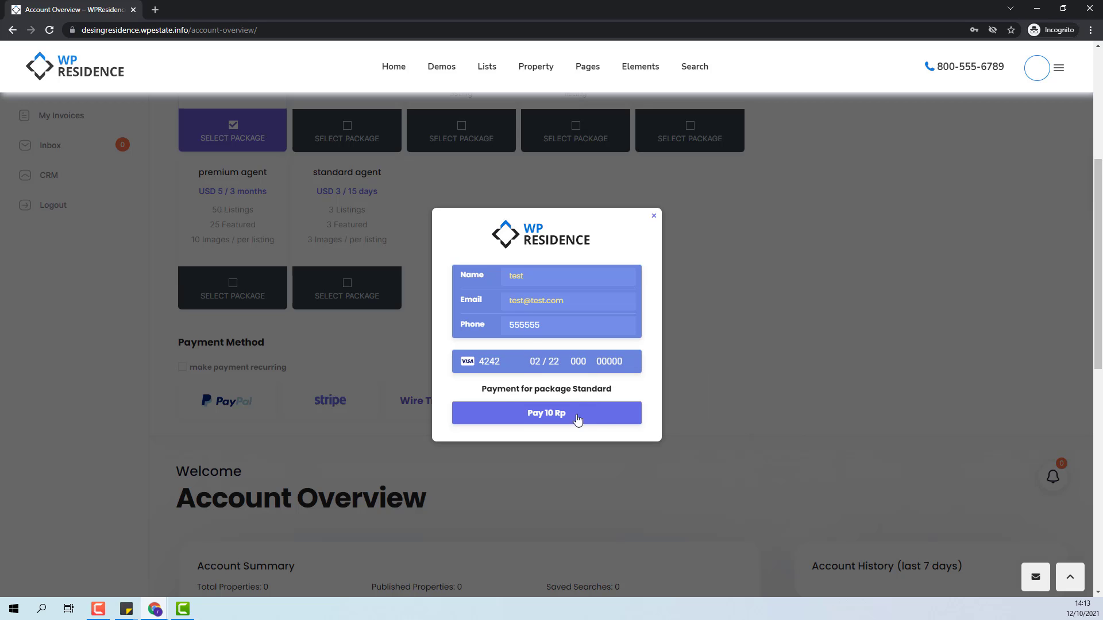
{"action": "left_click", "coordinate": [546, 412]}
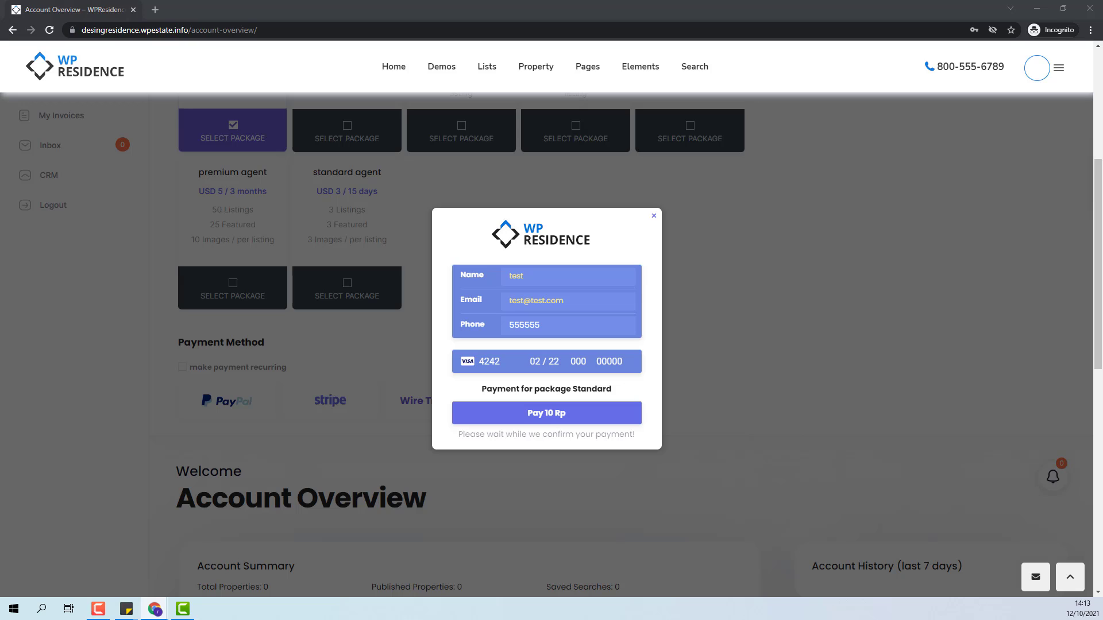
{"action": "left_click", "coordinate": [546, 412]}
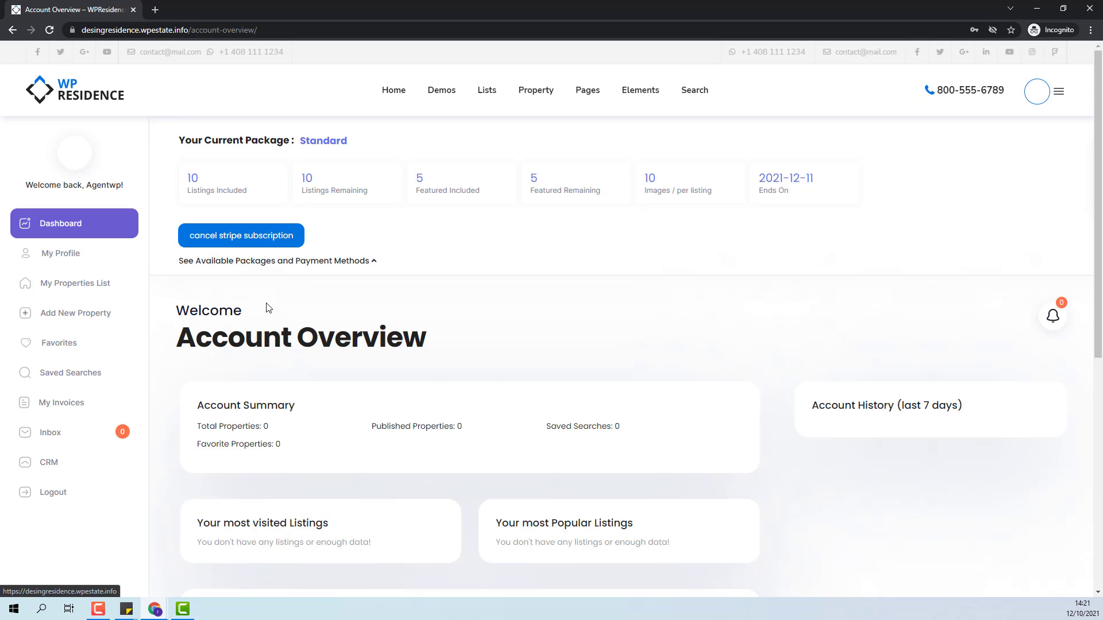
{"action": "mouse_move", "coordinate": [357, 178]}
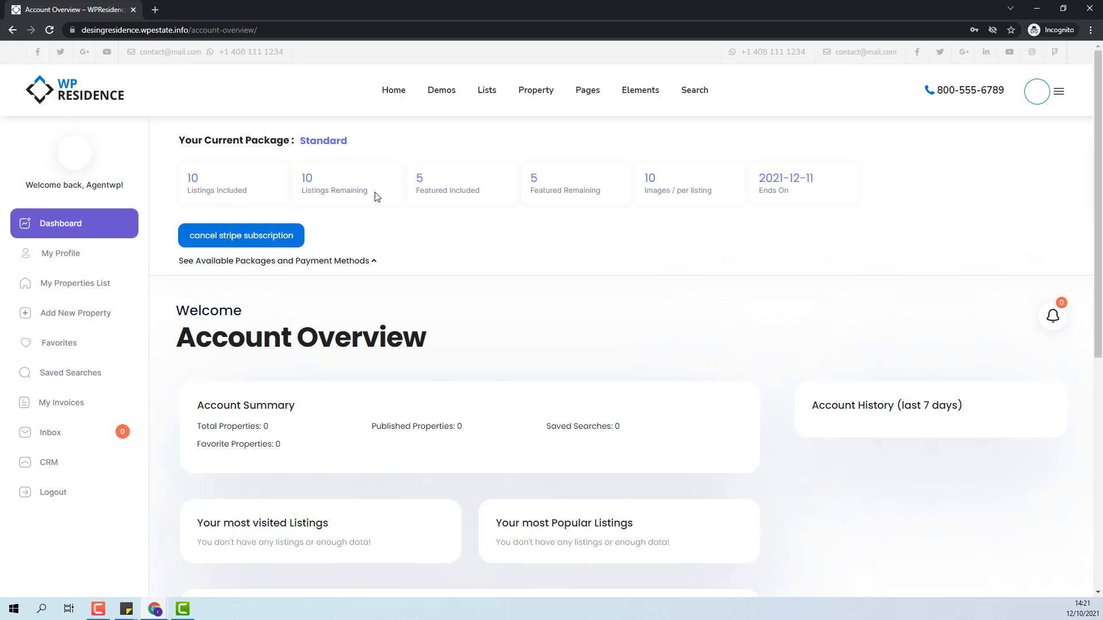
{"action": "mouse_move", "coordinate": [534, 179]}
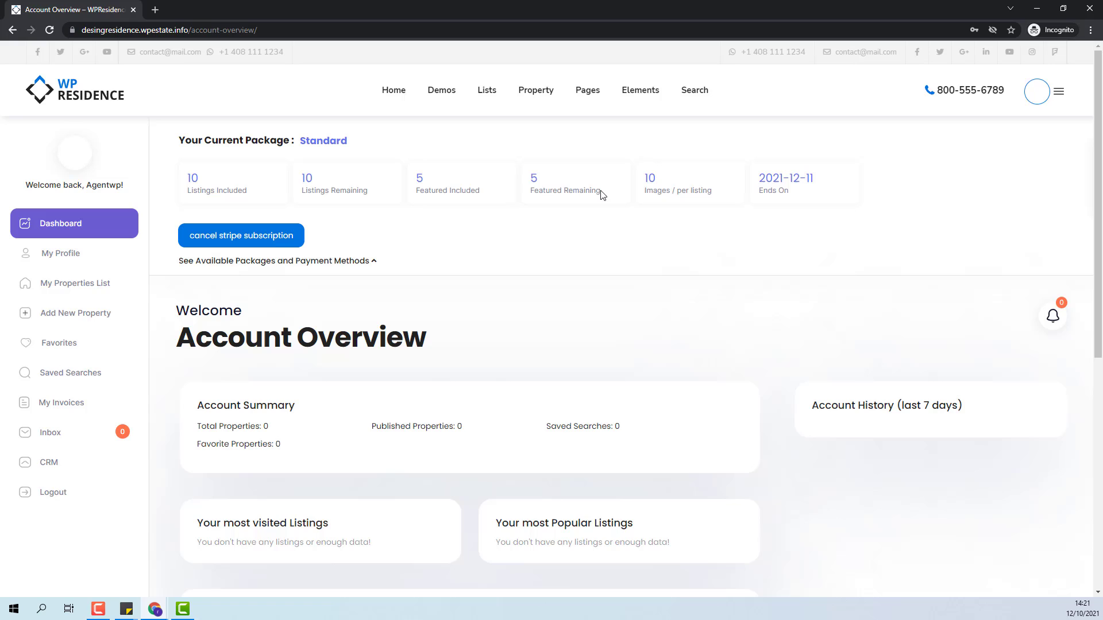
{"action": "mouse_move", "coordinate": [804, 192]}
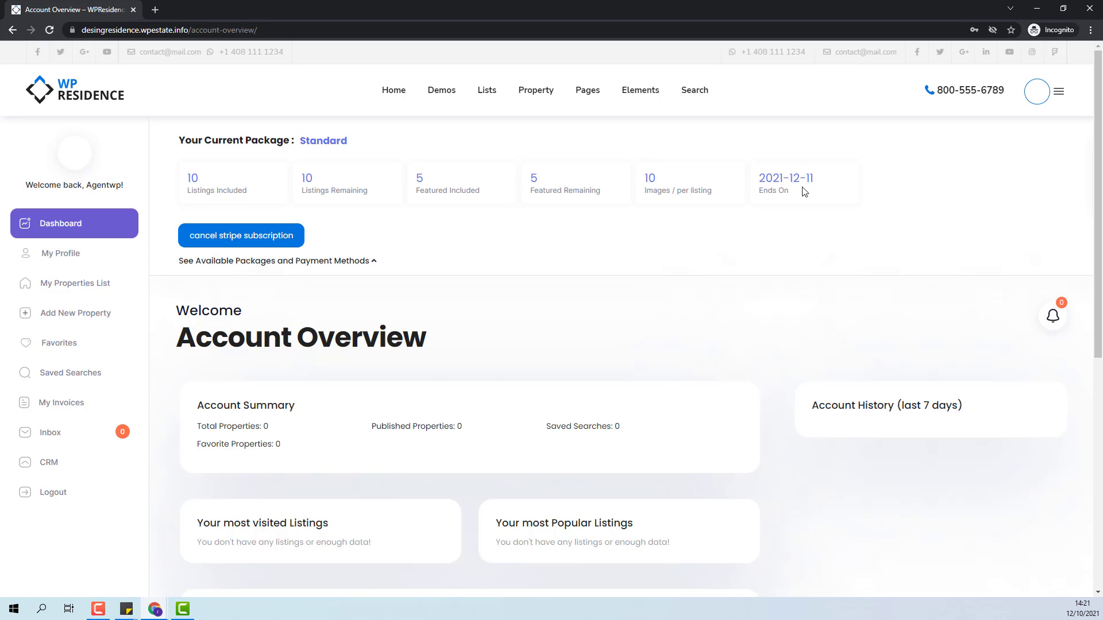
{"action": "mouse_move", "coordinate": [244, 249]}
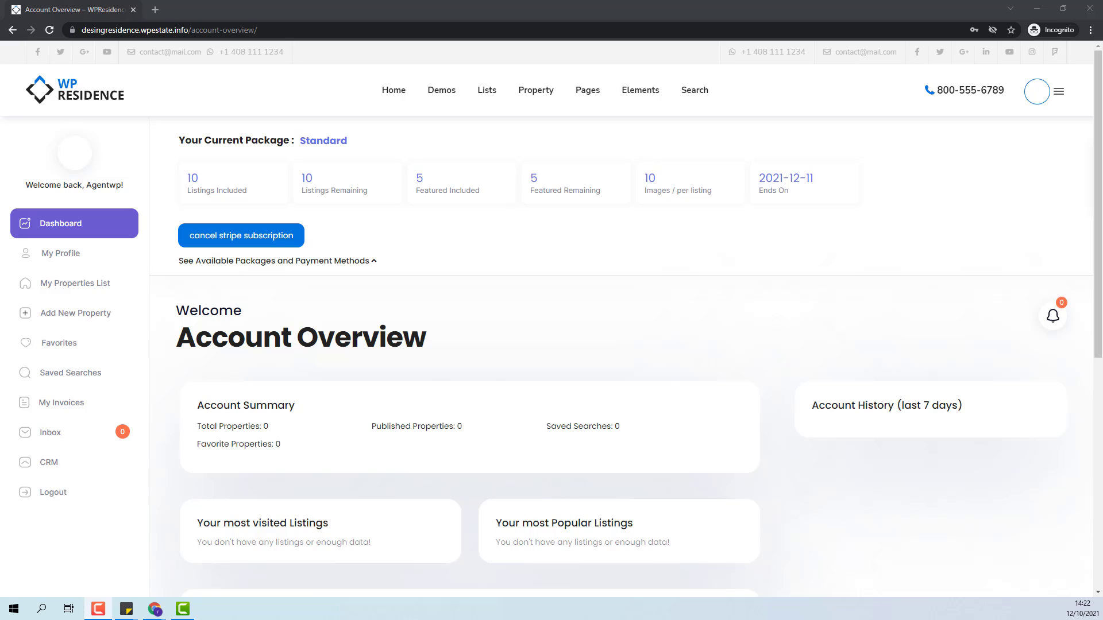
Expand the available packages list showing Standard as the current package
{"action": "left_click", "coordinate": [277, 261]}
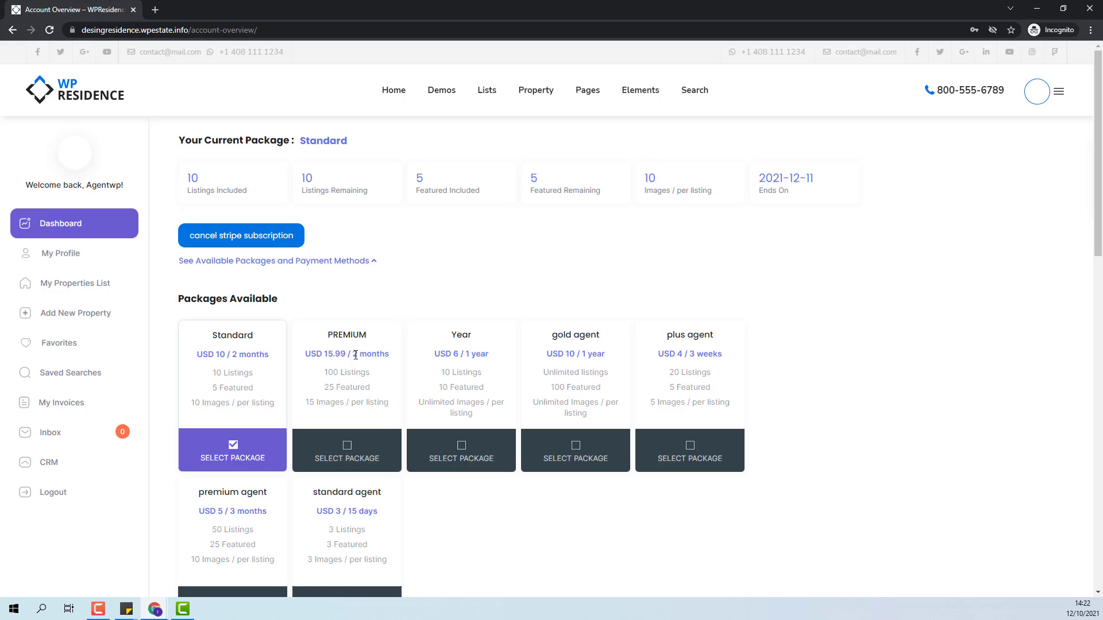
{"action": "mouse_move", "coordinate": [252, 331]}
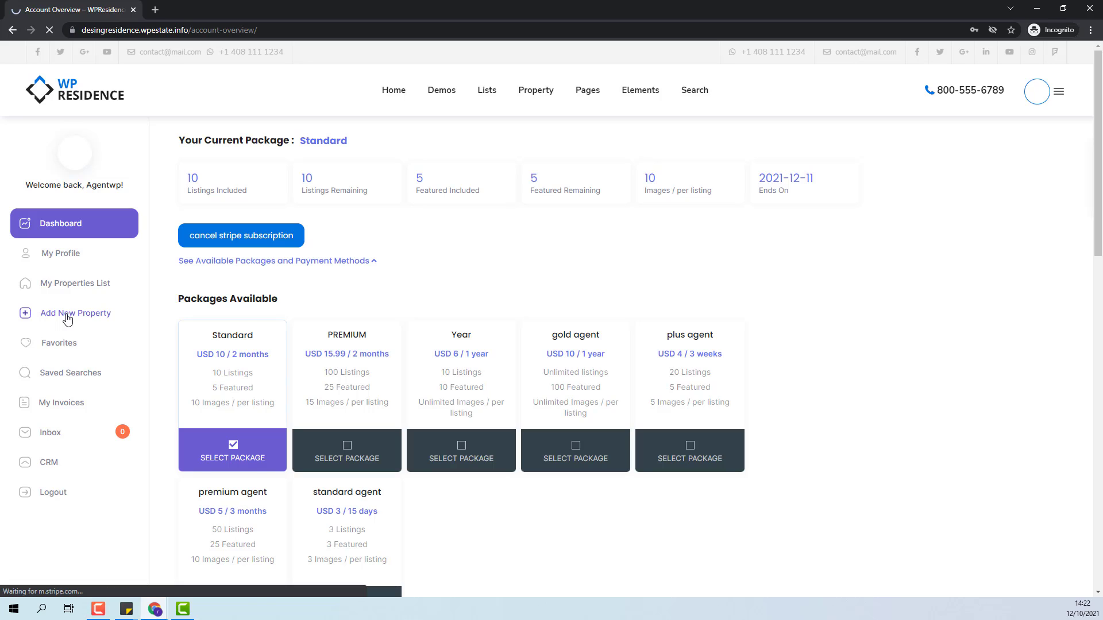
Submit the Beautiful Villa listing and view it awaiting approval in My Properties
{"action": "left_click", "coordinate": [75, 313]}
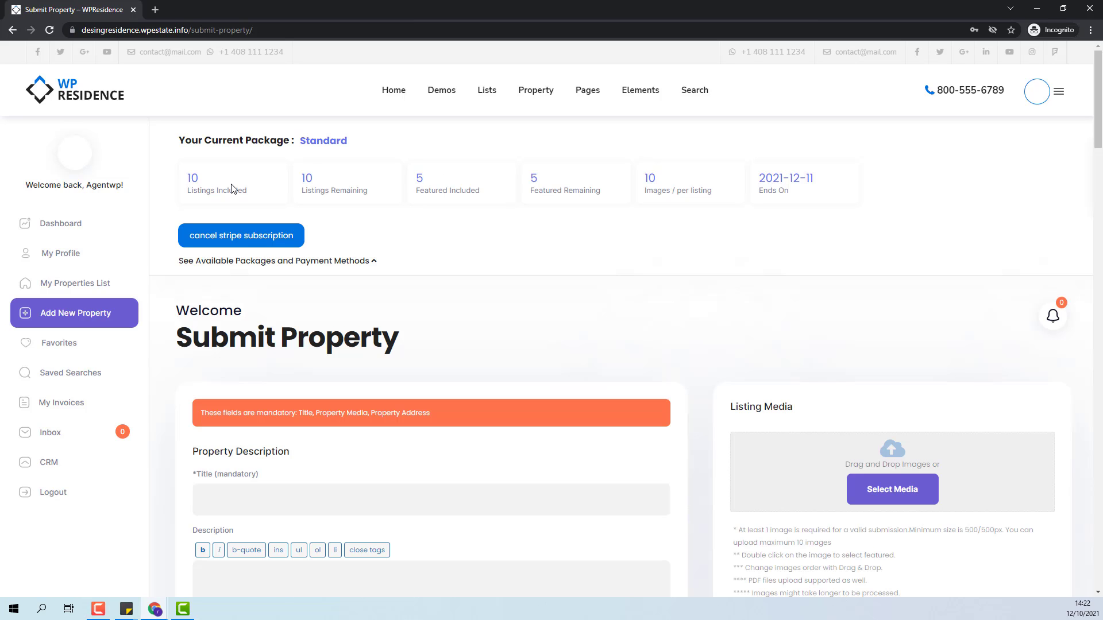
{"action": "left_click", "coordinate": [431, 500]}
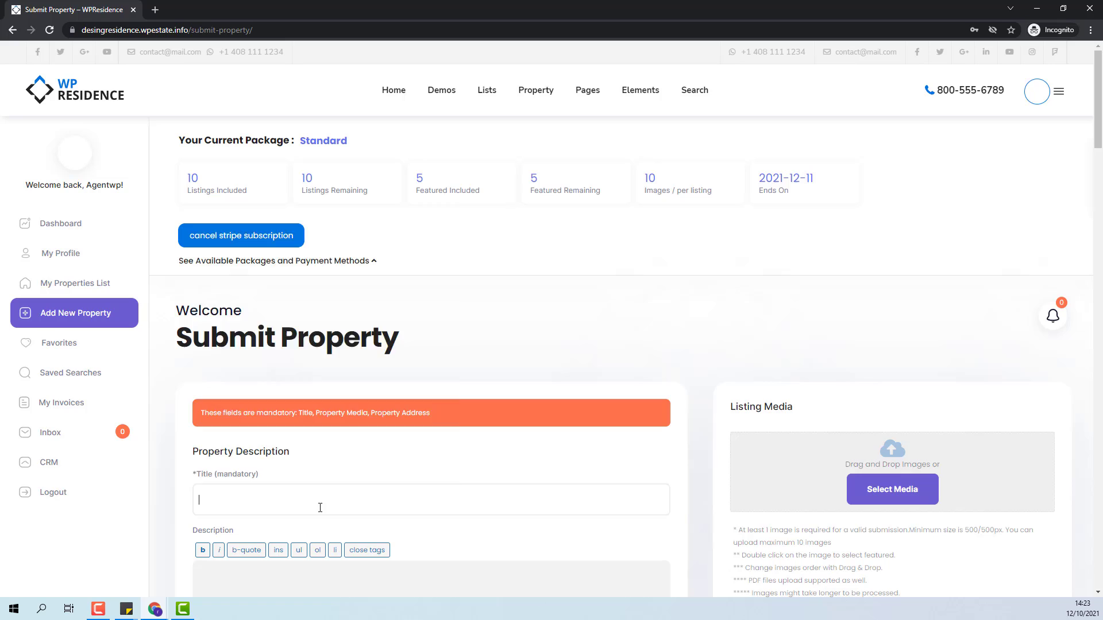
{"action": "left_click", "coordinate": [73, 282]}
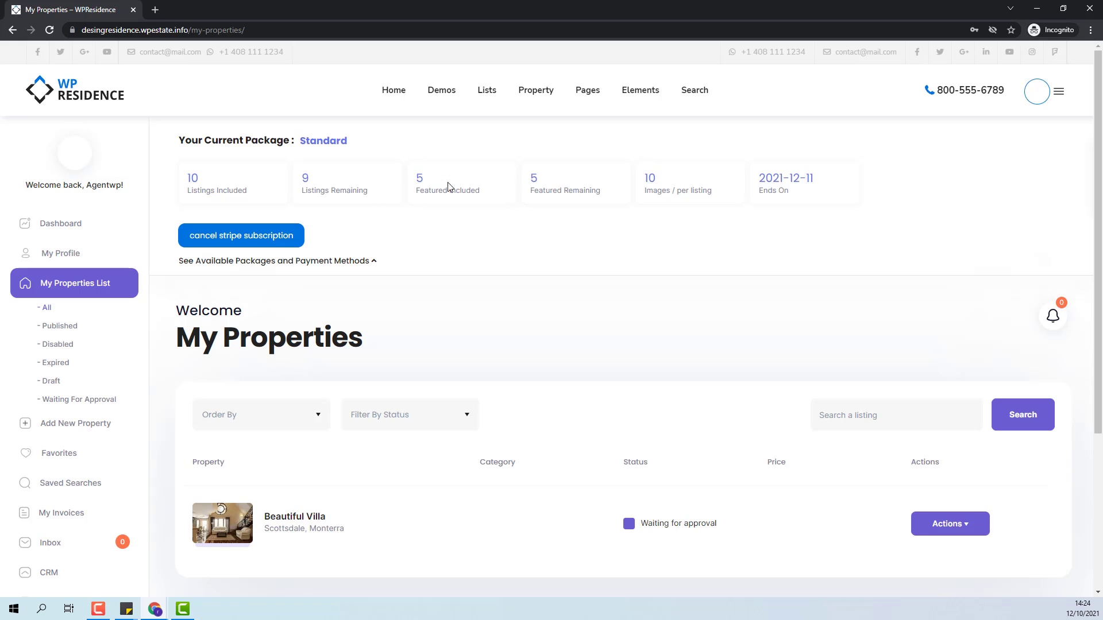
{"action": "mouse_move", "coordinate": [309, 189]}
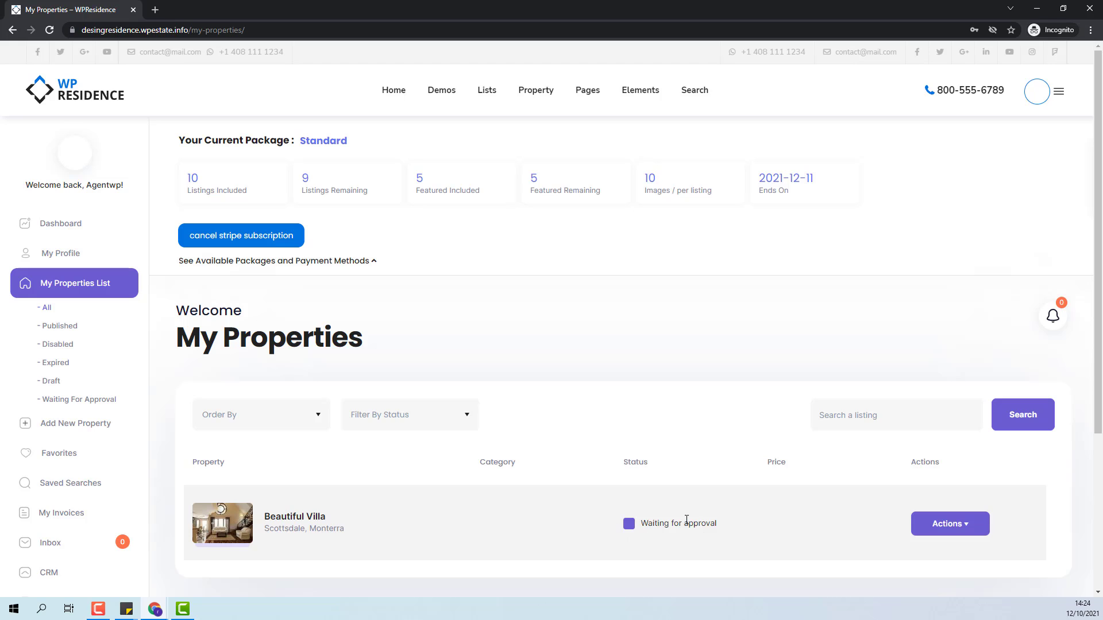
{"action": "mouse_move", "coordinate": [751, 529]}
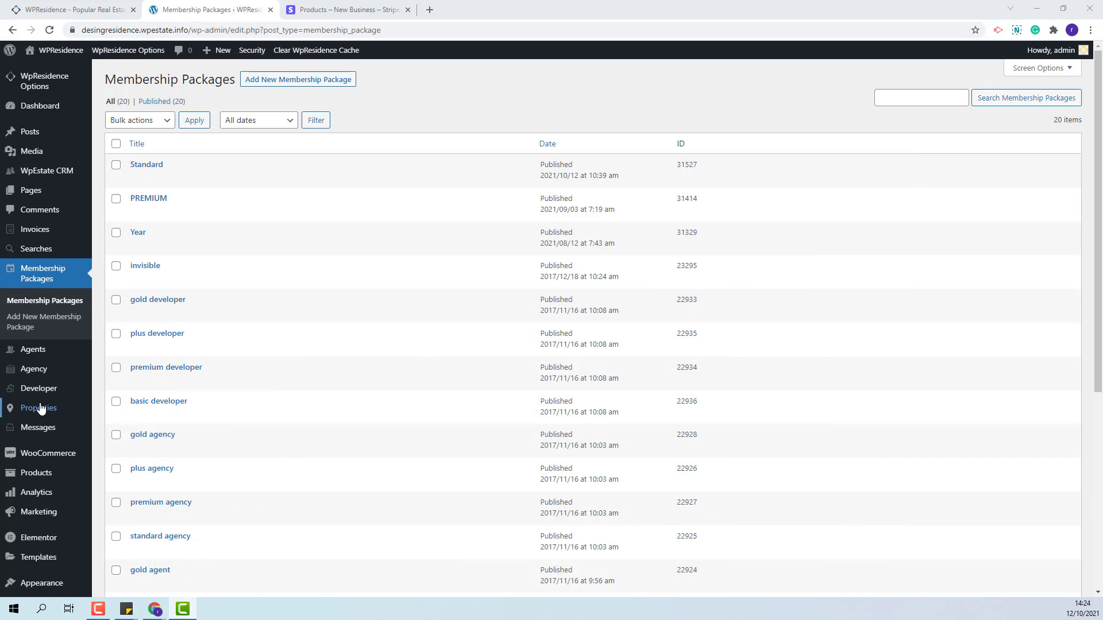
Edit the pending Beautiful Villa listing from the admin Properties list and publish it
{"action": "left_click", "coordinate": [35, 408]}
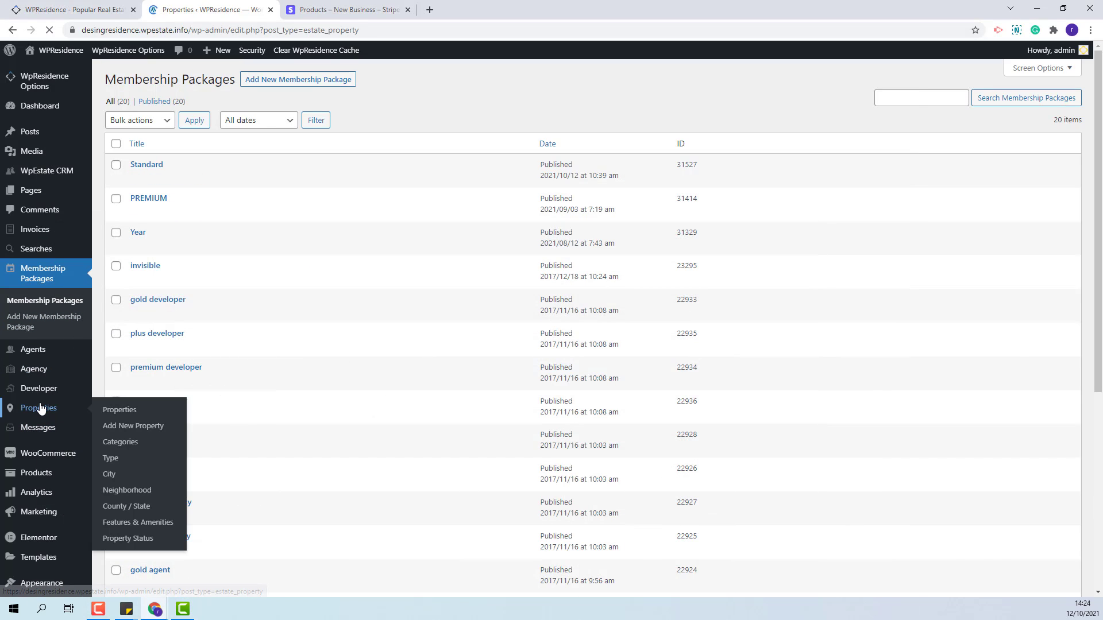
{"action": "left_click", "coordinate": [119, 409]}
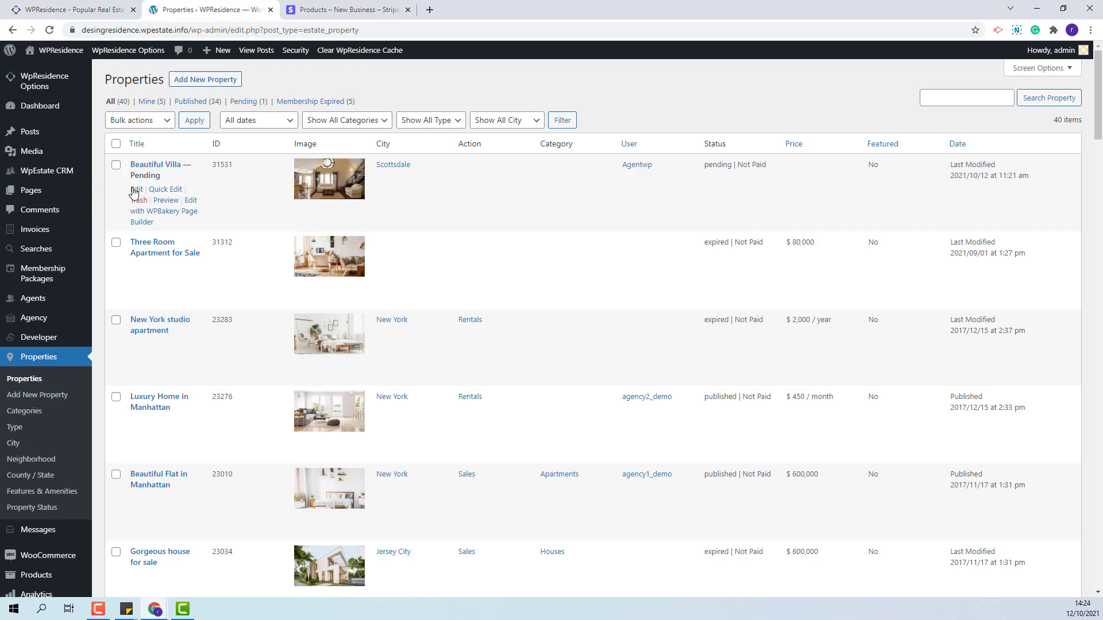
{"action": "mouse_move", "coordinate": [148, 164]}
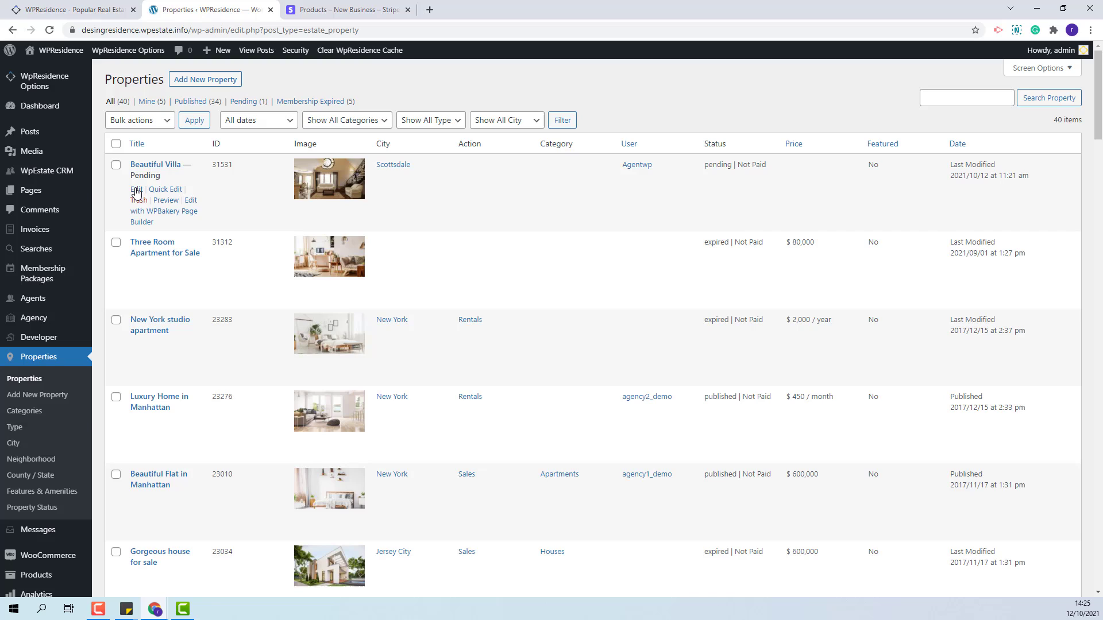
{"action": "left_click", "coordinate": [137, 190]}
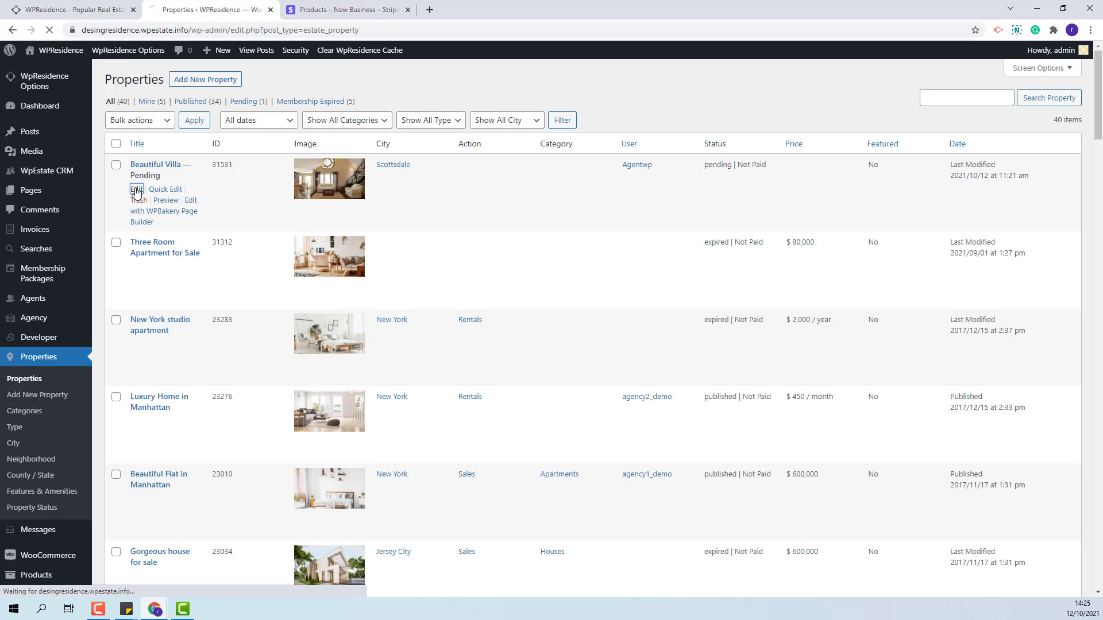
{"action": "left_click", "coordinate": [135, 191]}
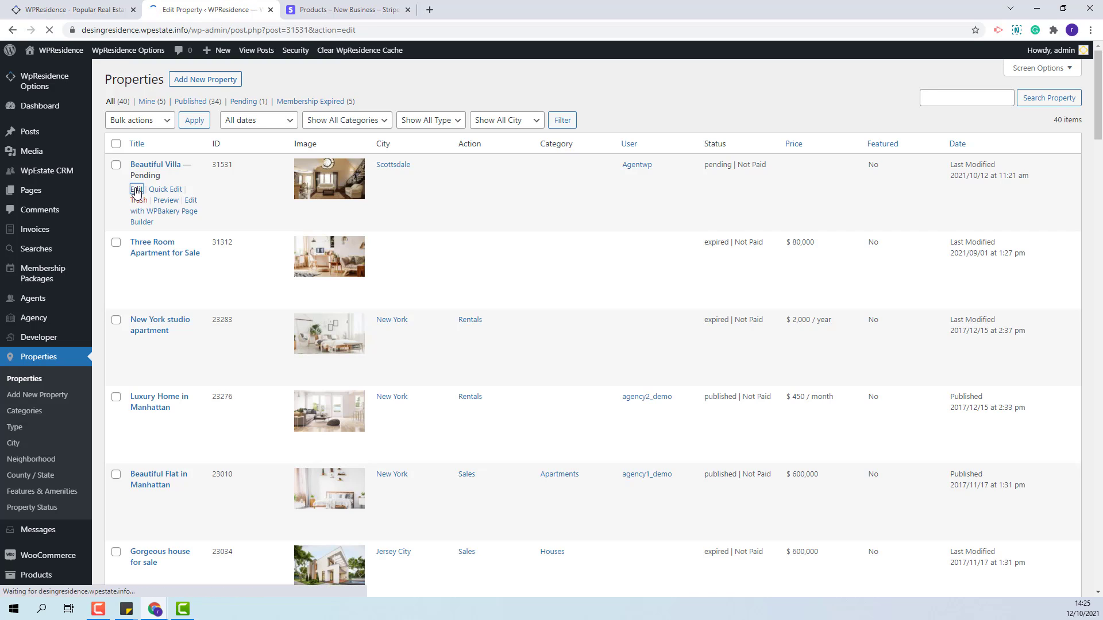
{"action": "left_click", "coordinate": [137, 188]}
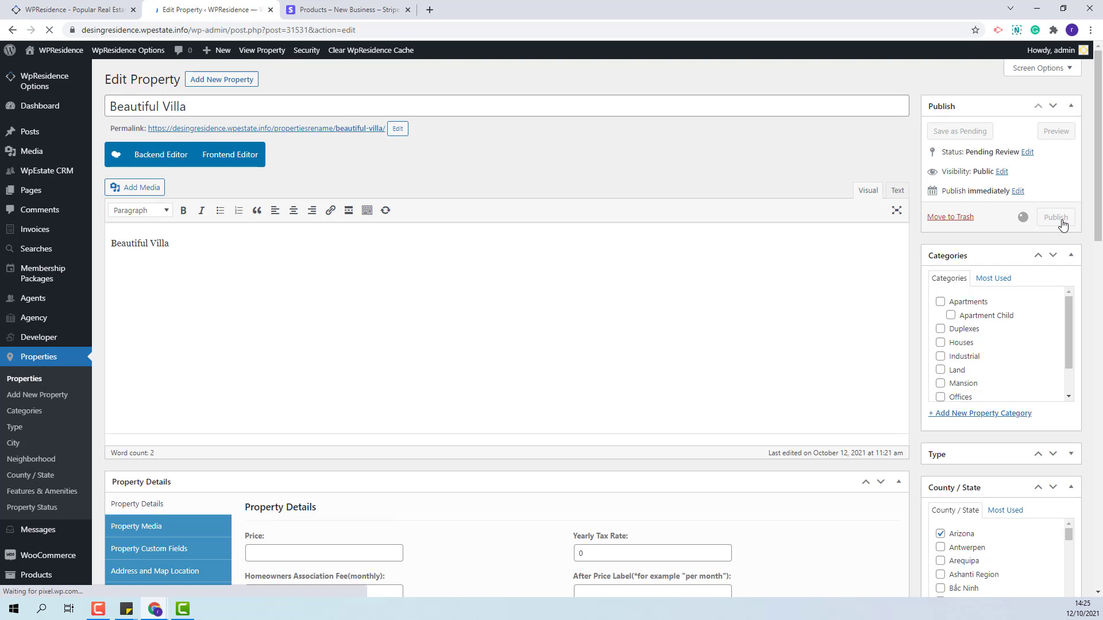
{"action": "left_click", "coordinate": [1054, 217]}
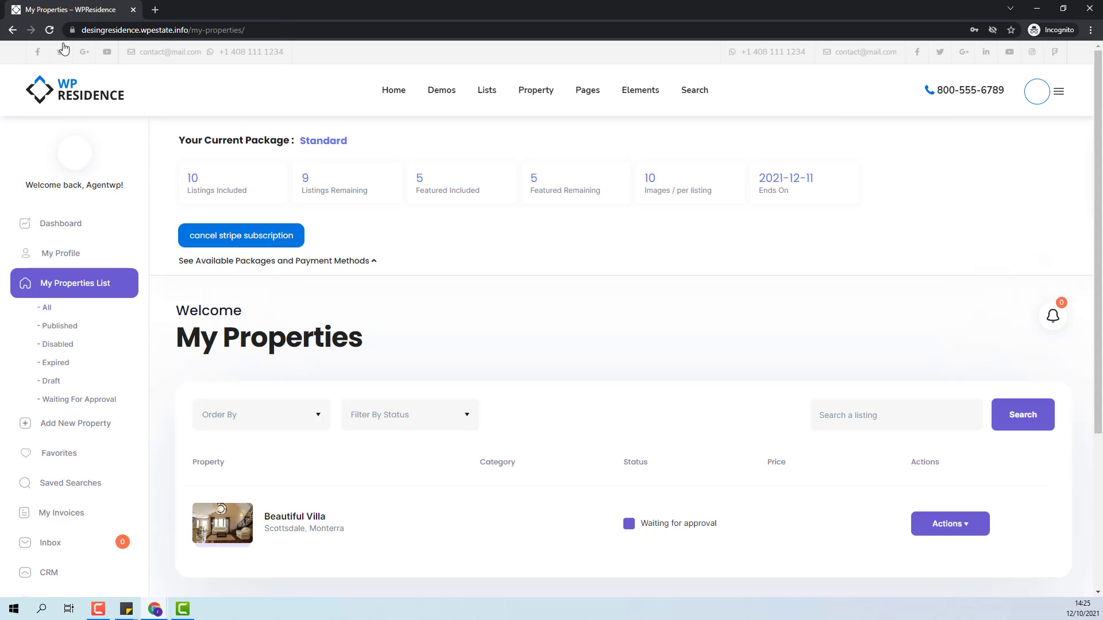
{"action": "left_click", "coordinate": [48, 30]}
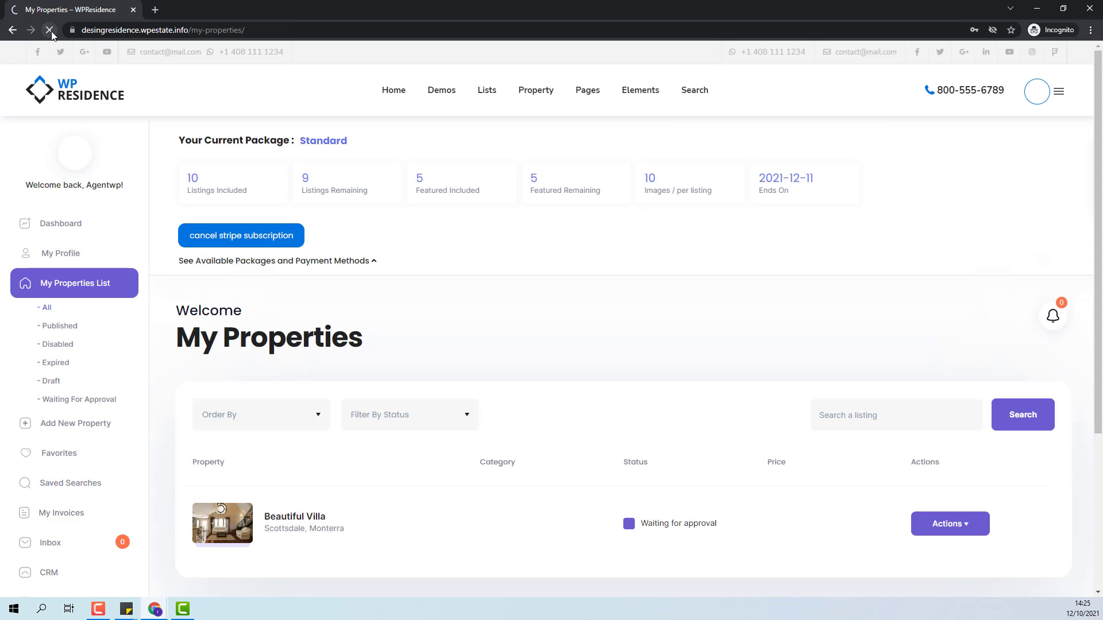